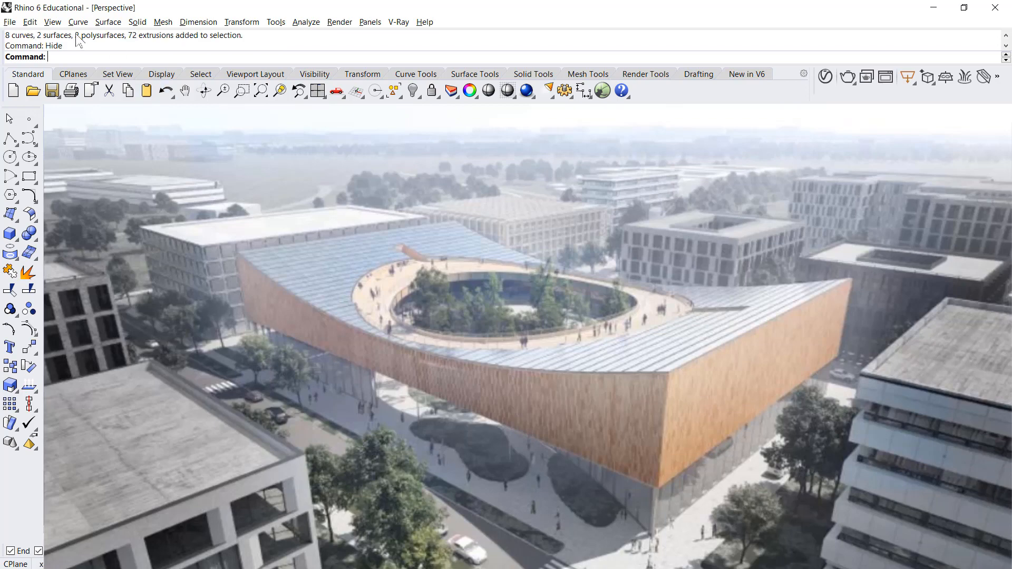
# Step: Start a new empty Rhino model with the default viewports
pyautogui.click(9, 21)
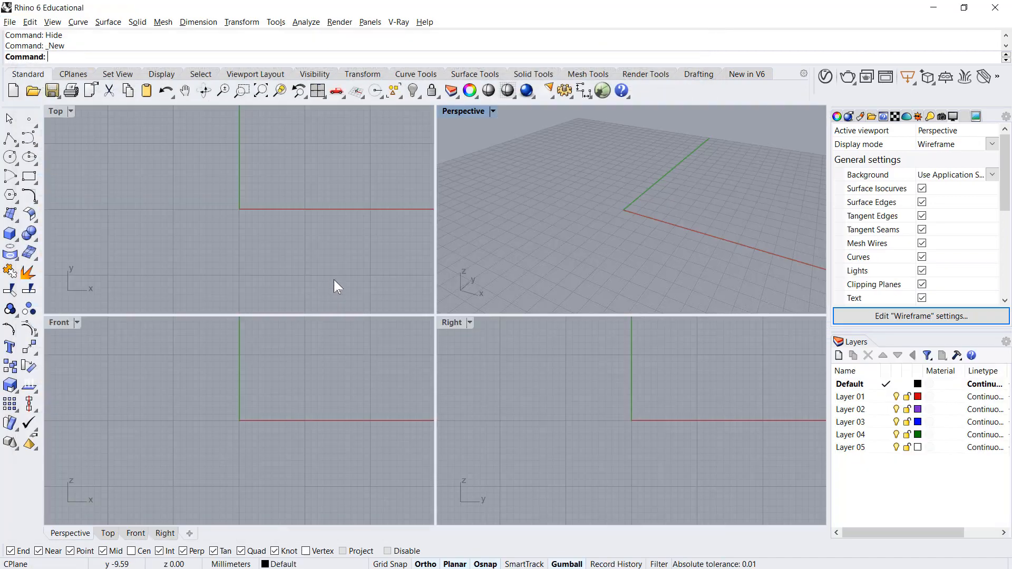
# Step: Maximize the Perspective view and draw a 70000 by 40000 corner-to-corner rectangle on the ground
pyautogui.doubleClick(463, 111)
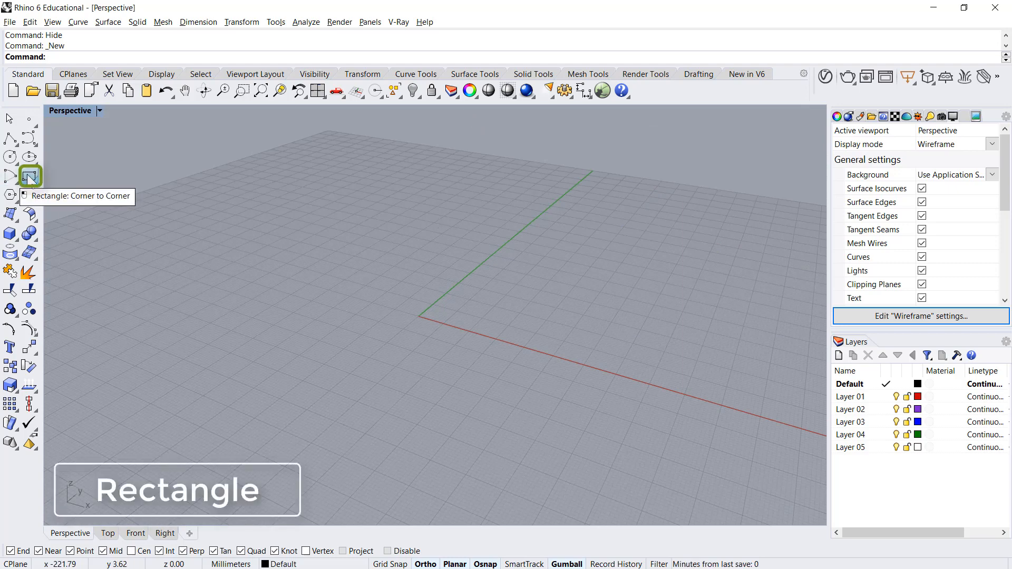
pyautogui.click(29, 175)
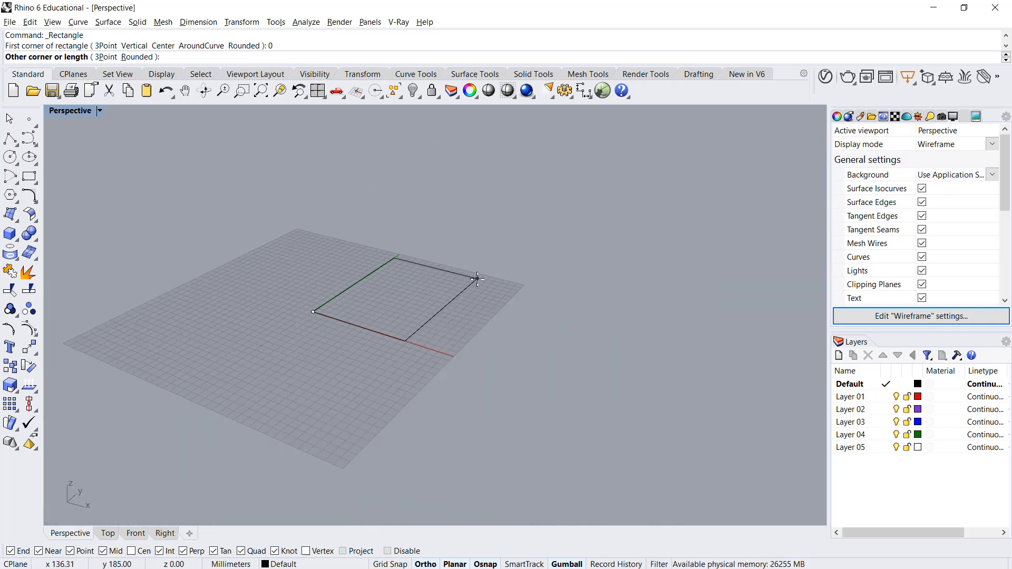
pyautogui.write('70000')
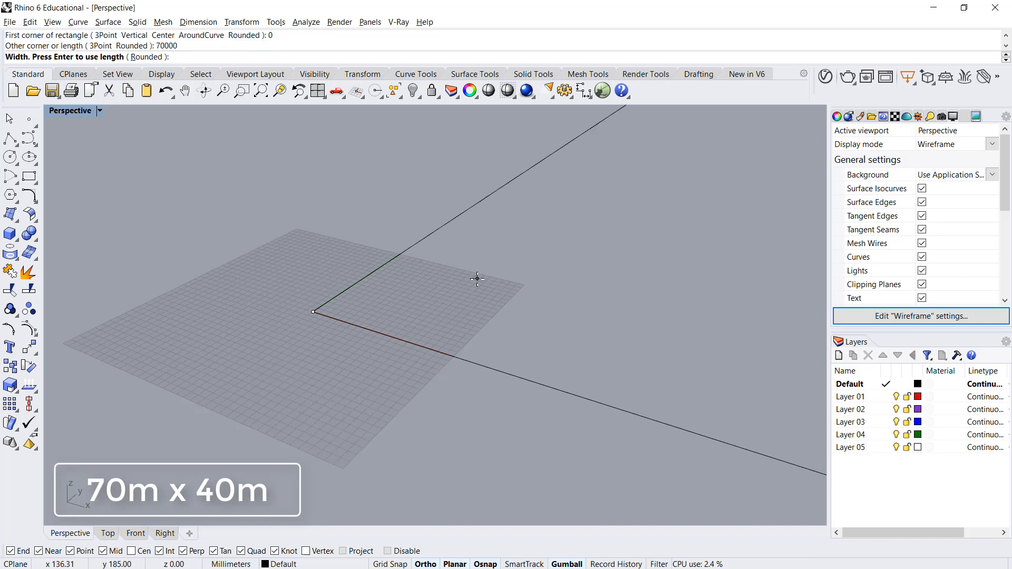
pyautogui.write('40000')
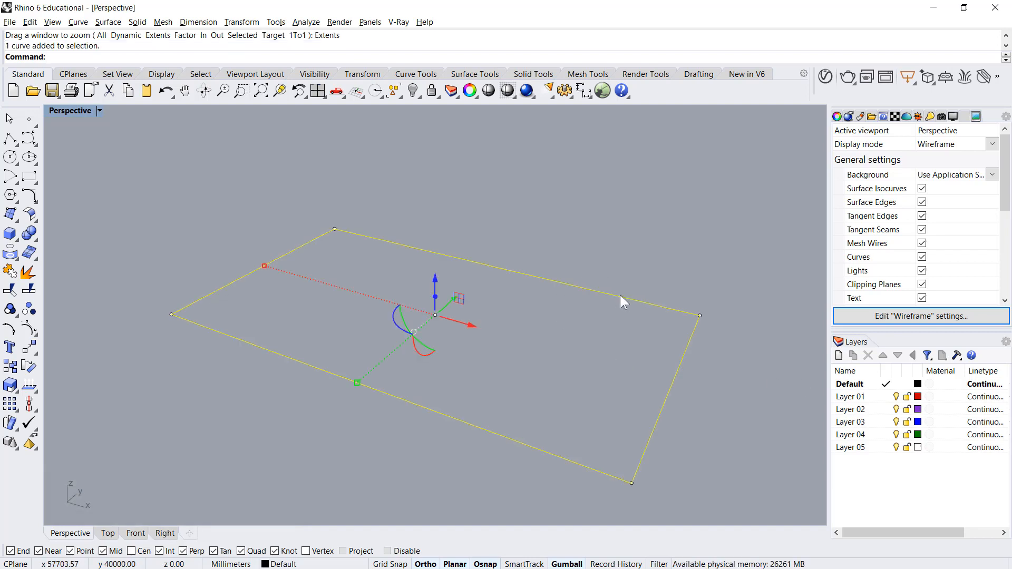
pyautogui.moveTo(61, 362)
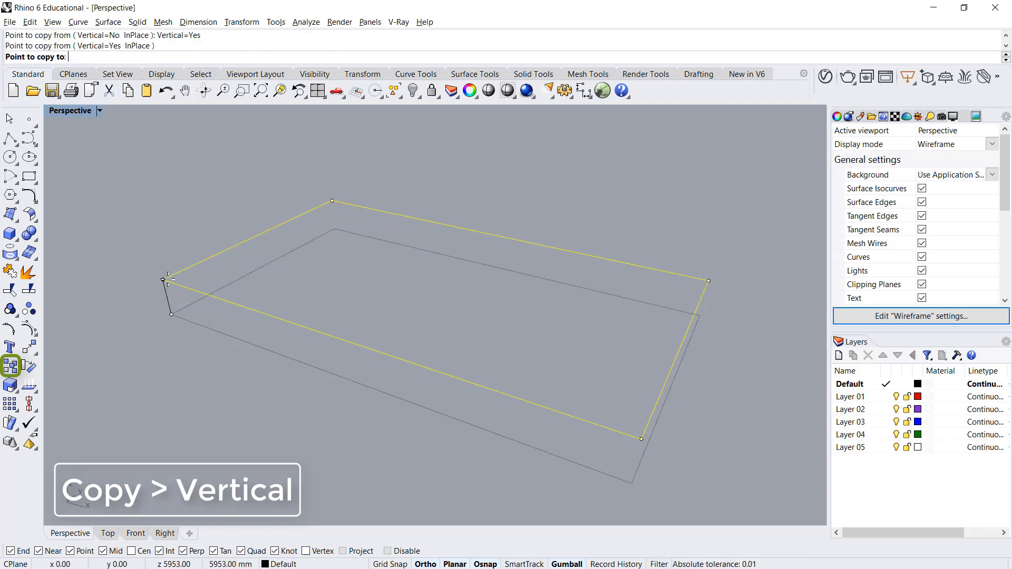
# Step: Copy the footprint rectangle vertically at heights such as 6000 and 4000 to stack floor outlines
pyautogui.write('6000')
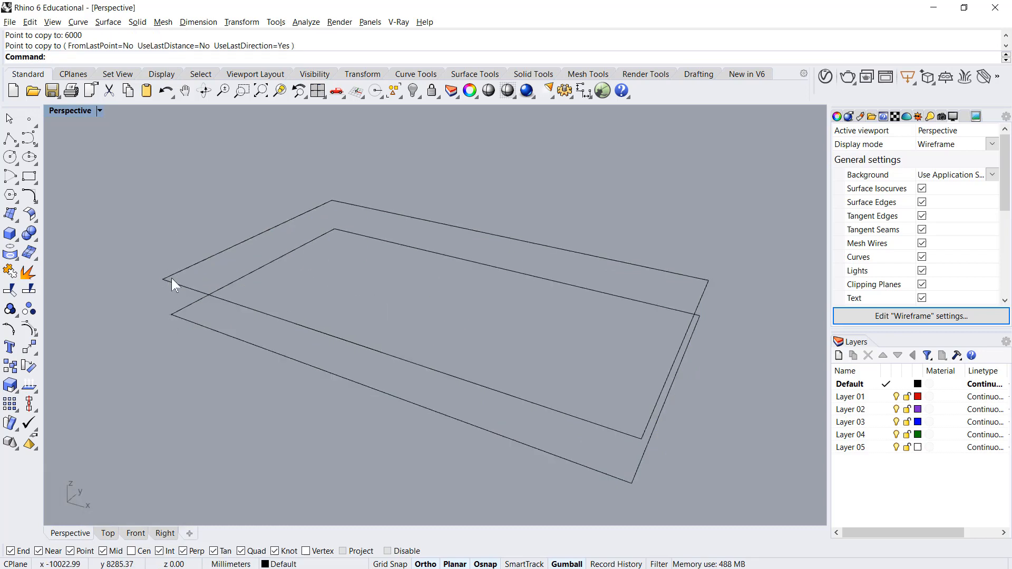
pyautogui.moveTo(184, 276)
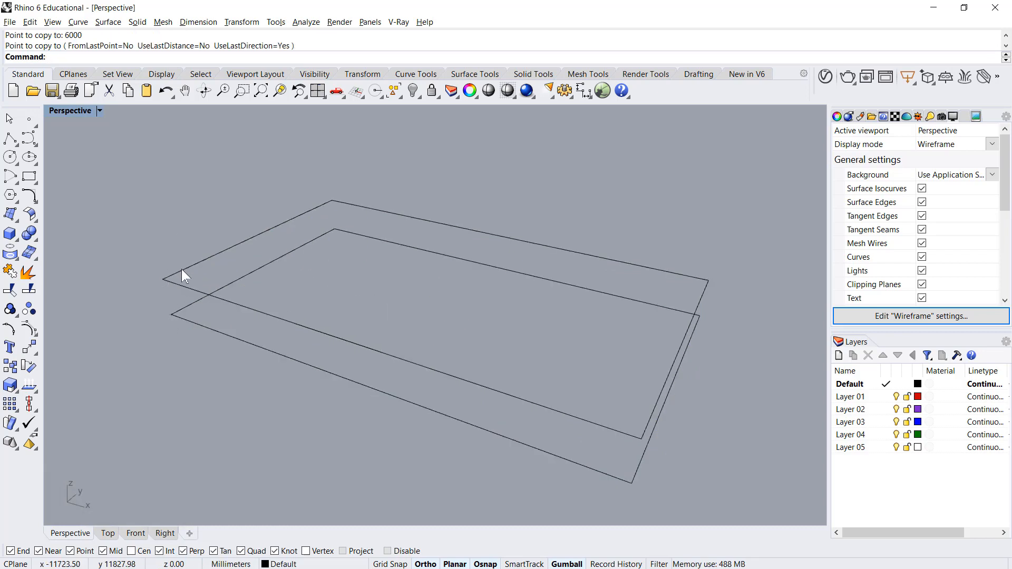
pyautogui.click(331, 200)
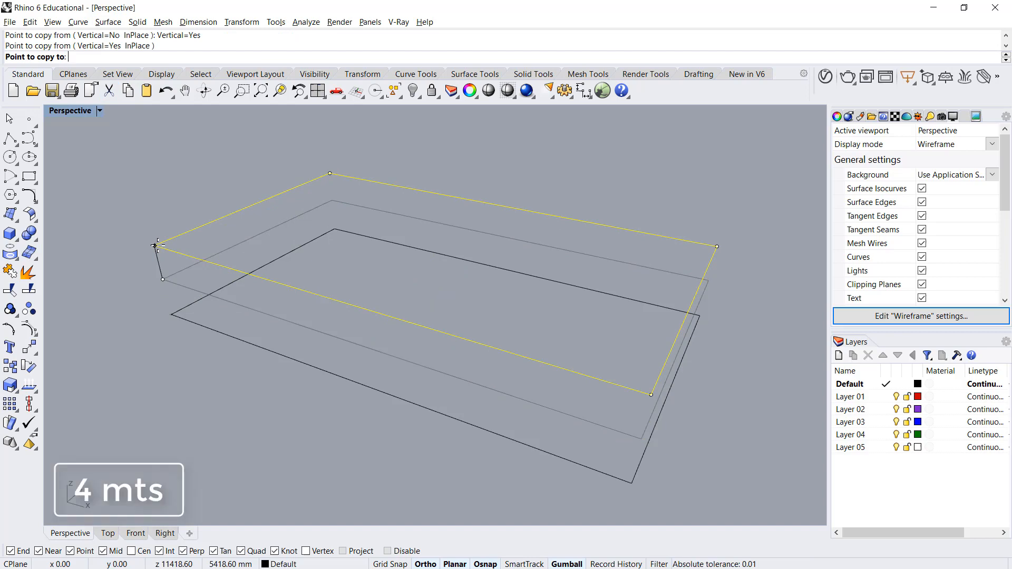
pyautogui.write('4000')
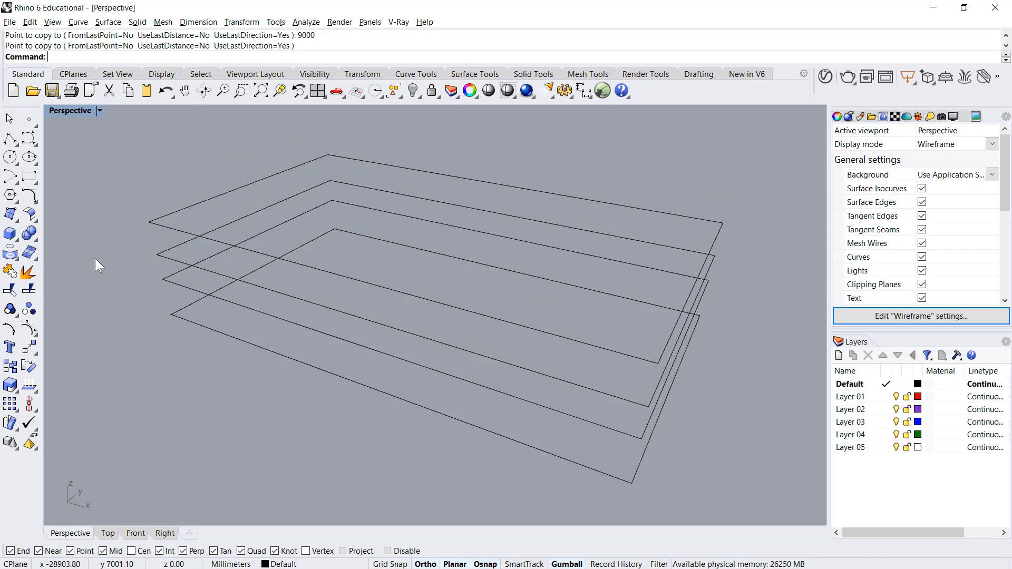
pyautogui.write('C')
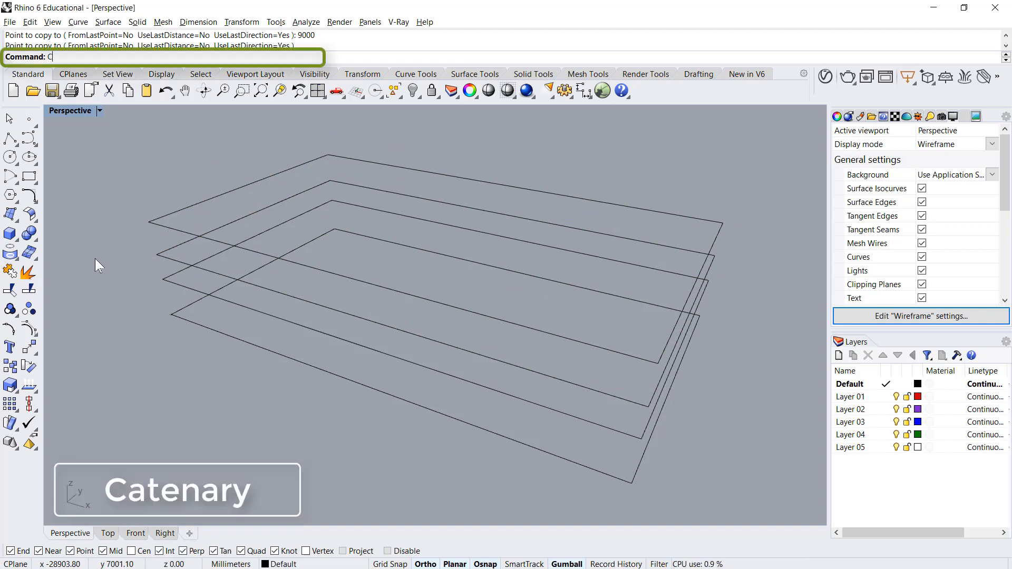
# Step: Span a Catenary across the top rectangle, delete extra rectangles, and join straight edges to the lower corners
pyautogui.write('Catenary')
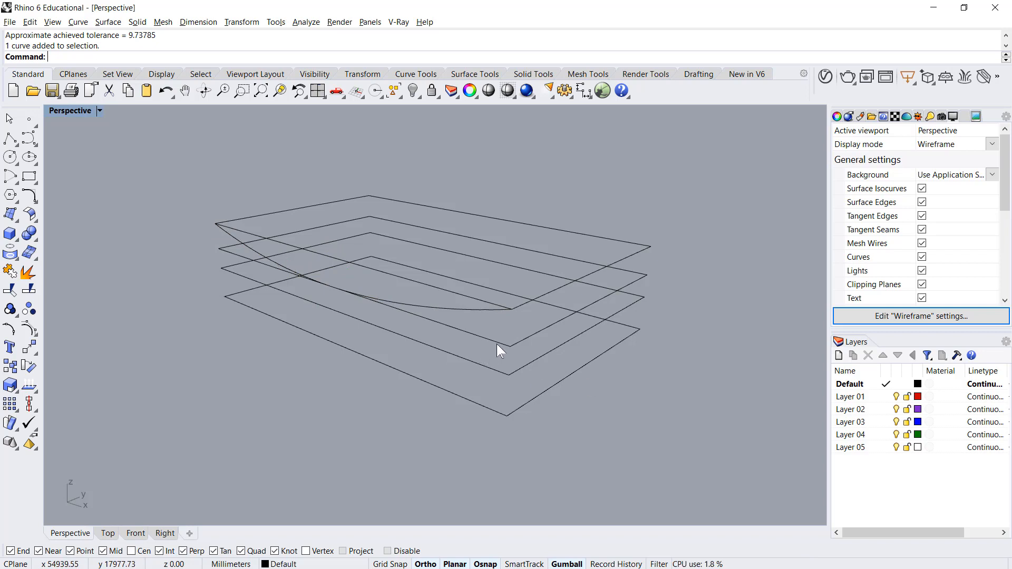
pyautogui.press('Delete')
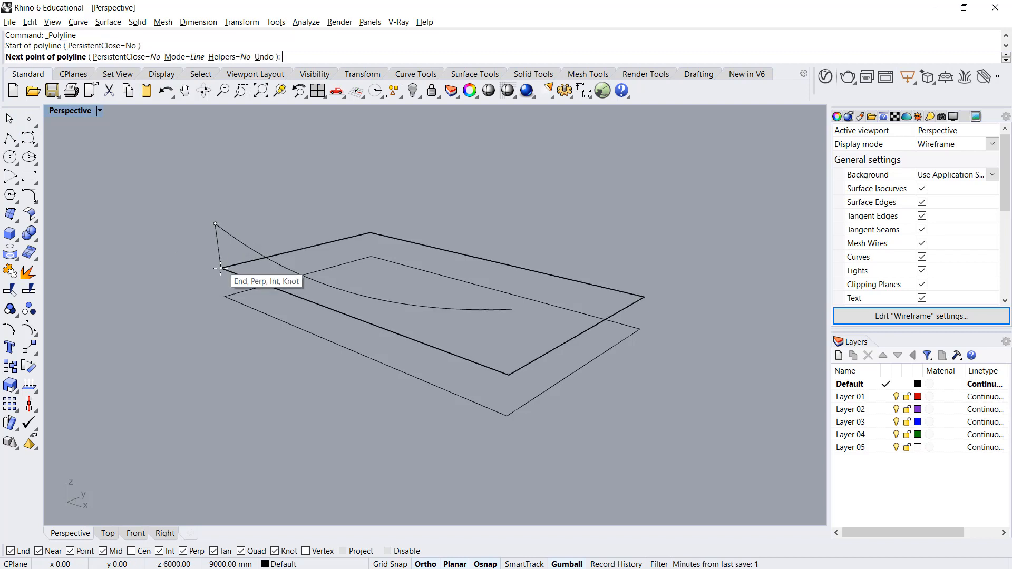
pyautogui.click(509, 375)
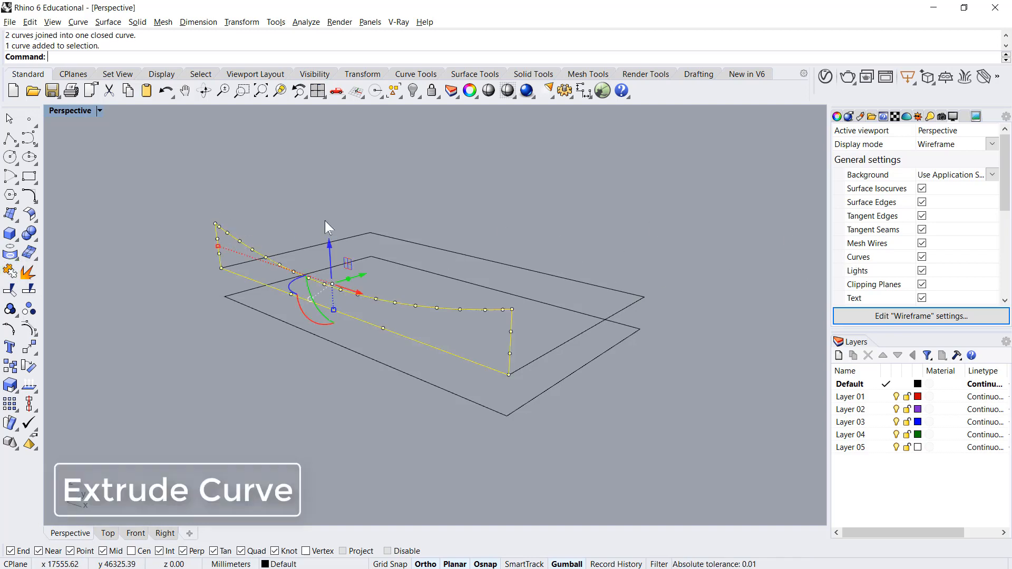
# Step: Extrude the closed profile into a solid block and show the view in Ghosted display
pyautogui.click(137, 21)
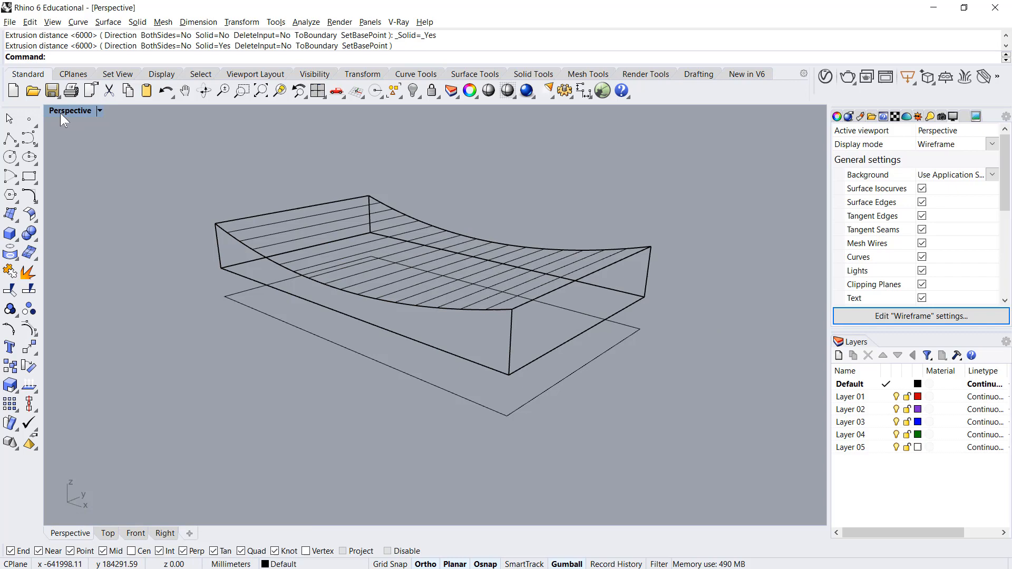
pyautogui.click(98, 110)
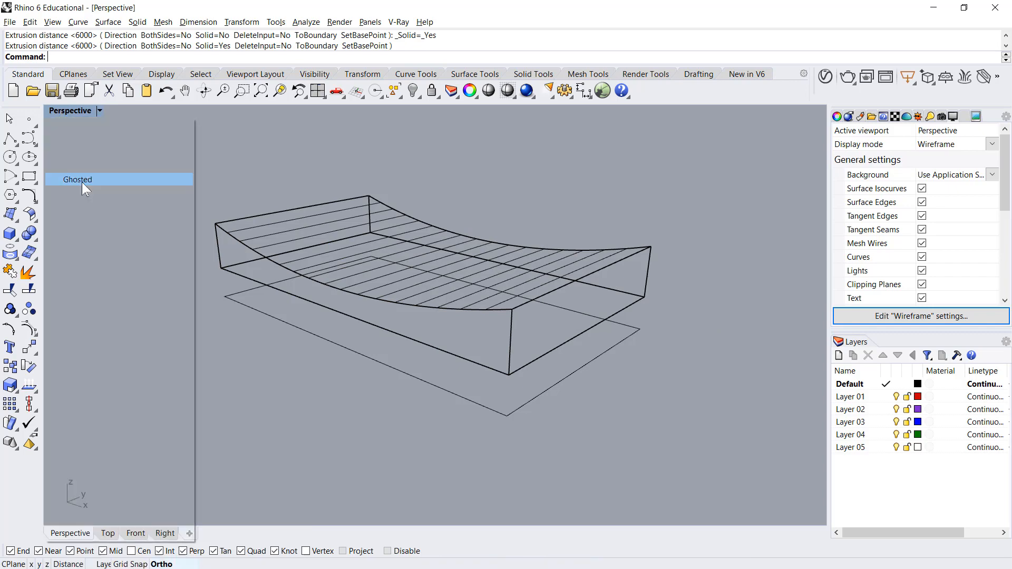
pyautogui.click(77, 179)
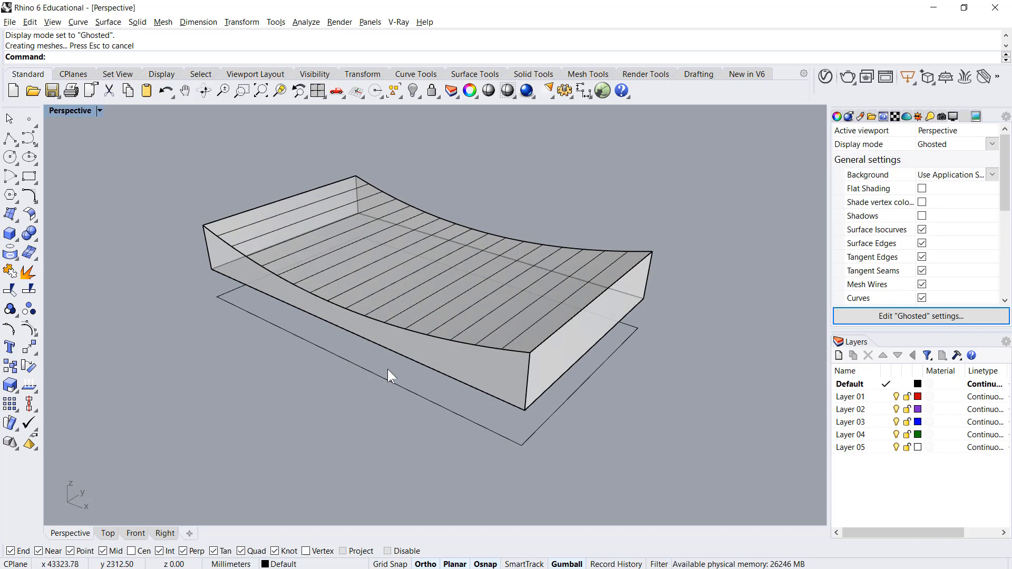
pyautogui.moveTo(405, 300)
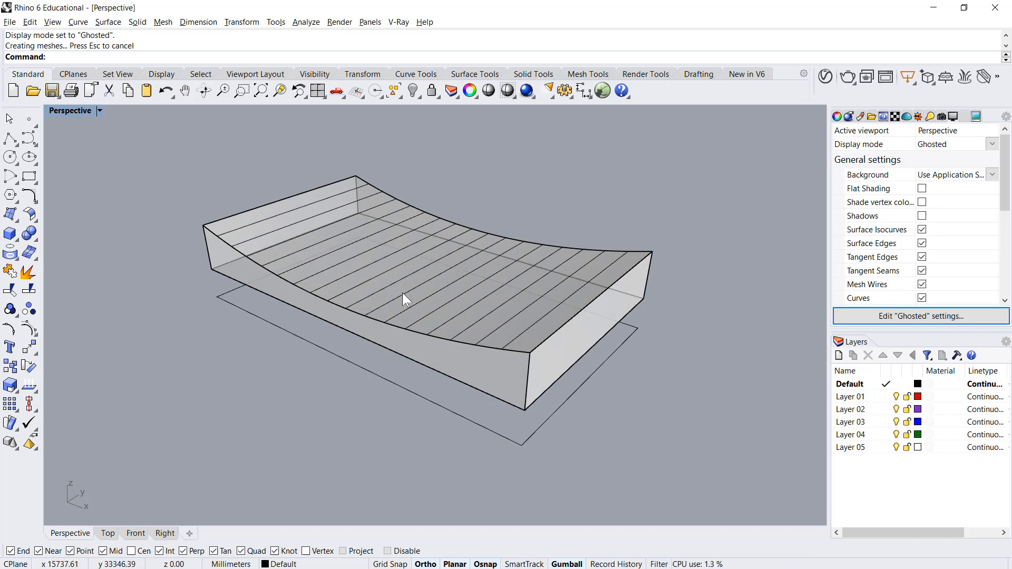
pyautogui.click(11, 156)
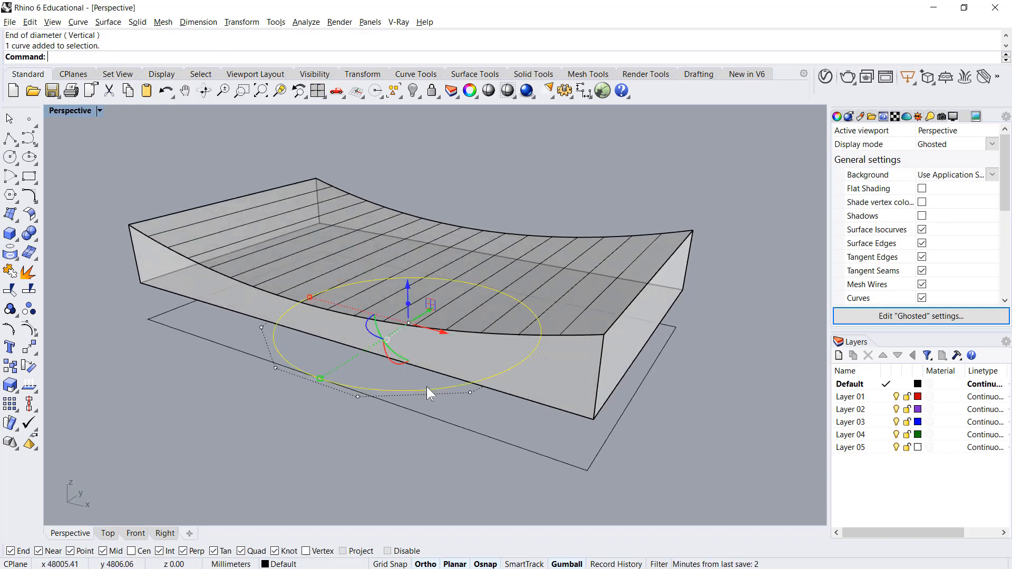
# Step: Offset the courtyard circle 6000 toward the inside to get a second concentric circle
pyautogui.write('O')
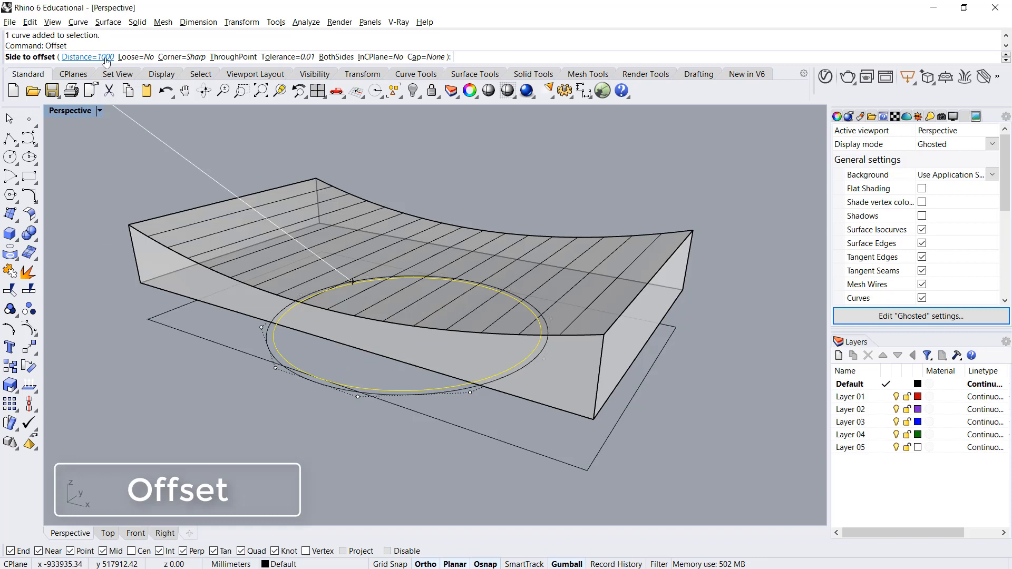
pyautogui.click(79, 57)
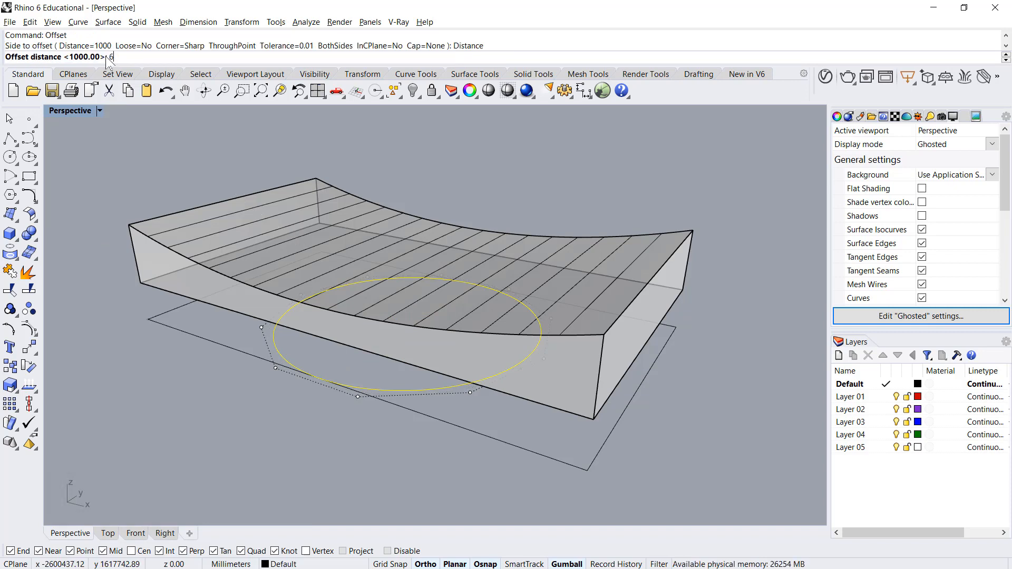
pyautogui.write('6000')
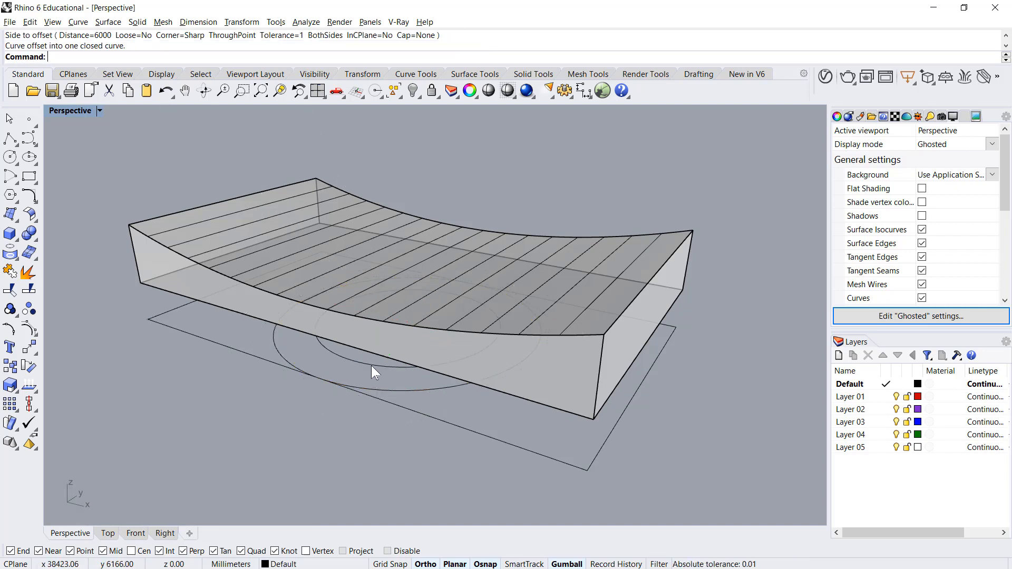
pyautogui.click(376, 374)
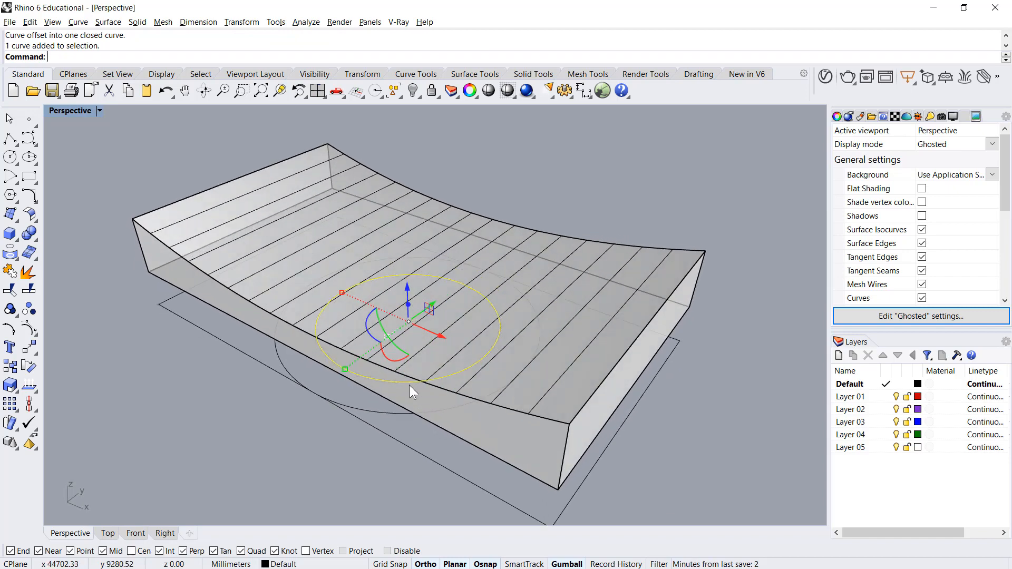
# Step: Extrude the inner circle straight into a solid cylinder rising through the roof block
pyautogui.click(107, 21)
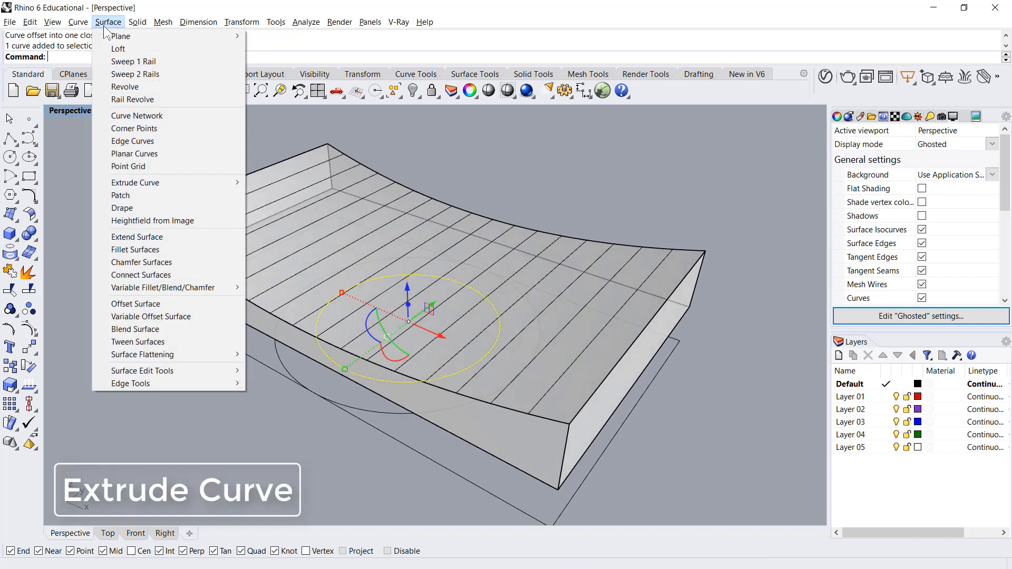
pyautogui.click(137, 22)
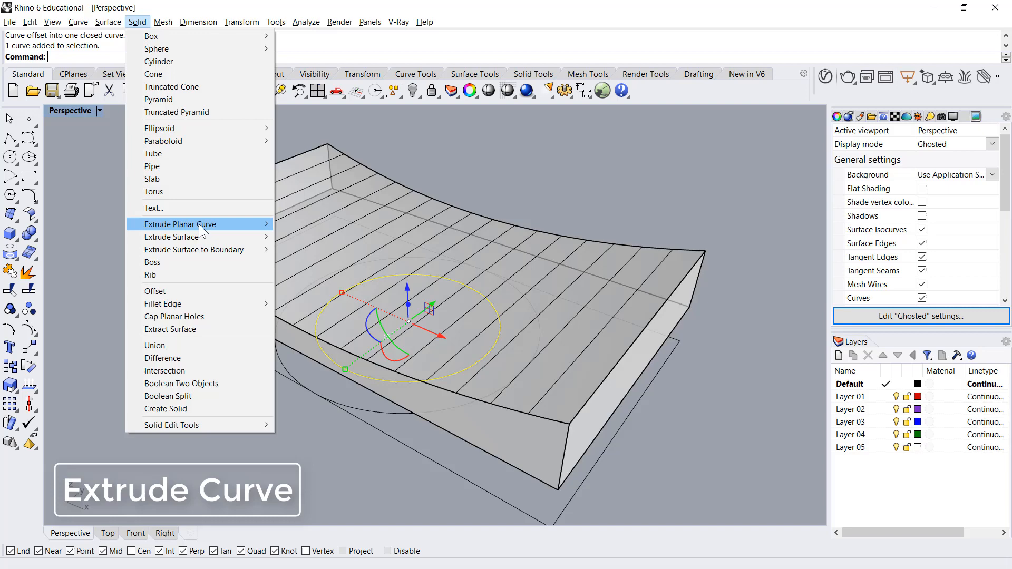
pyautogui.click(180, 224)
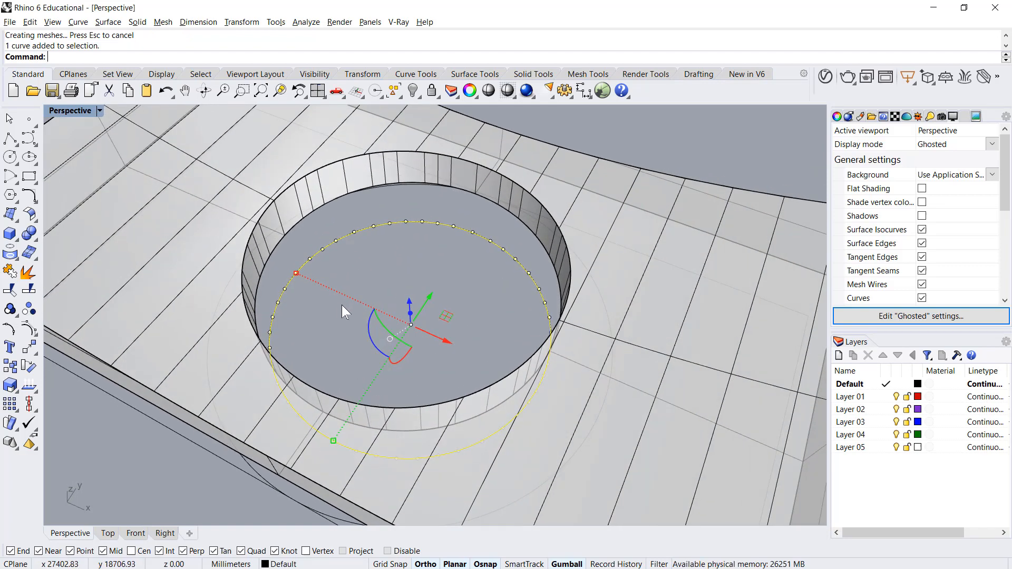
pyautogui.press('ctrl+c')
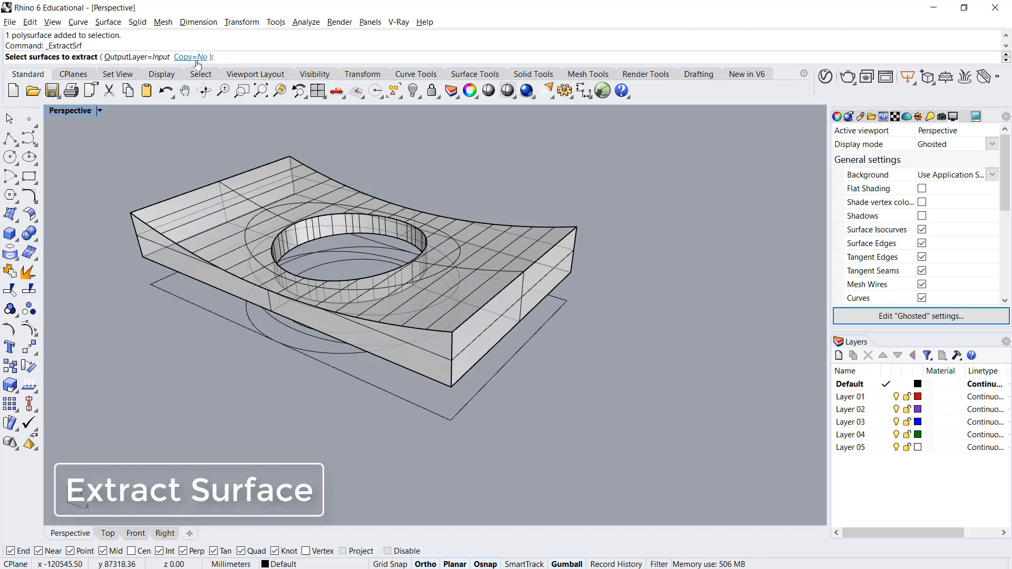
# Step: Extract a copy of the roof surface and split it along the outer circle
pyautogui.click(189, 57)
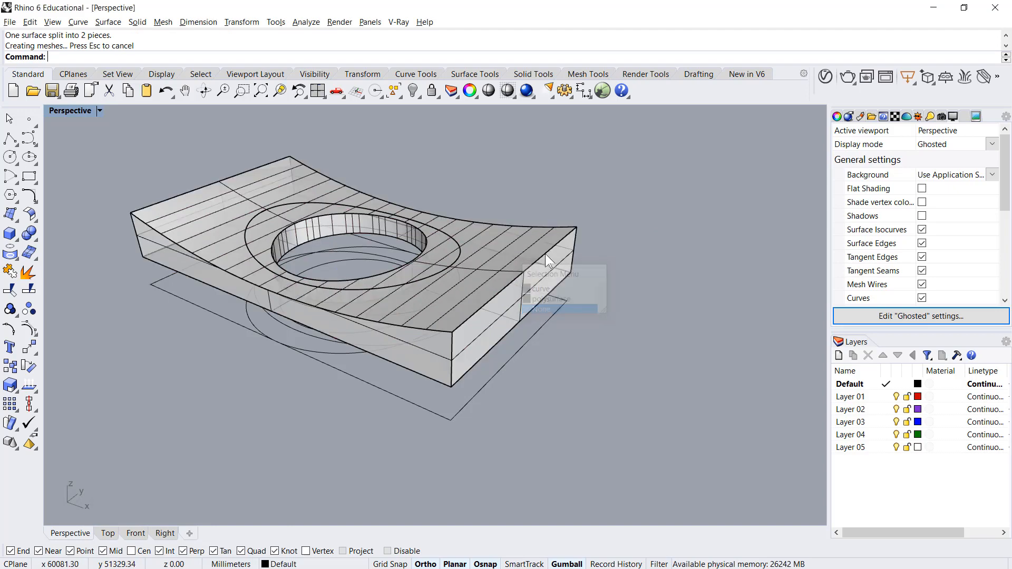
pyautogui.press('Delete')
pyautogui.write('Un')
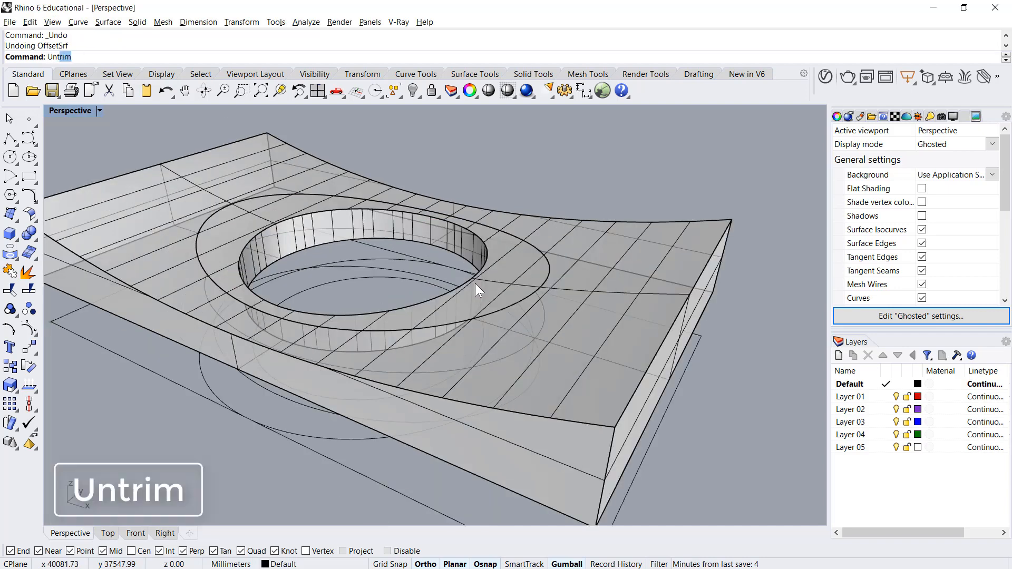
# Step: Untrim the courtyard roof patch and offset it 500 into a solid slab
pyautogui.click(474, 287)
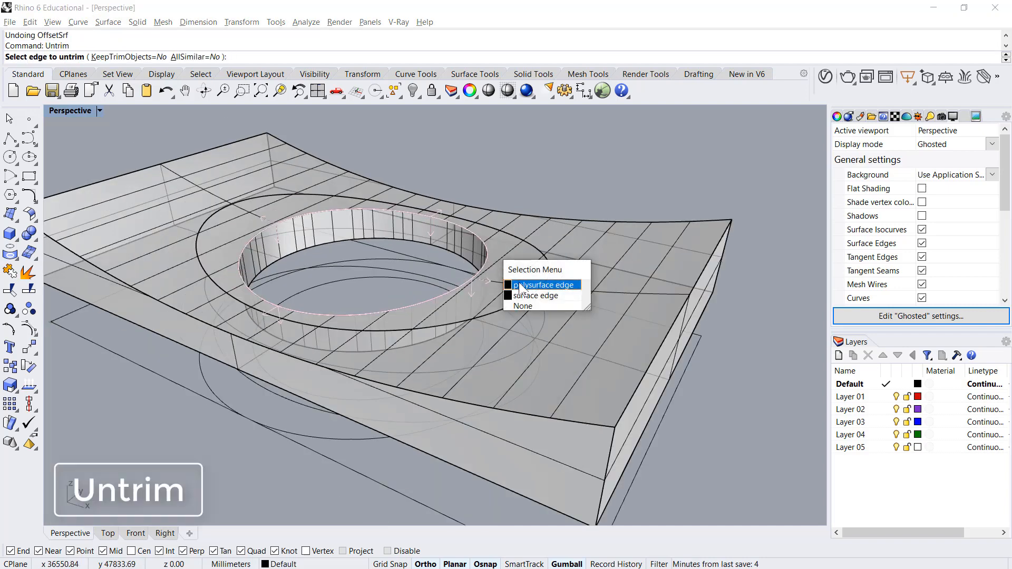
pyautogui.moveTo(534, 295)
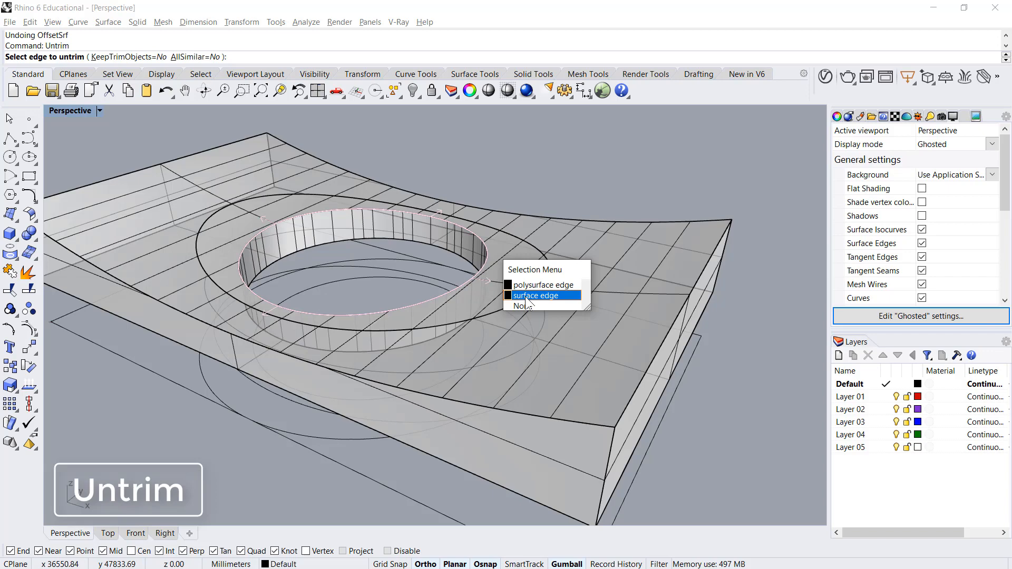
pyautogui.click(535, 295)
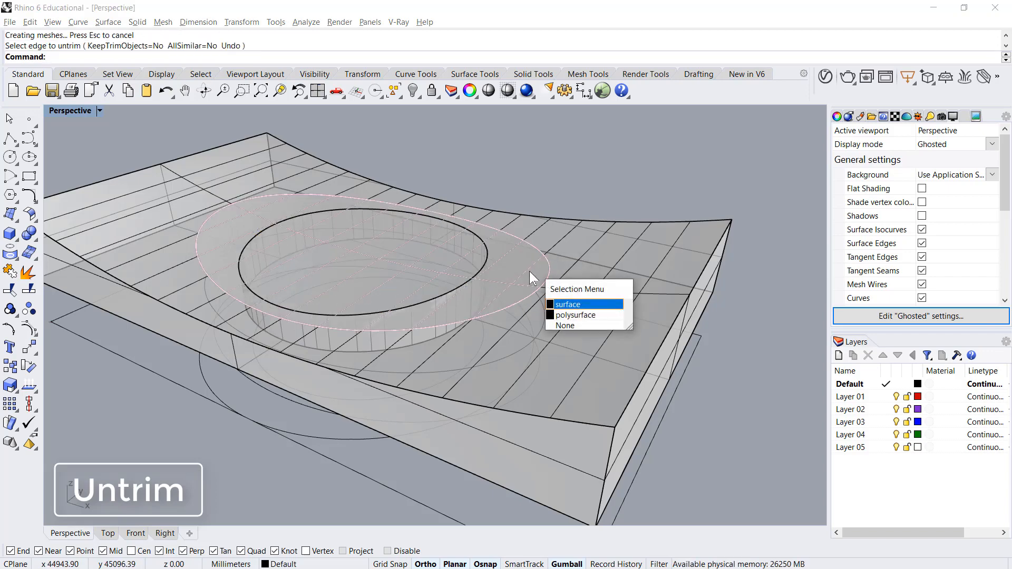
pyautogui.click(567, 305)
pyautogui.write('OffsetSrf')
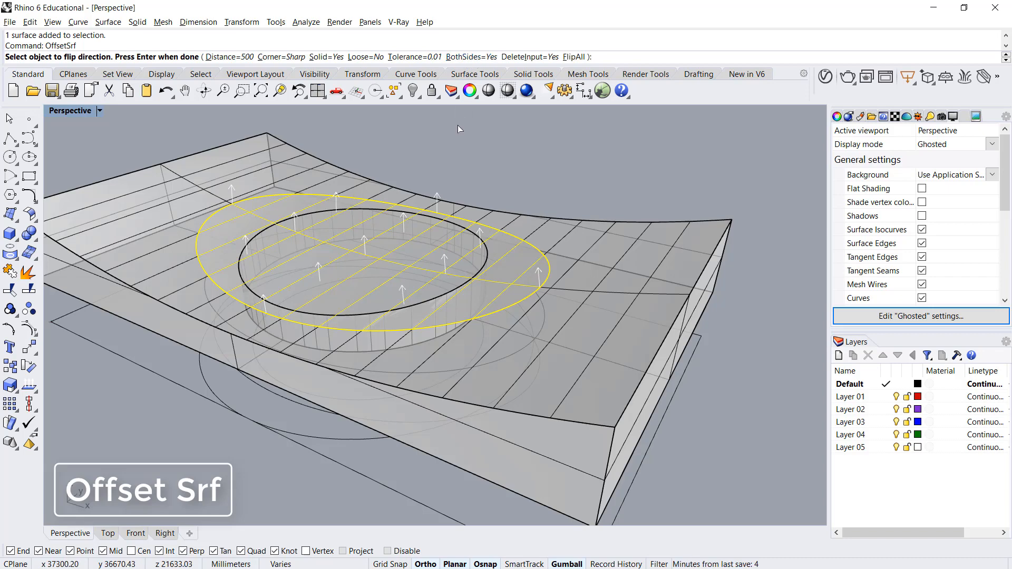
pyautogui.write('500')
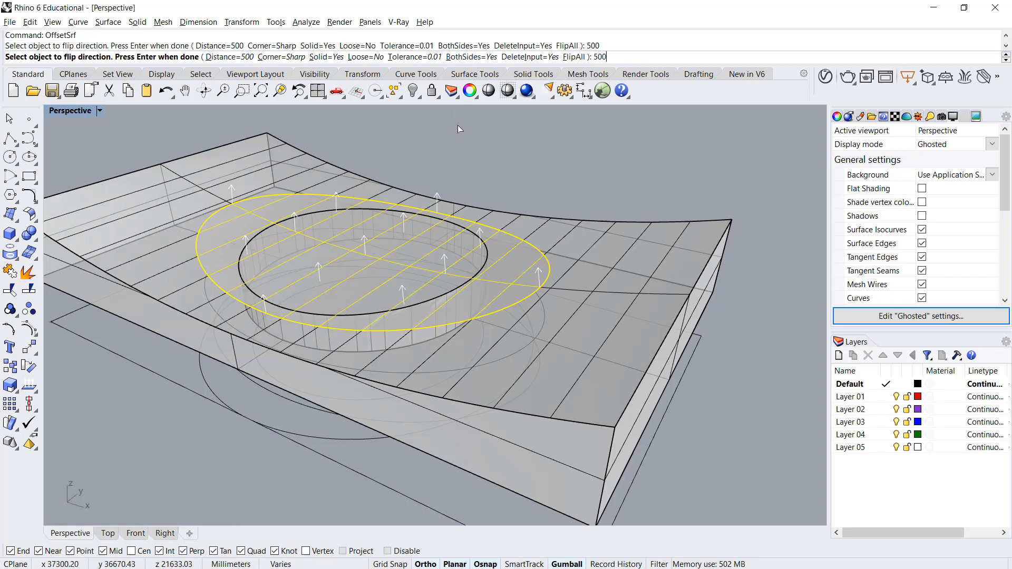
pyautogui.press('Enter')
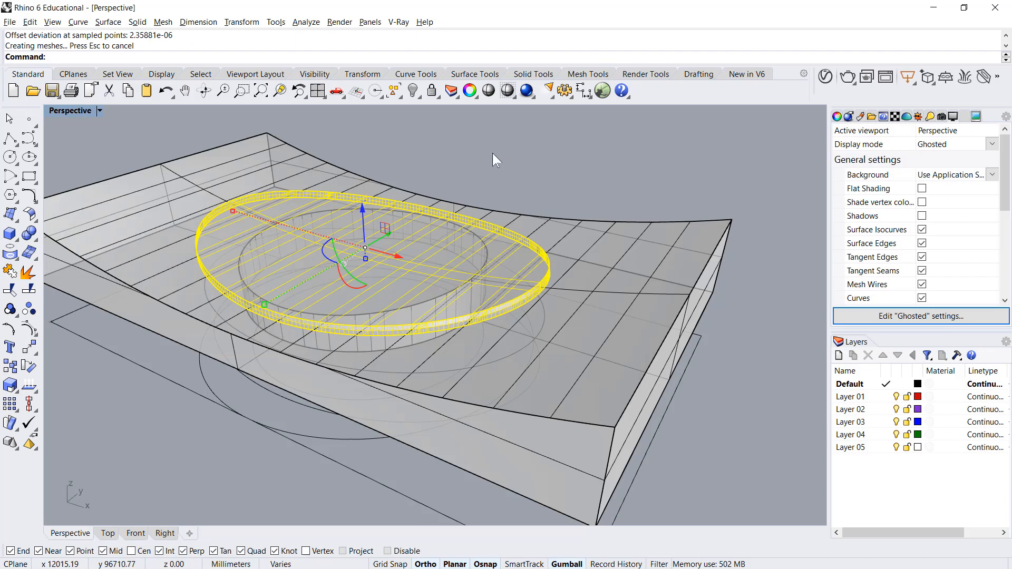
# Step: Subtract the slab from the roof, switch to Rendered display and zoom out to the whole model
pyautogui.click(568, 242)
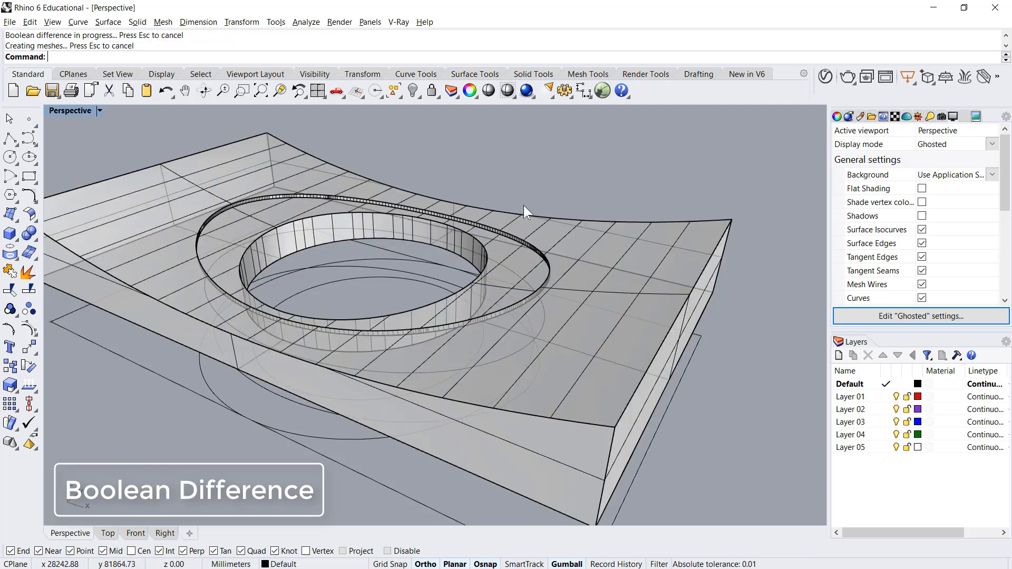
pyautogui.click(98, 110)
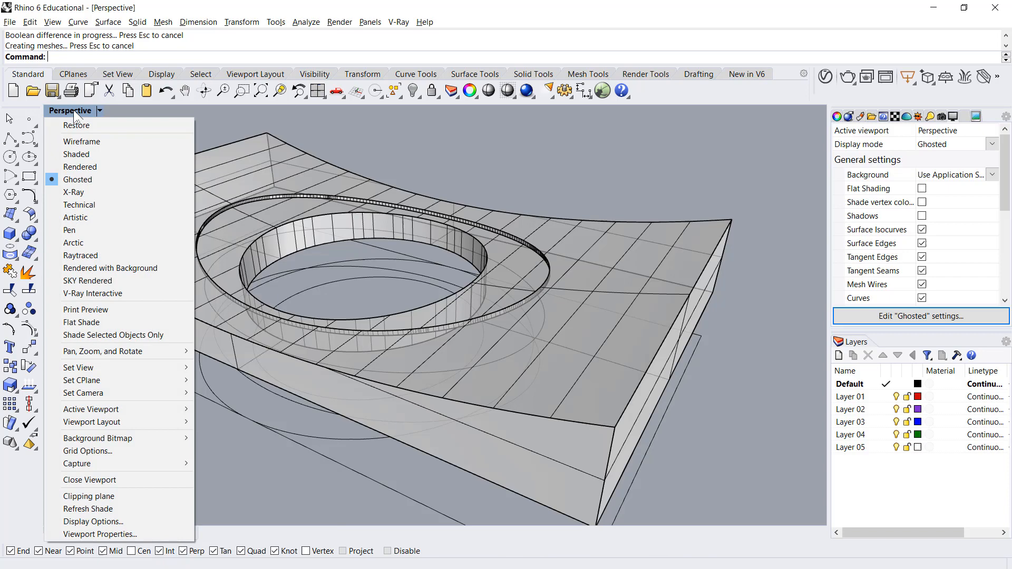
pyautogui.click(81, 167)
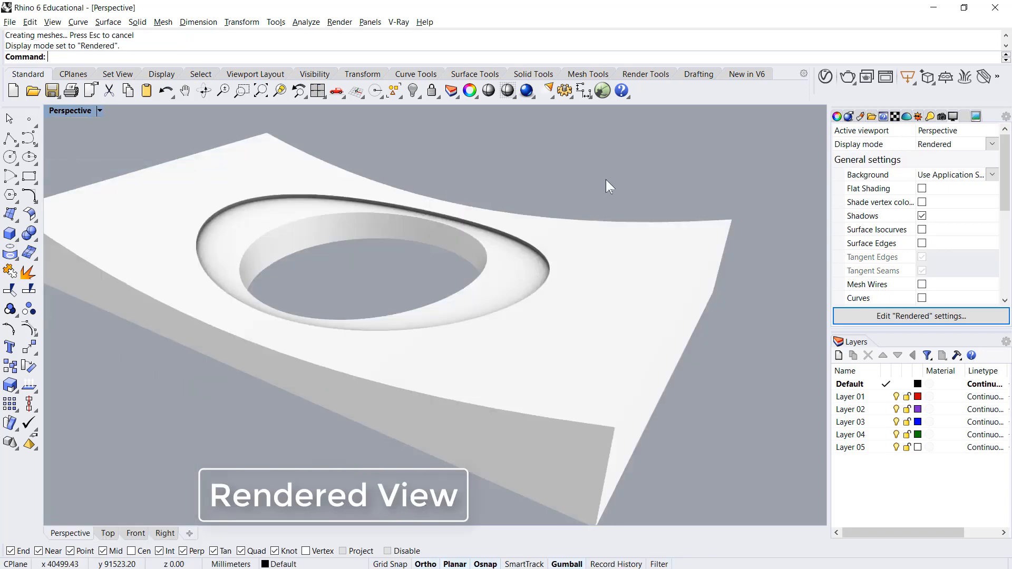
pyautogui.moveTo(607, 186); pyautogui.dragTo(170, 138)
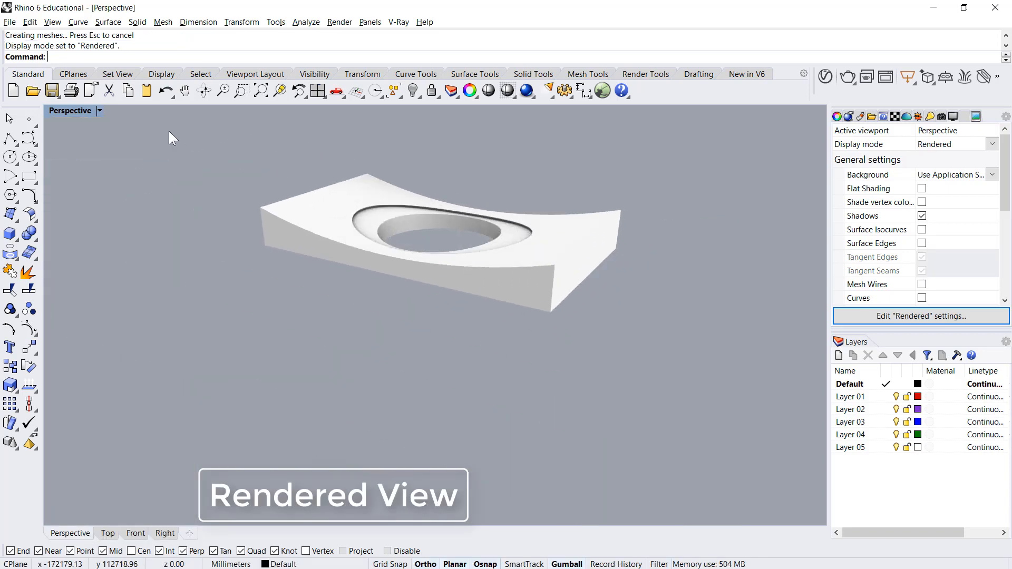
# Step: In Ghosted display, offset the base rectangle outward by 1500 mm
pyautogui.click(99, 110)
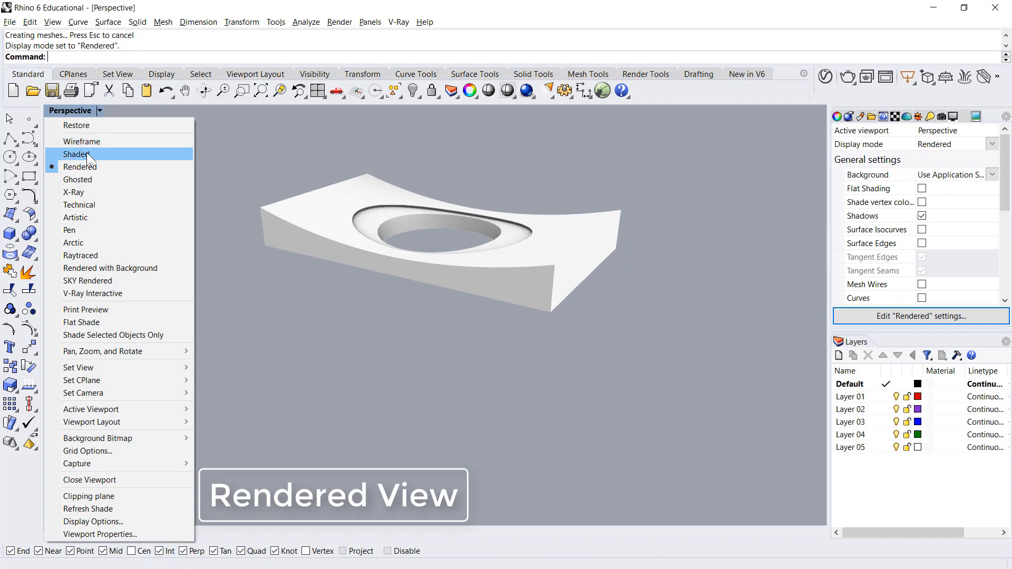
pyautogui.click(78, 179)
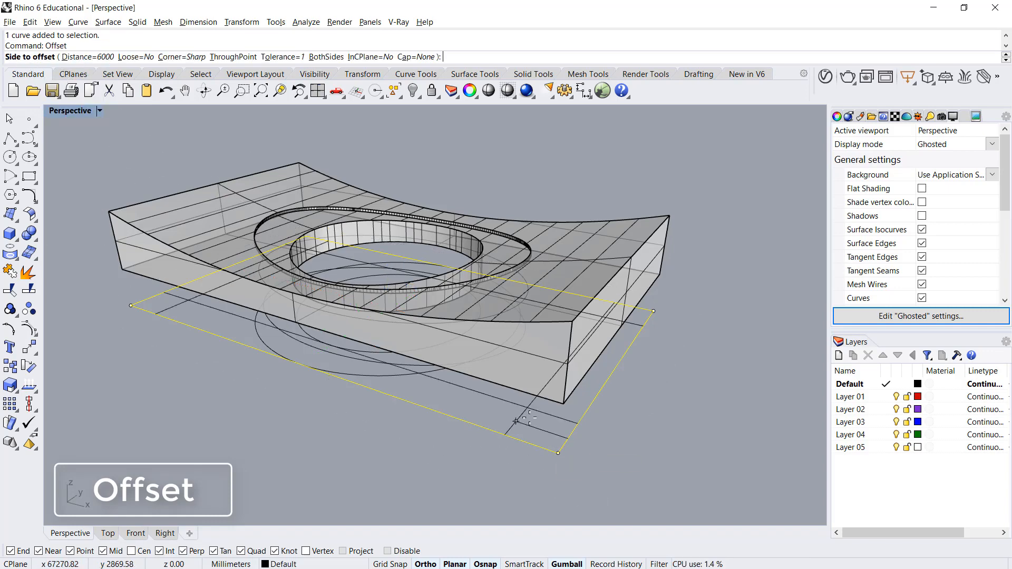
pyautogui.write('1500')
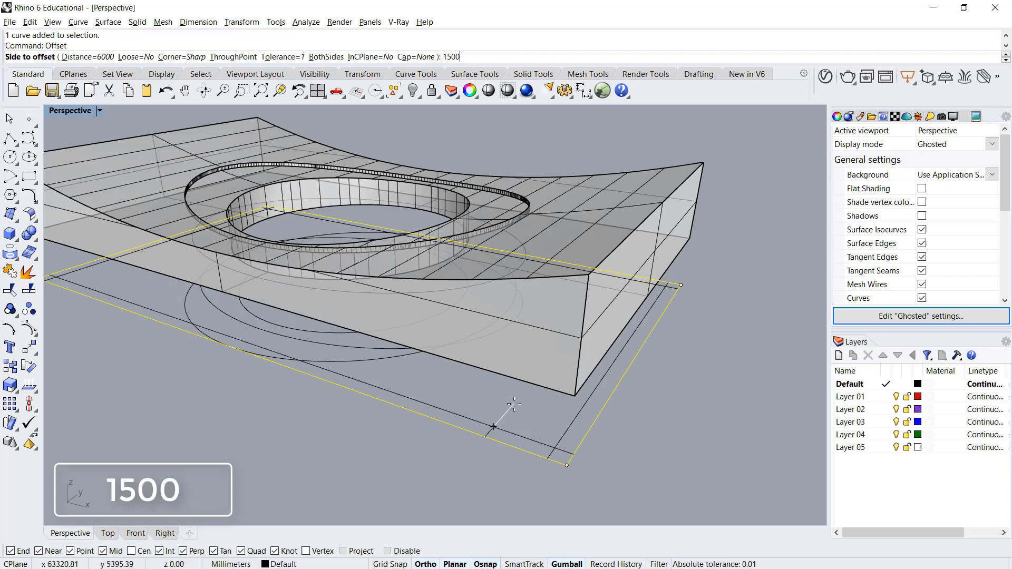
pyautogui.press('Enter')
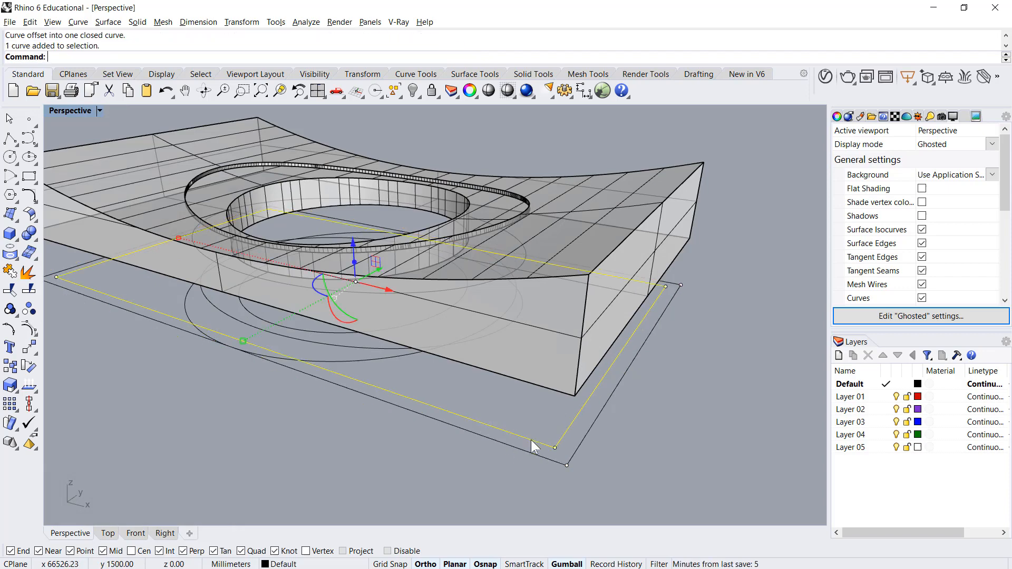
pyautogui.moveTo(875, 428)
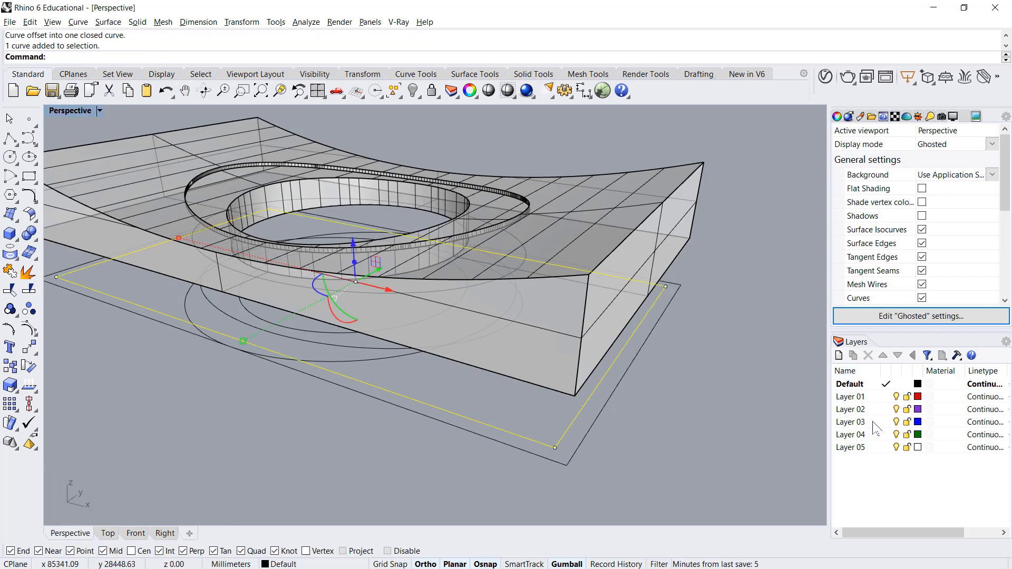
# Step: Rename Layer 03 to Glass
pyautogui.click(851, 421)
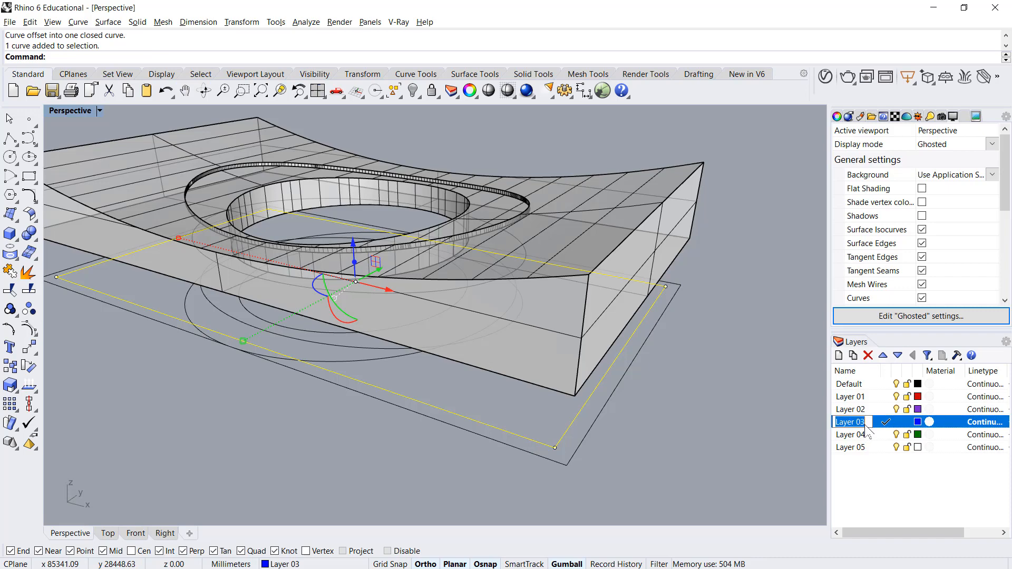
pyautogui.write('Glass')
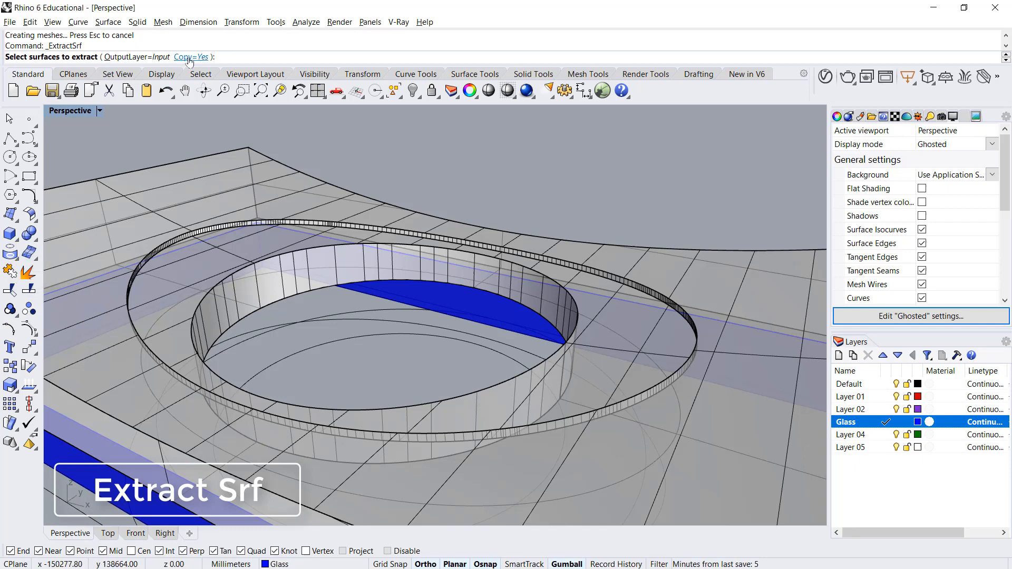
# Step: Extract the courtyard wall without copying, move it to the Glass layer, and select the roof solid
pyautogui.click(187, 57)
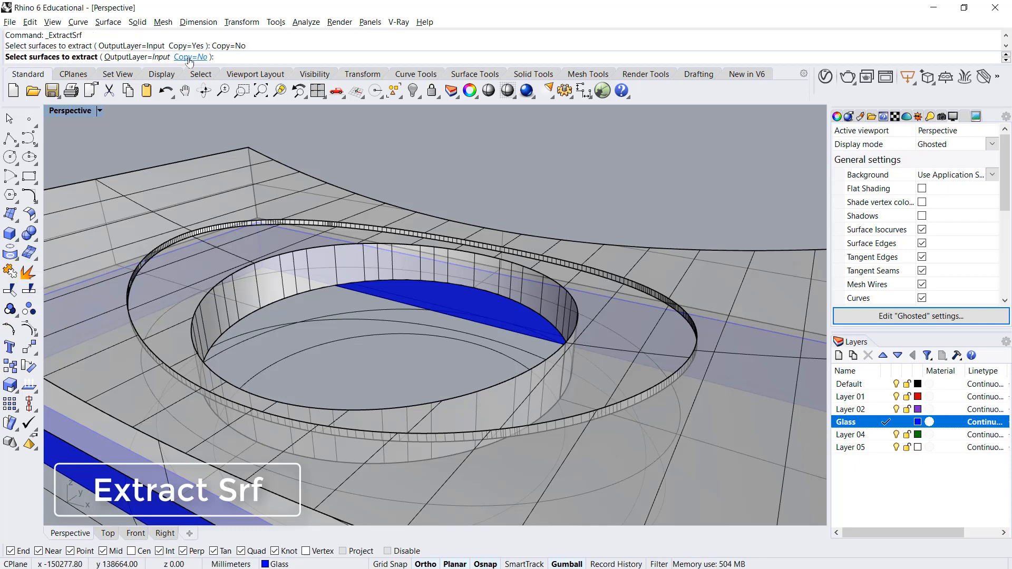
pyautogui.moveTo(380, 261)
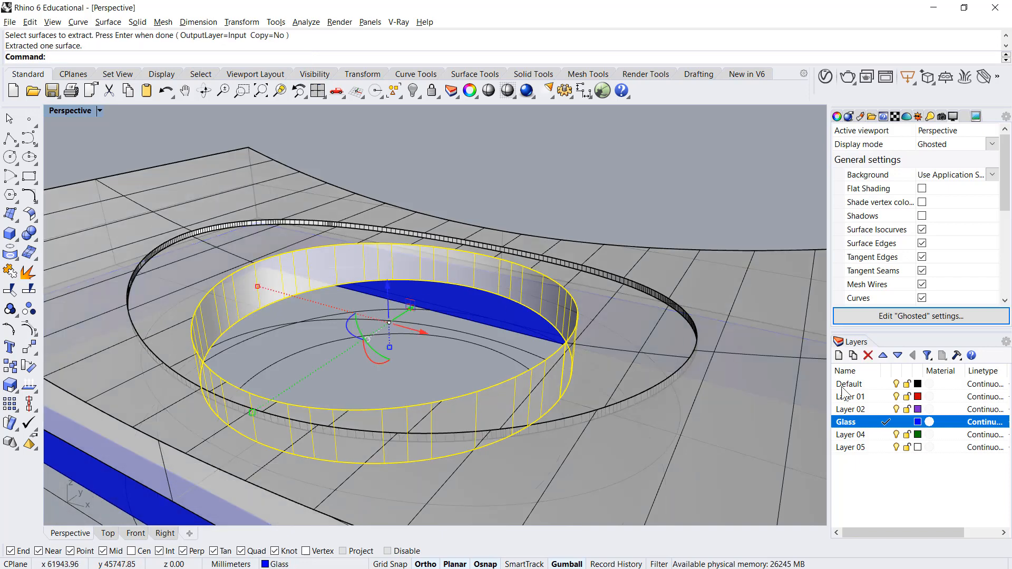
pyautogui.rightClick(846, 422)
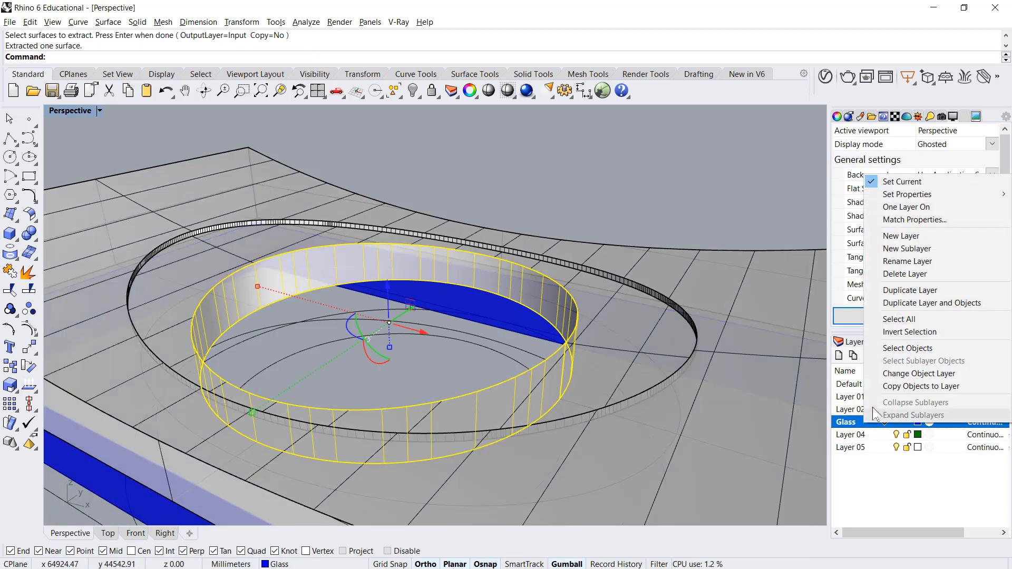
pyautogui.click(919, 373)
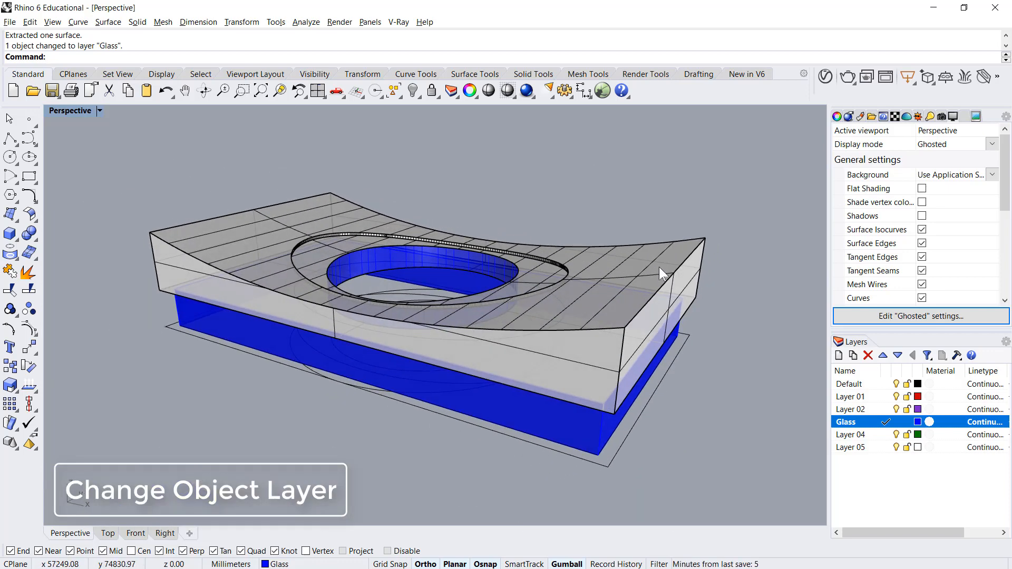
pyautogui.click(645, 290)
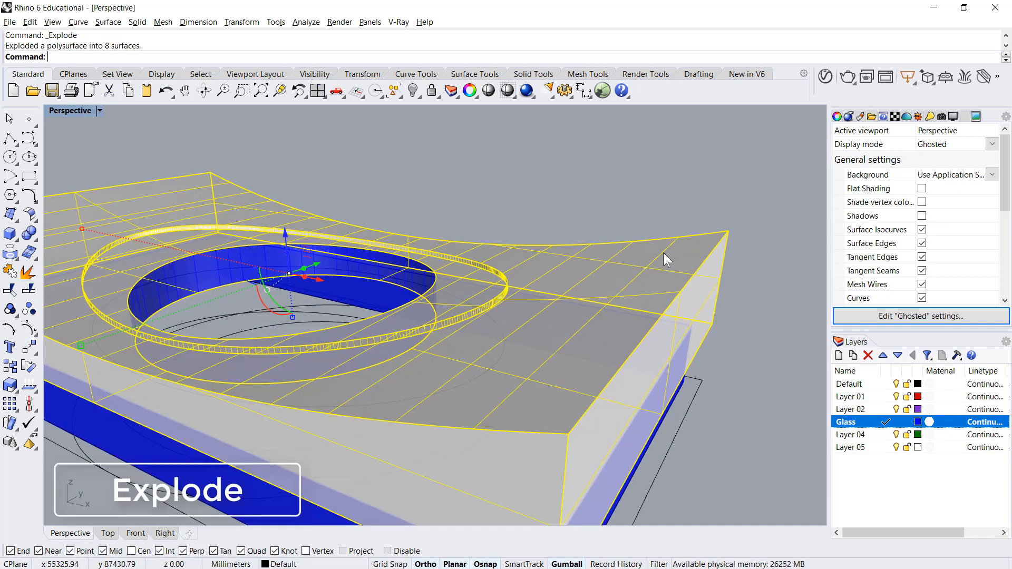
# Step: Explode the roof polysurface into eight surfaces and reselect the roof from the overlap menu
pyautogui.click(664, 258)
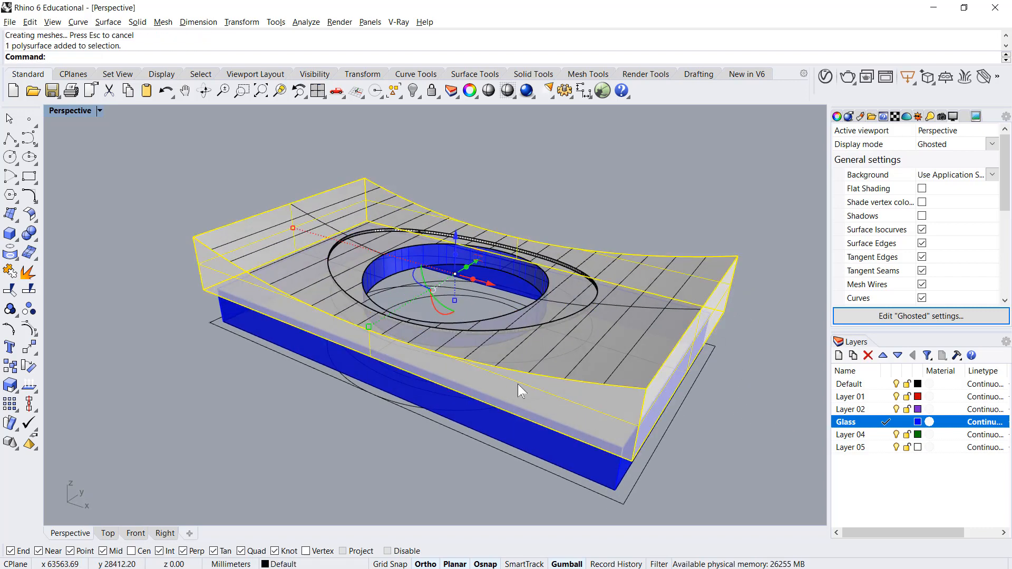
pyautogui.click(569, 279)
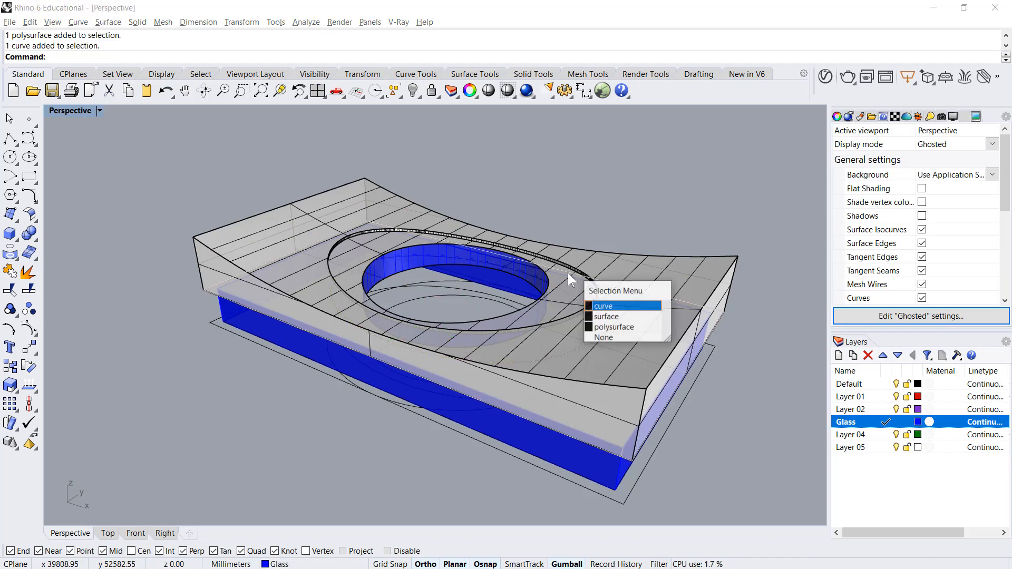
pyautogui.click(601, 305)
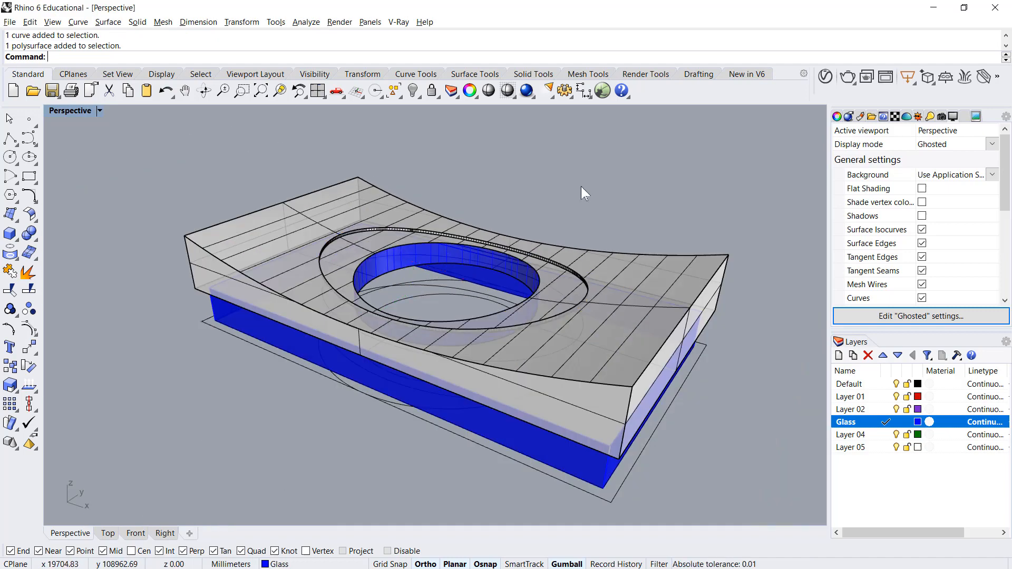
pyautogui.moveTo(581, 193); pyautogui.dragTo(627, 284)
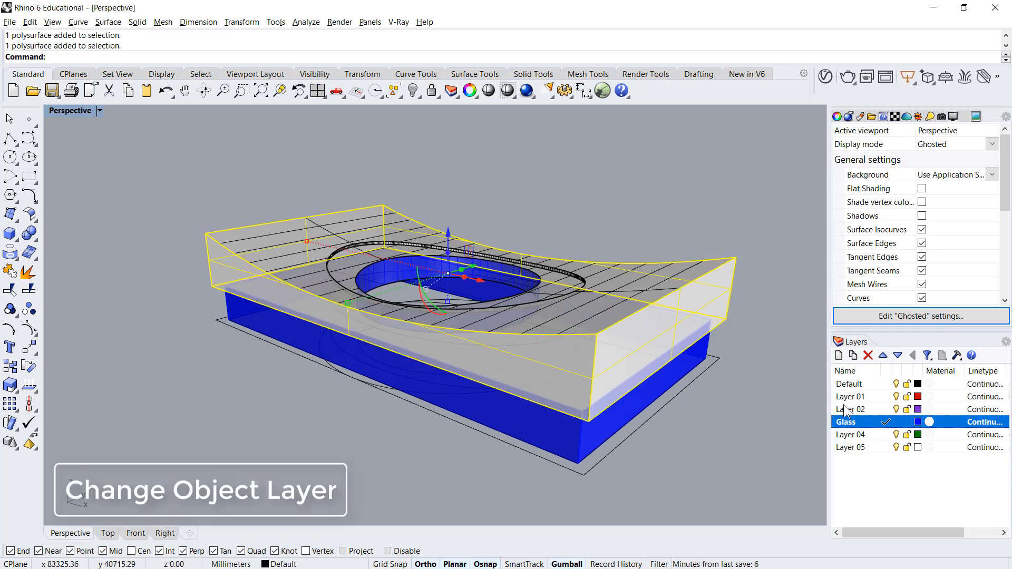
# Step: Move the roof onto Layer 01 renamed Facade, and rename Layer 02 to Roof
pyautogui.rightClick(850, 396)
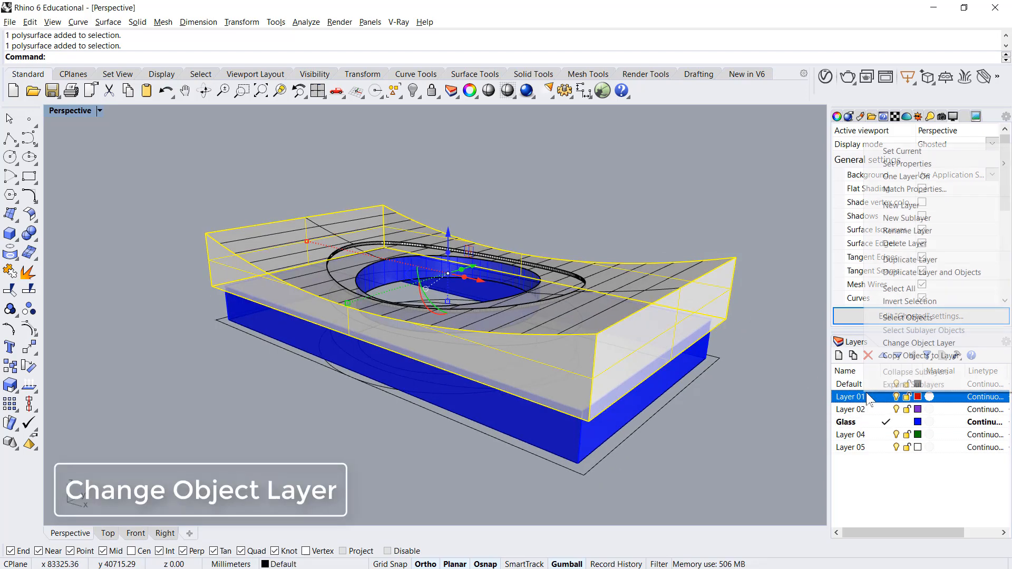
pyautogui.click(918, 343)
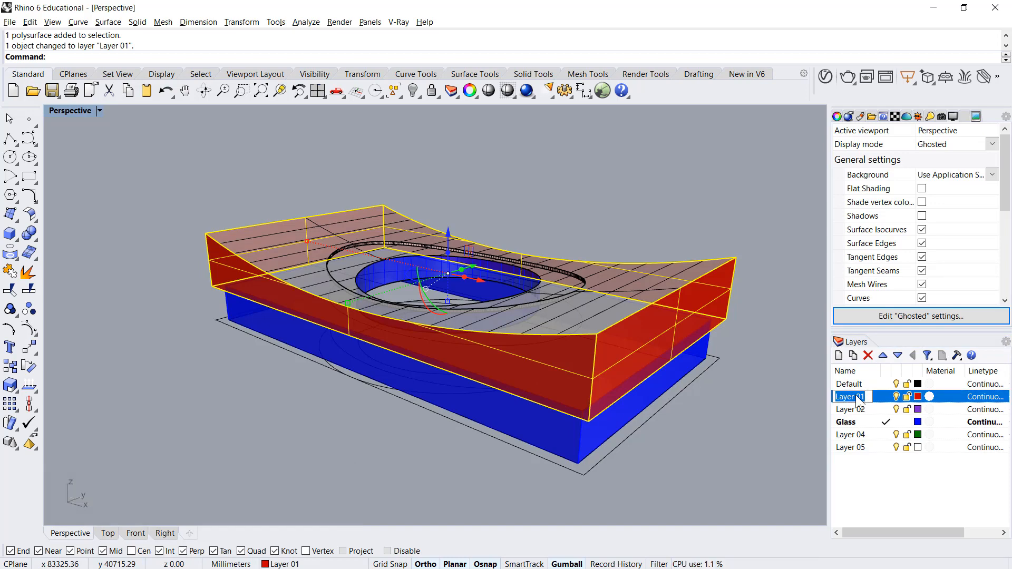
pyautogui.write('Facade')
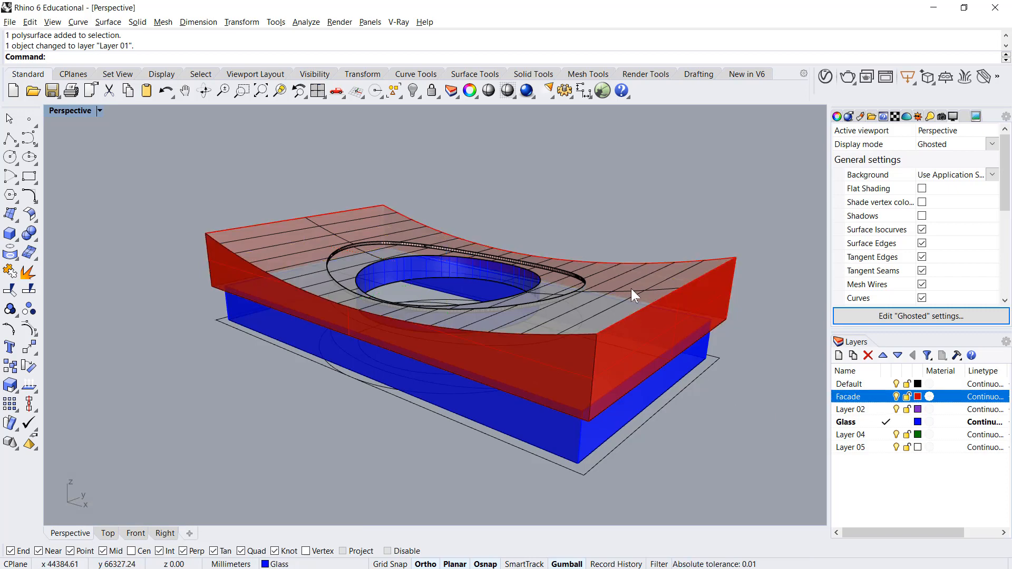
pyautogui.rightClick(850, 409)
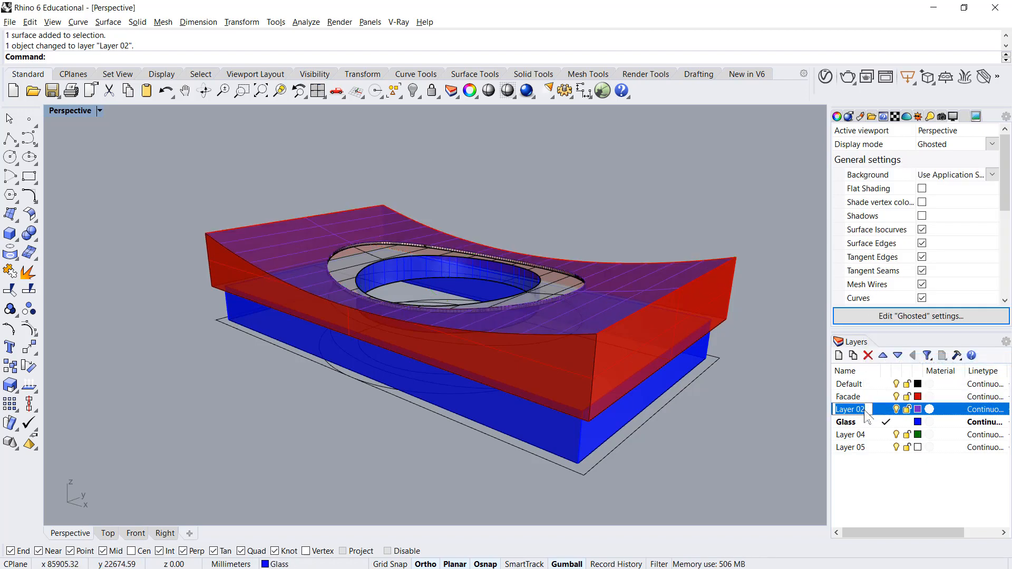
pyautogui.write('Roof')
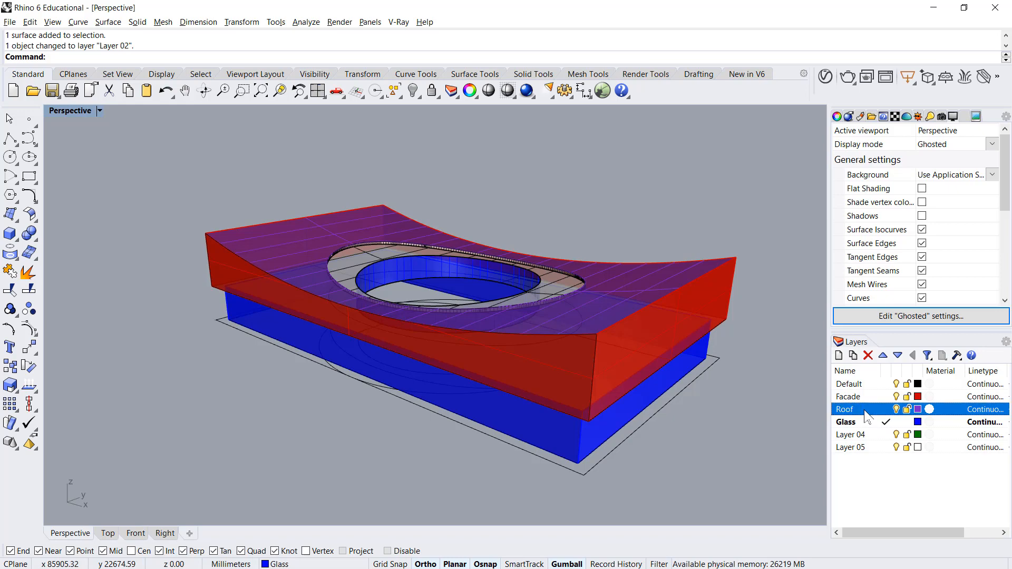
pyautogui.moveTo(621, 504)
pyautogui.write('Terrace')
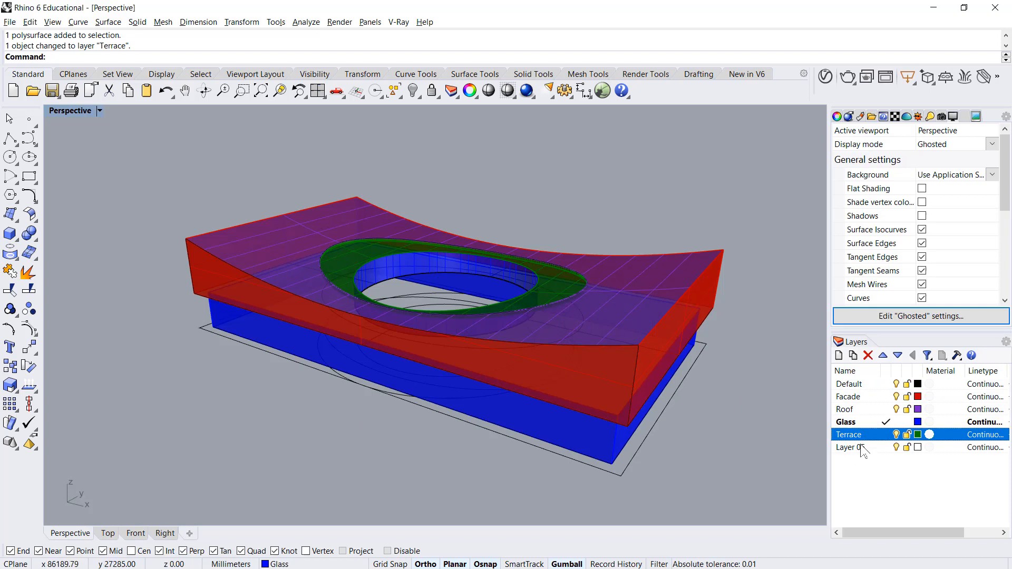
# Step: Rename the unused fifth layer to Mullions
pyautogui.doubleClick(850, 446)
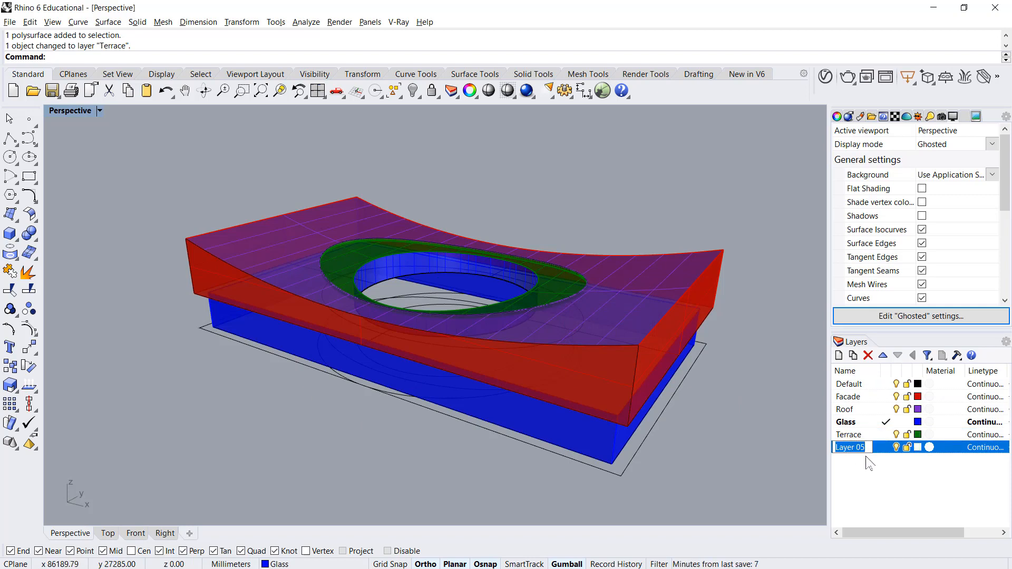
pyautogui.write('Mullions')
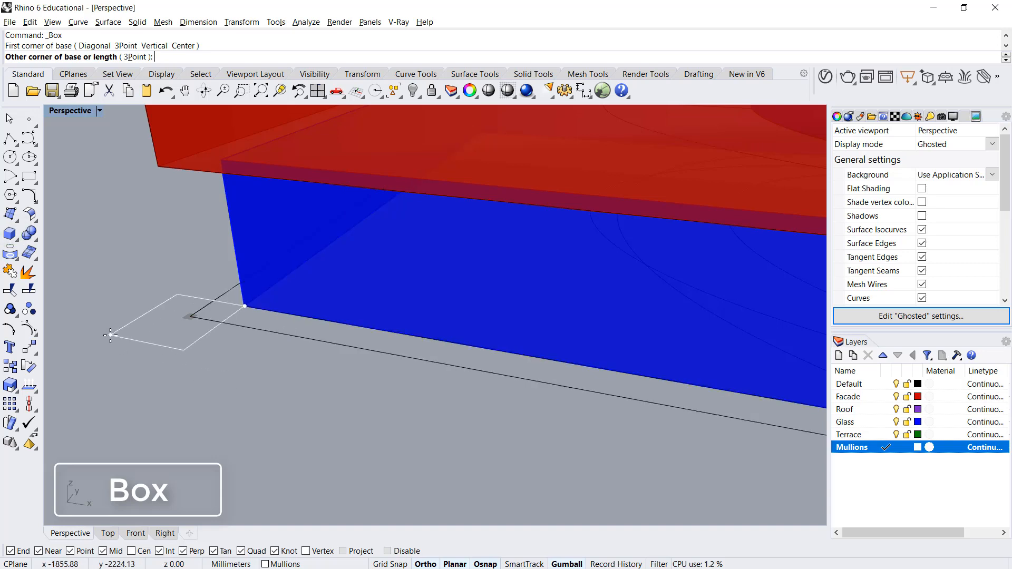
# Step: Draw a 100 mm box post at the glass corner and pick it for moving into place
pyautogui.write('100')
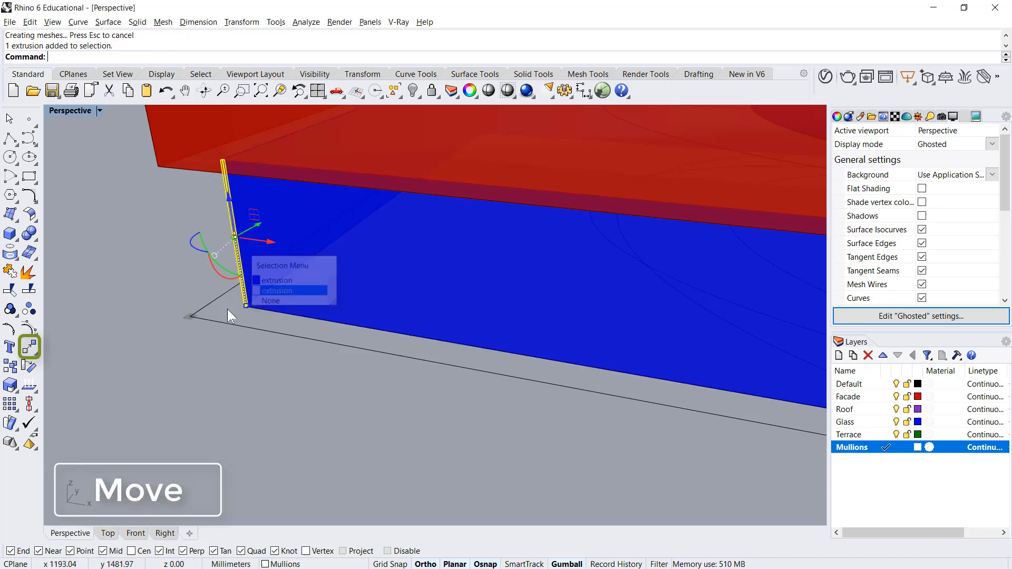
pyautogui.click(276, 290)
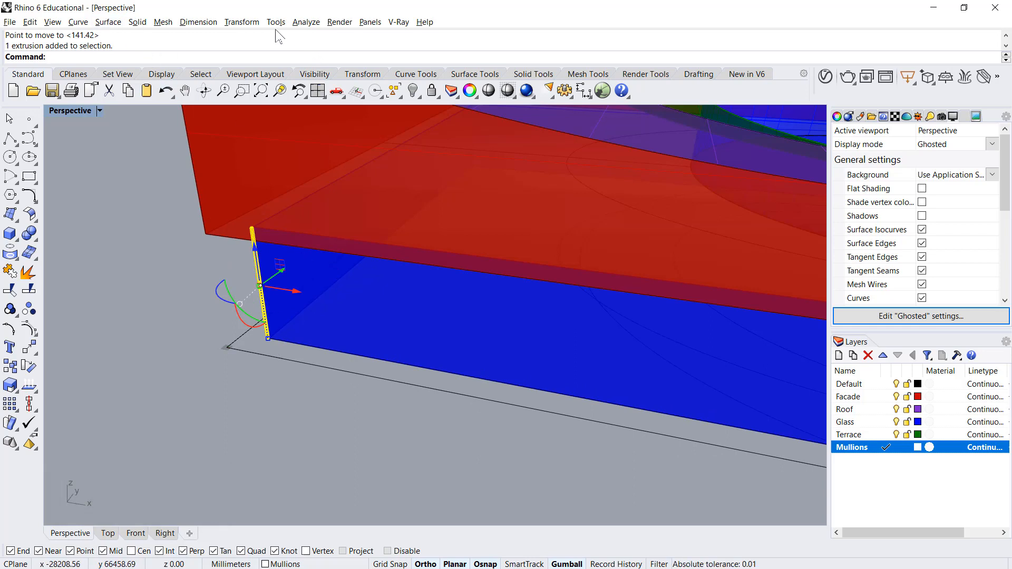
# Step: Array the mullion post along the base outline curve with 2000 mm distance between items
pyautogui.click(241, 21)
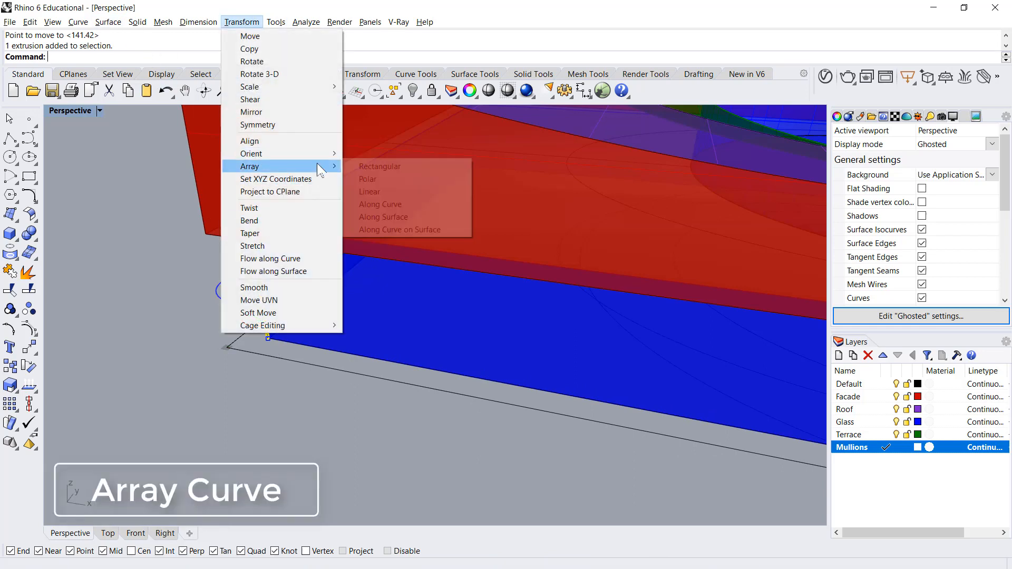
pyautogui.moveTo(380, 204)
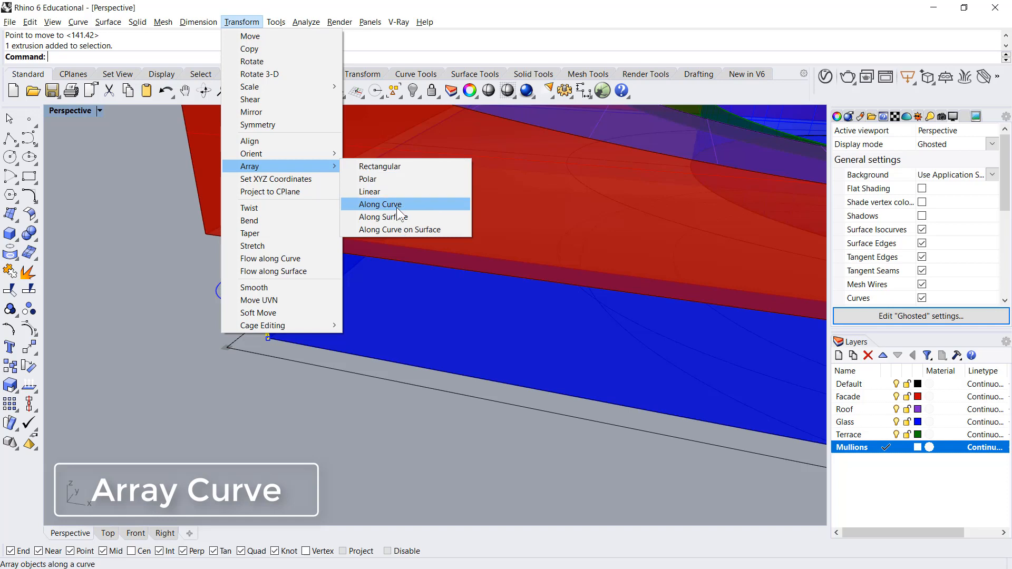
pyautogui.click(380, 204)
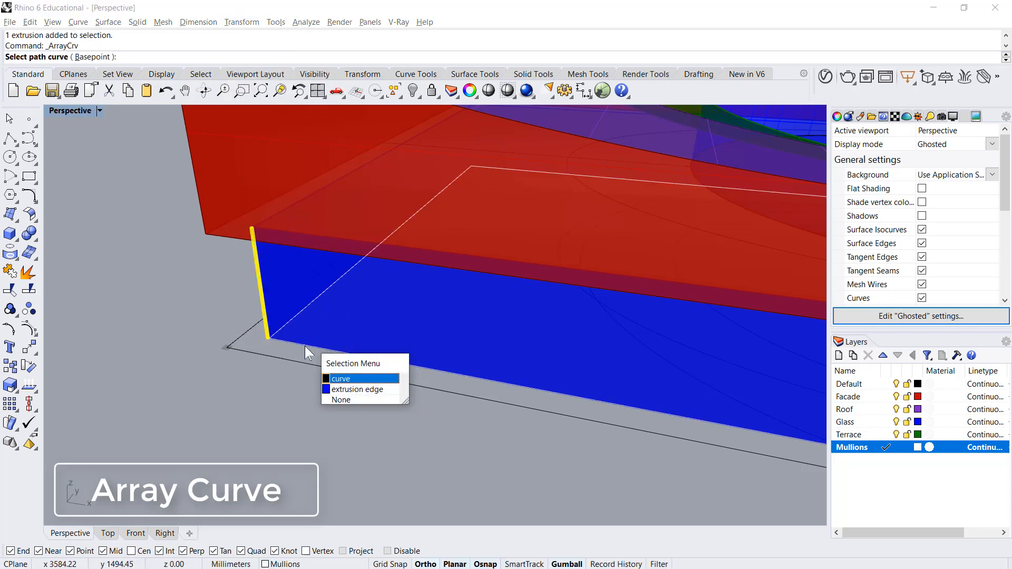
pyautogui.click(339, 379)
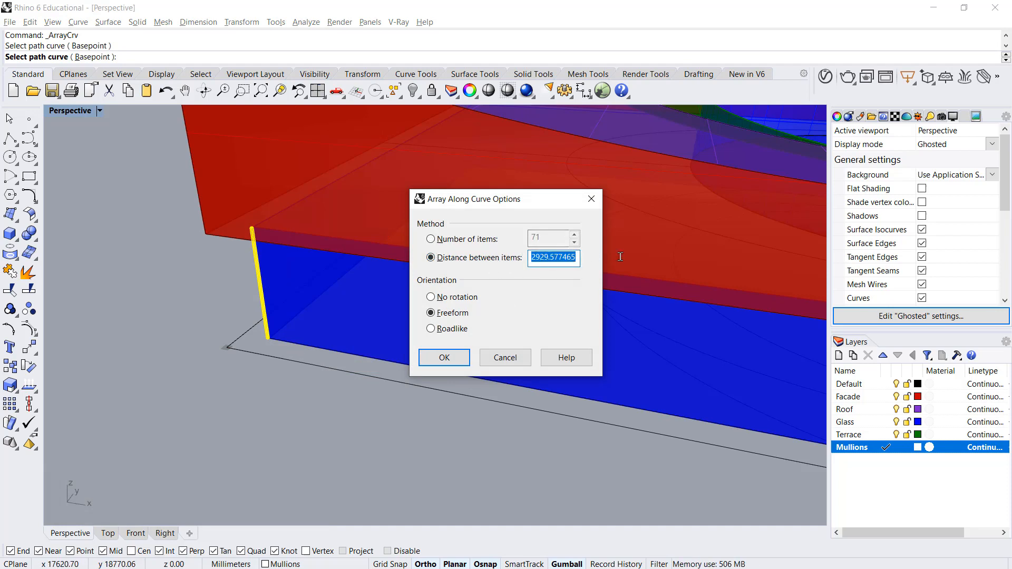
pyautogui.write('2')
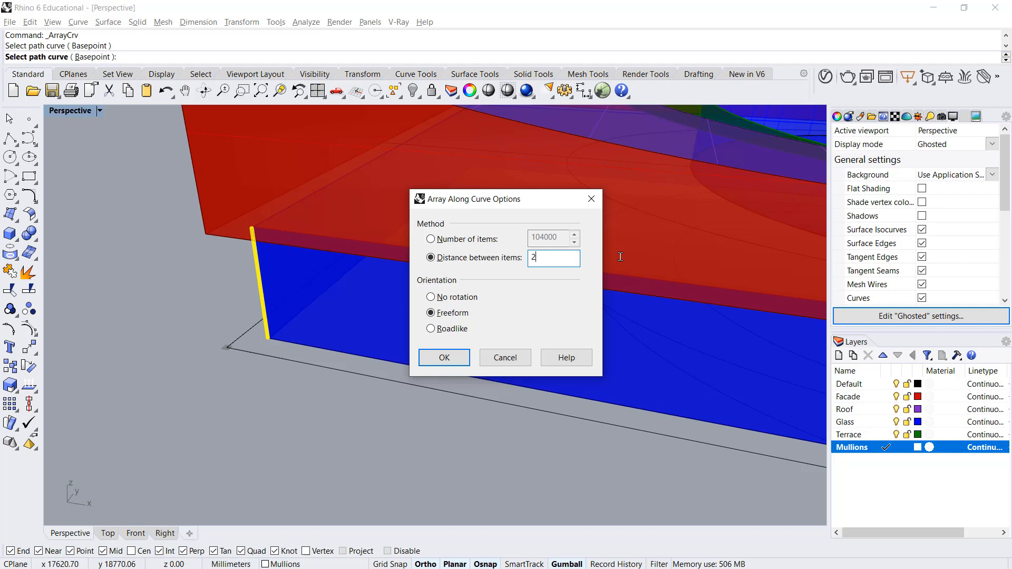
pyautogui.write('000')
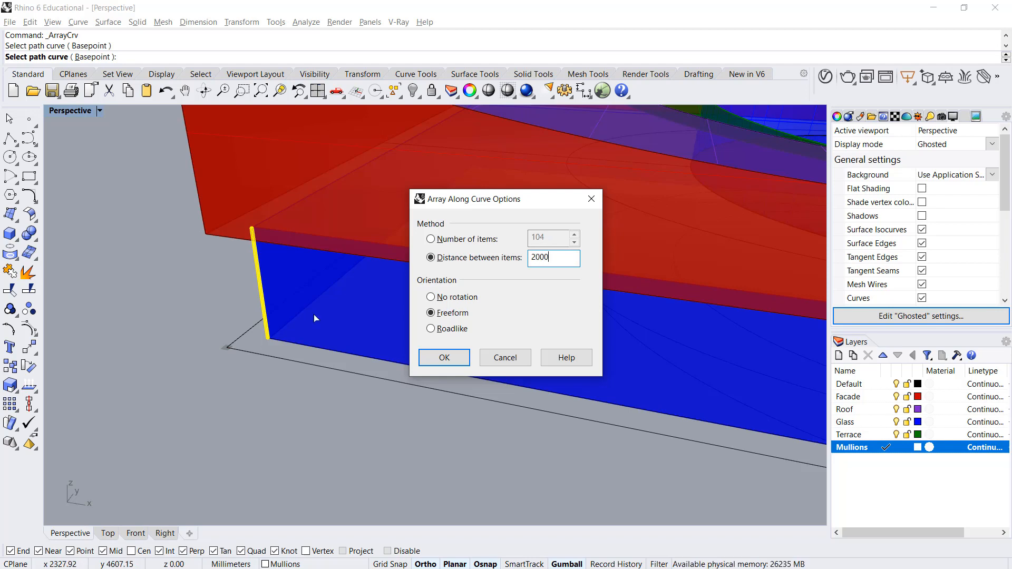
pyautogui.click(430, 238)
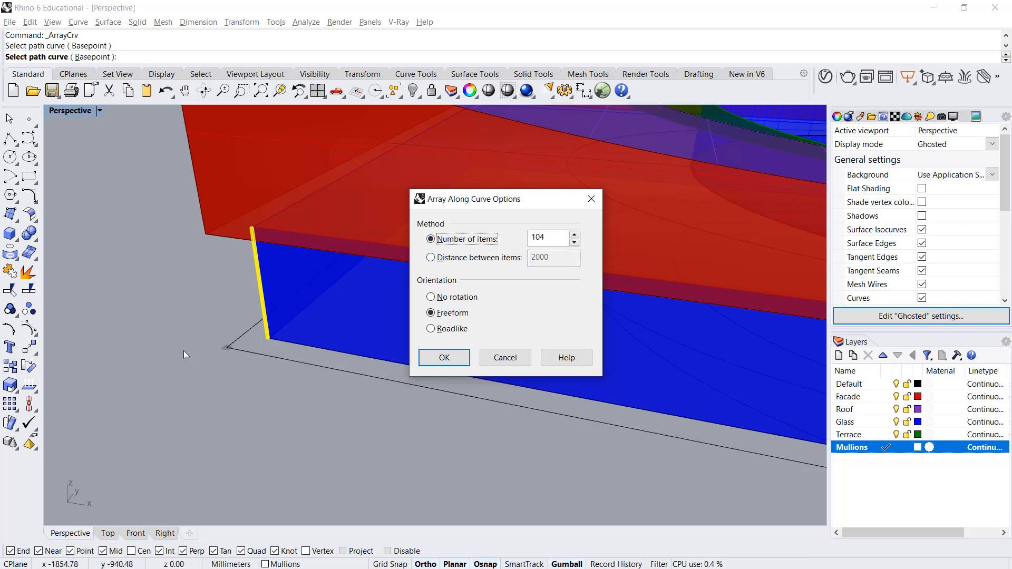
pyautogui.click(443, 357)
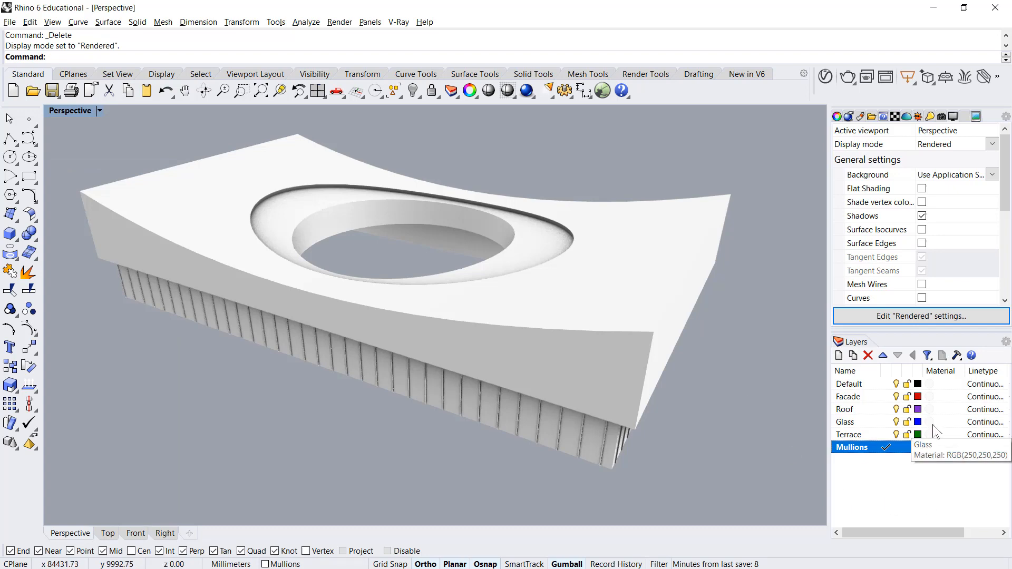
# Step: Give the Facade layer a tan Plaster material and the Glass layer a Glass material
pyautogui.click(917, 397)
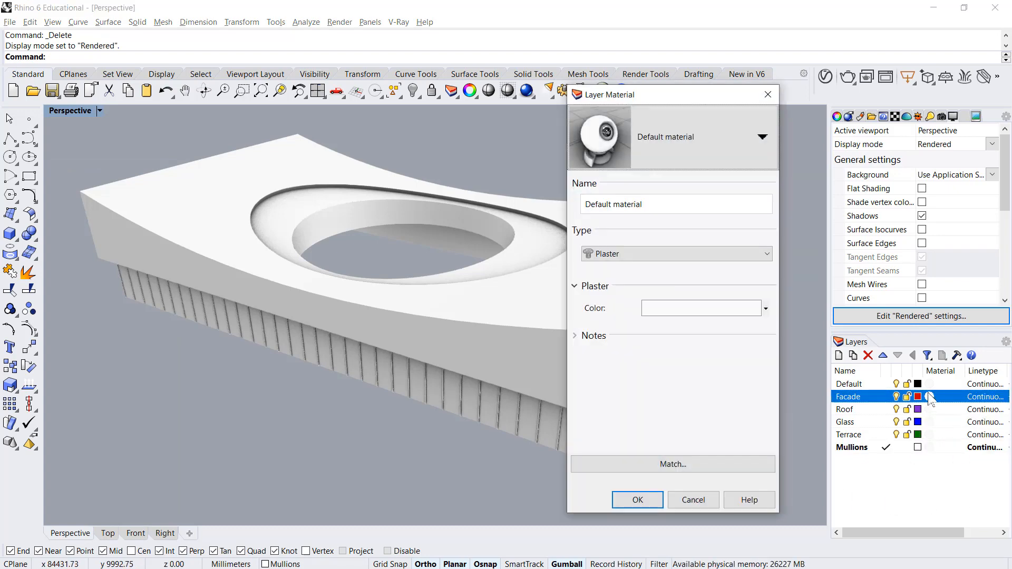
pyautogui.click(675, 254)
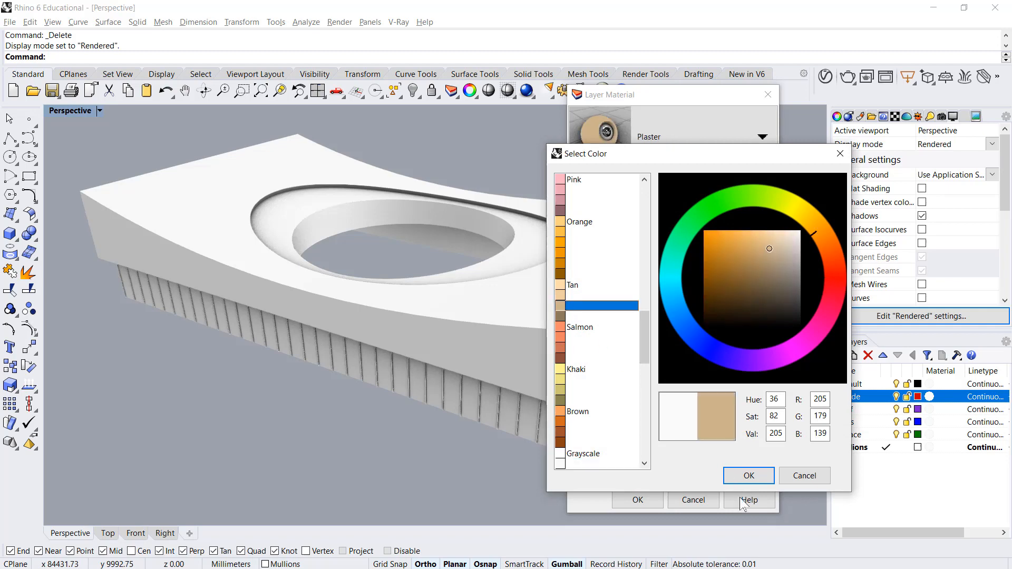
pyautogui.click(747, 475)
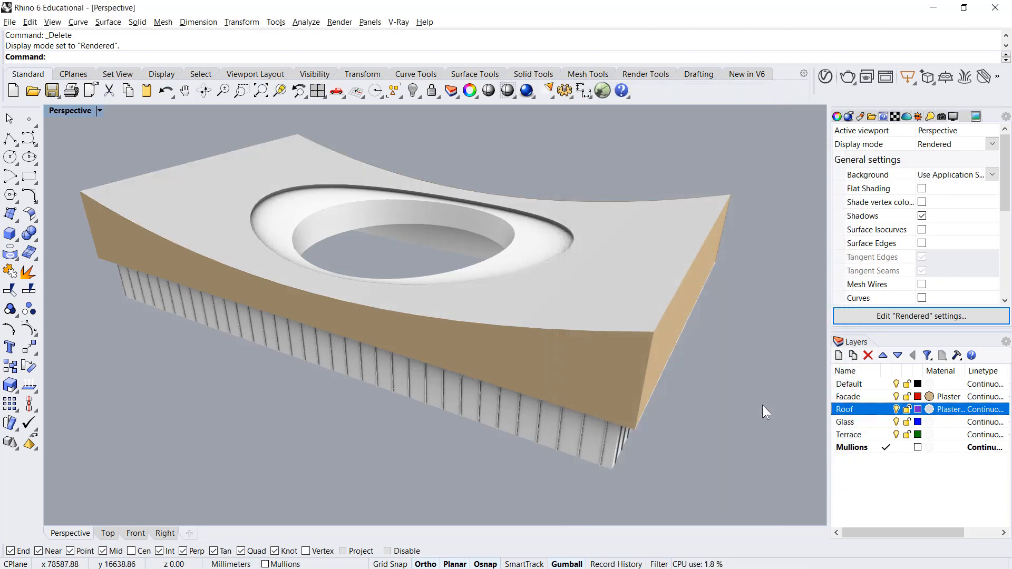
pyautogui.moveTo(931, 428)
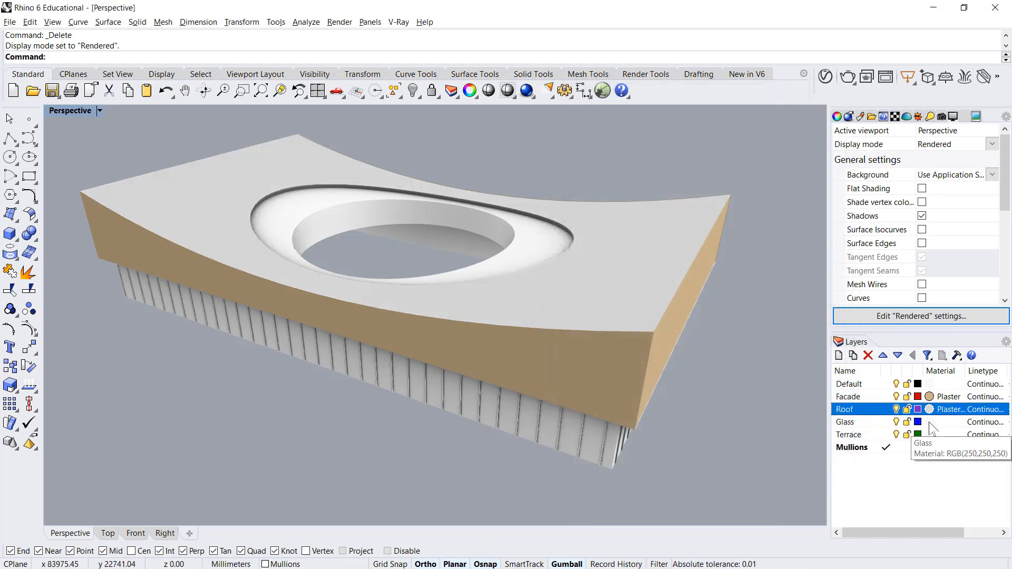
pyautogui.click(929, 421)
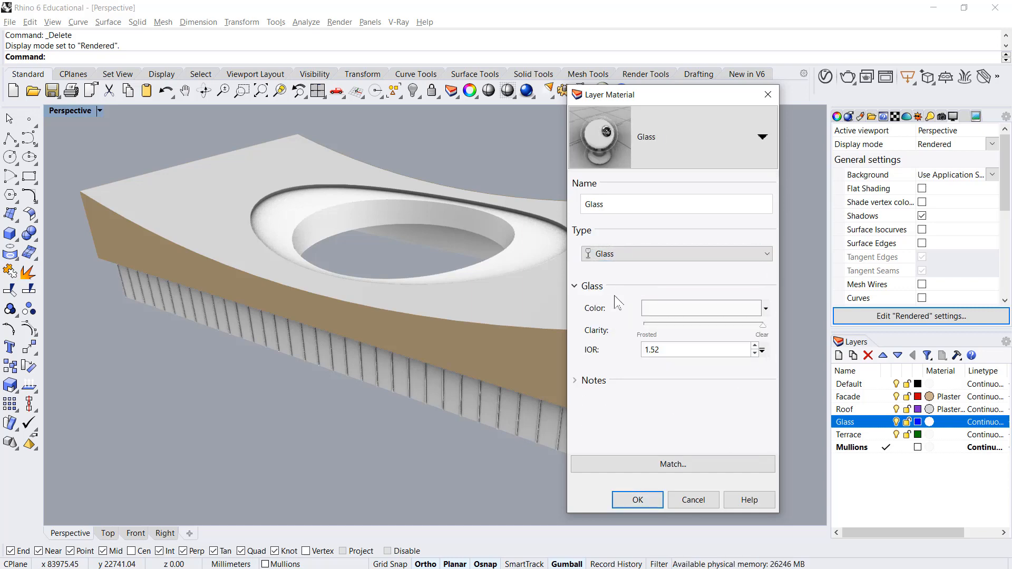
pyautogui.click(636, 499)
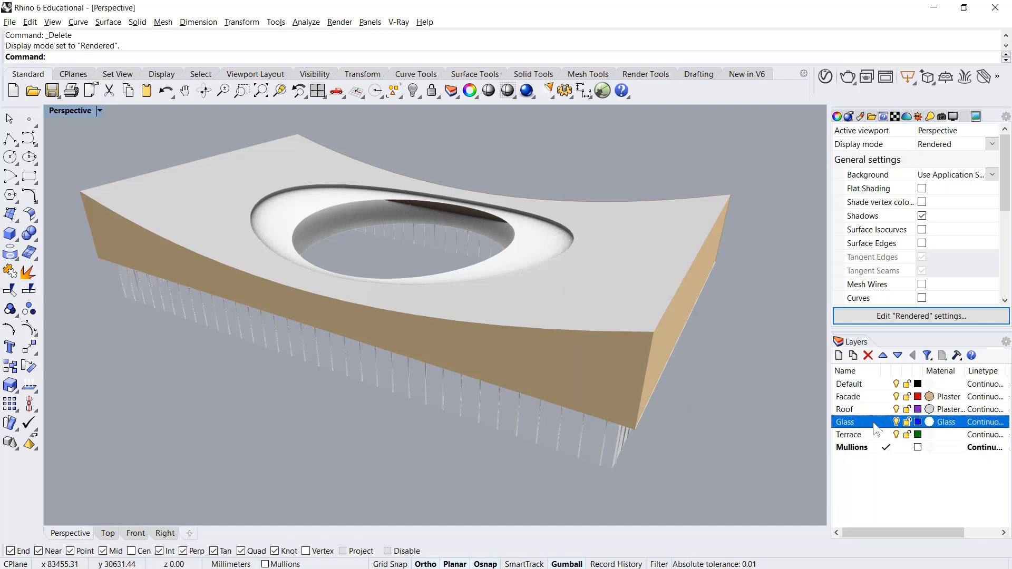
# Step: Assign the existing tan Plaster material to the Terrace layer
pyautogui.click(400, 239)
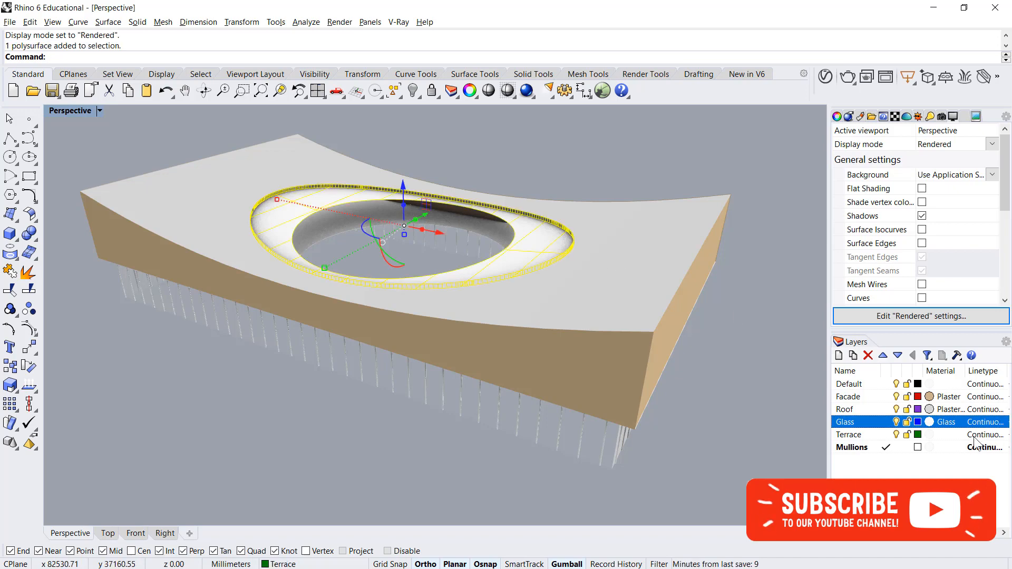
pyautogui.click(928, 434)
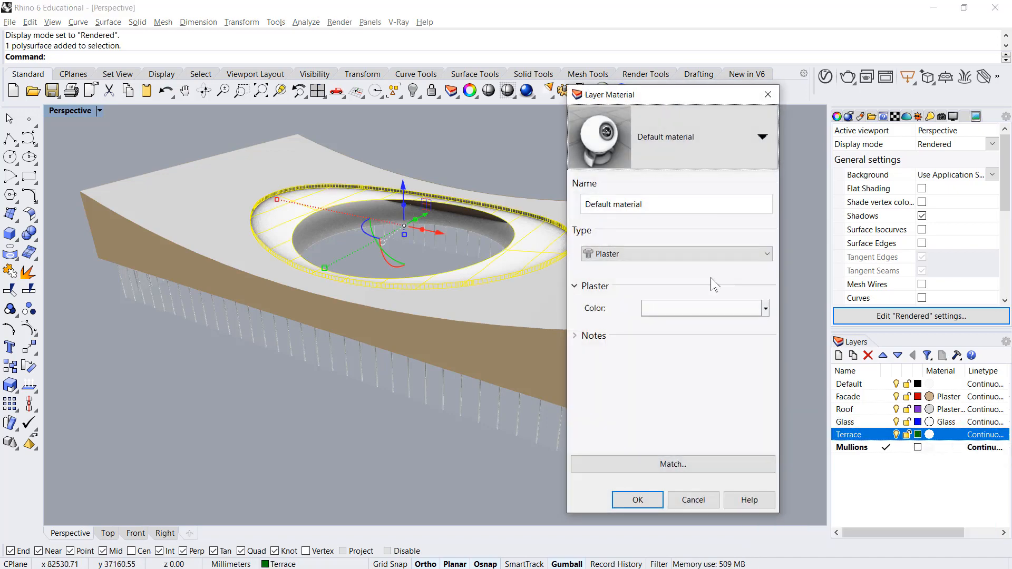
pyautogui.click(762, 136)
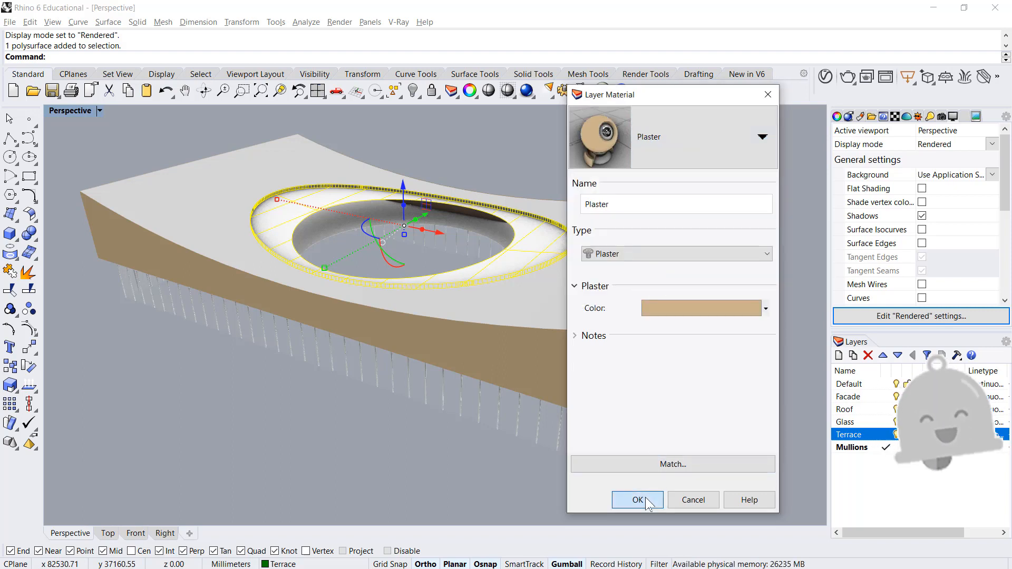
pyautogui.click(637, 500)
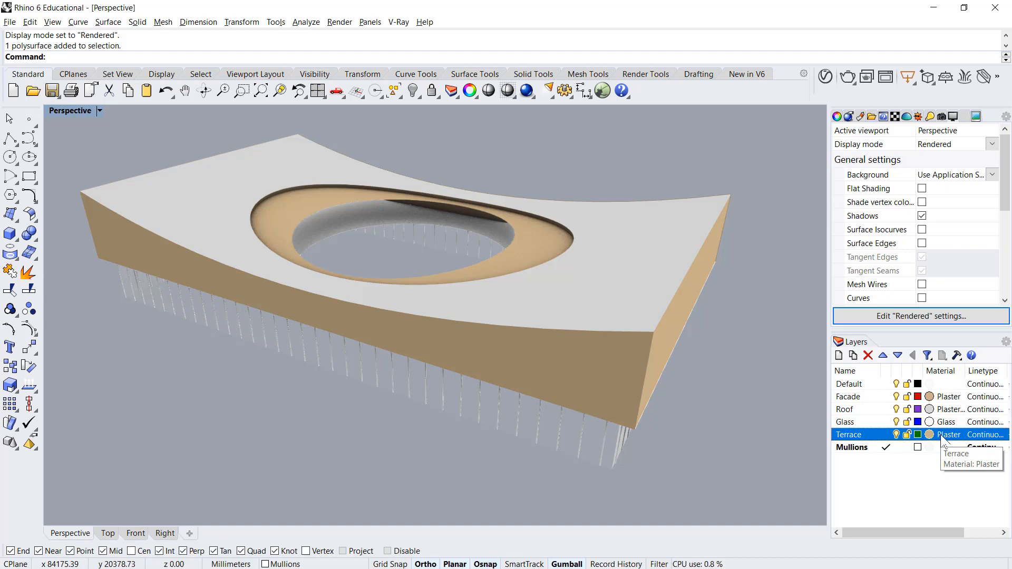
# Step: Make a unique copy of the terrace plaster and change it to a lighter beige
pyautogui.click(948, 434)
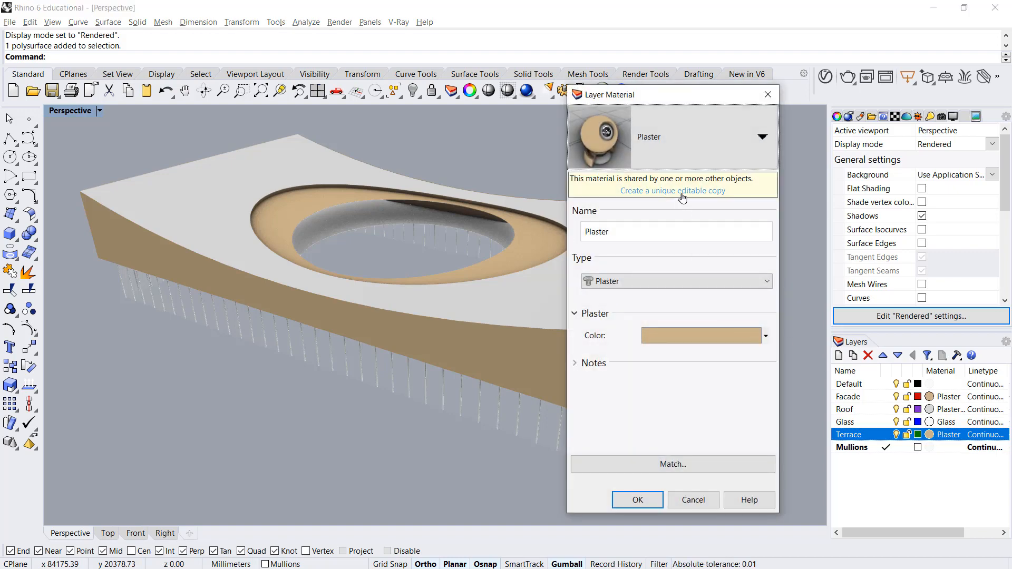
pyautogui.click(673, 190)
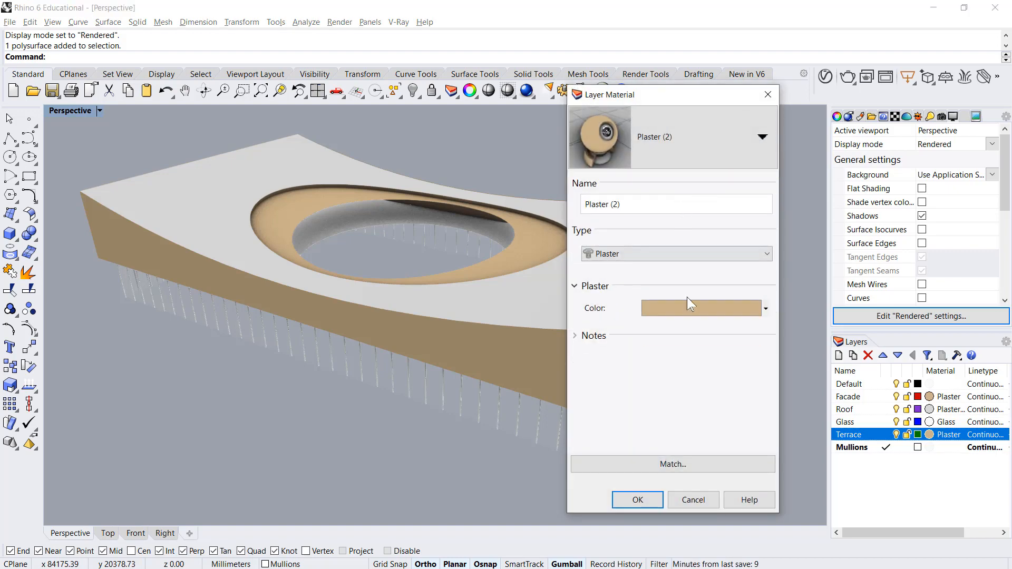
pyautogui.click(765, 308)
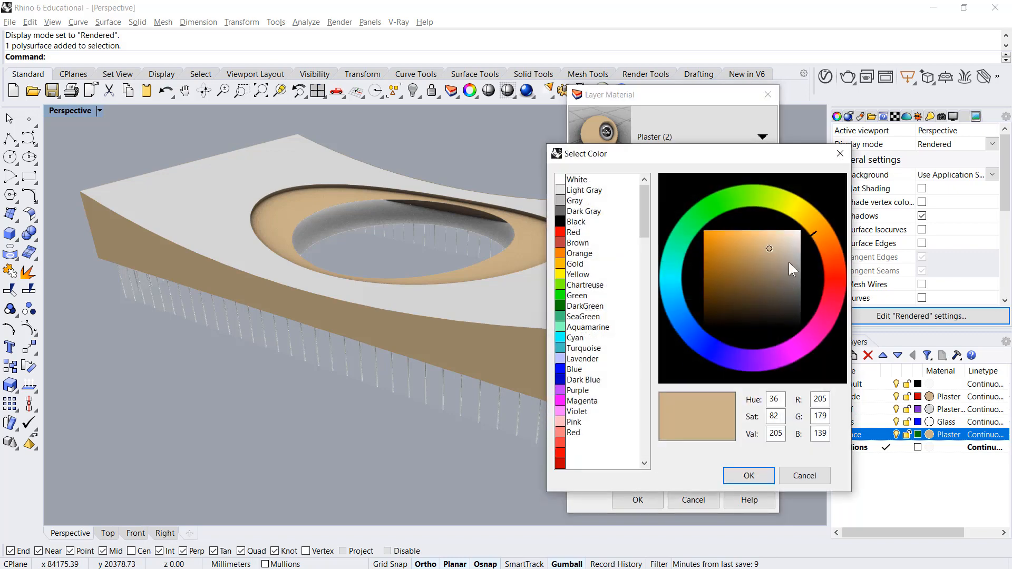
pyautogui.click(778, 239)
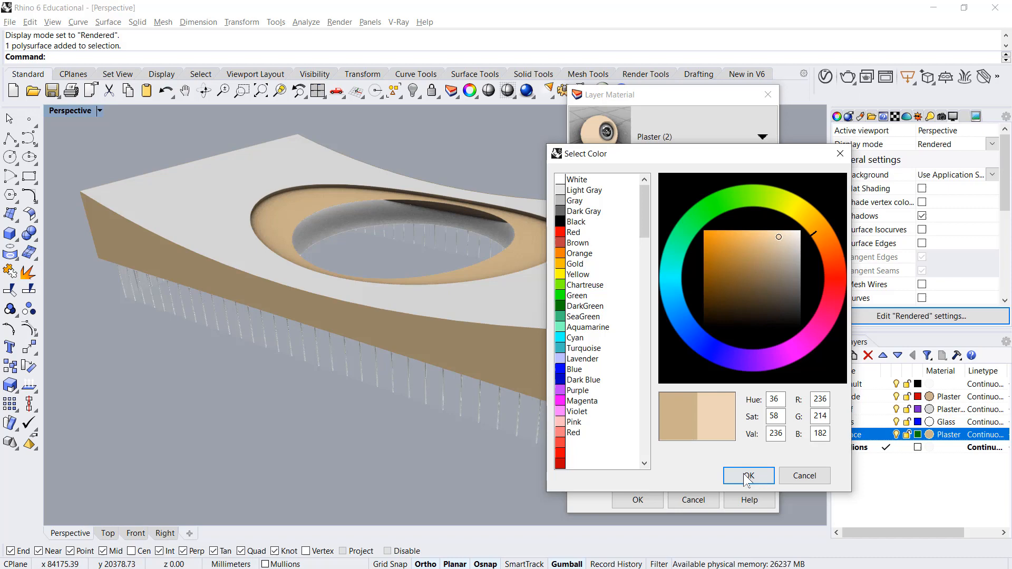
pyautogui.click(748, 475)
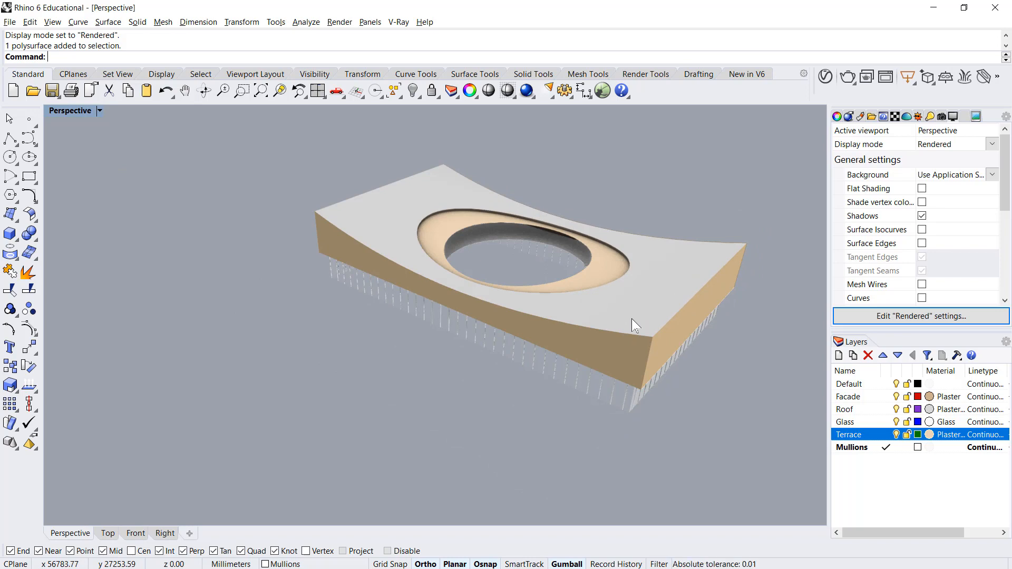
pyautogui.moveTo(761, 386)
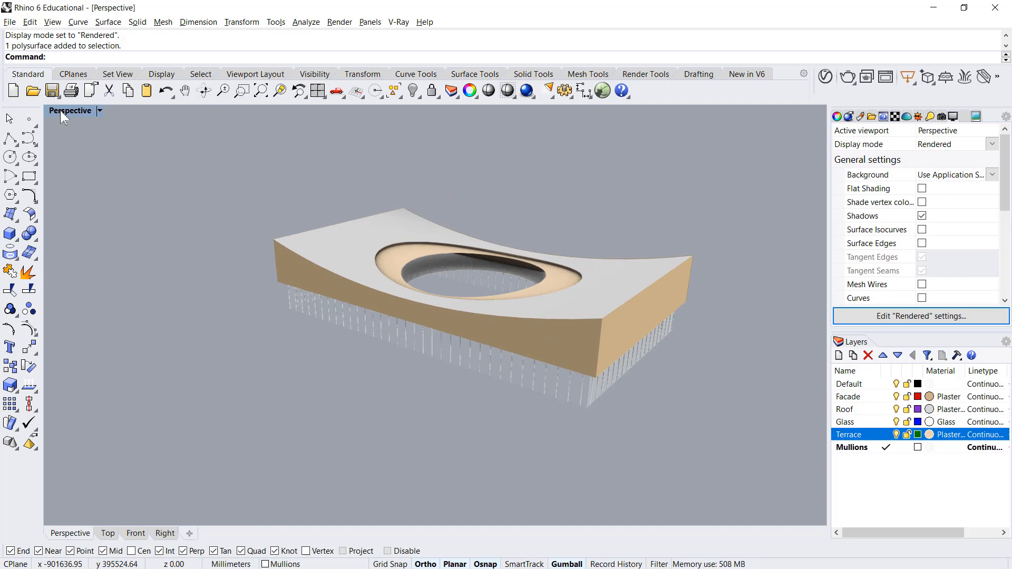
# Step: Duplicate the Rendered display mode and name the copy 'Rendered with Background'
pyautogui.click(98, 111)
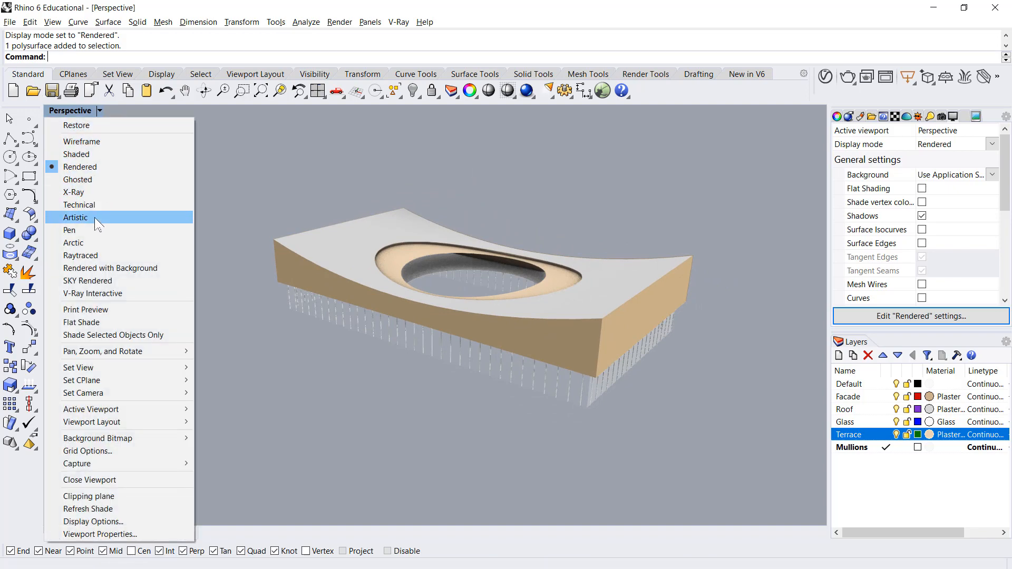
pyautogui.click(93, 522)
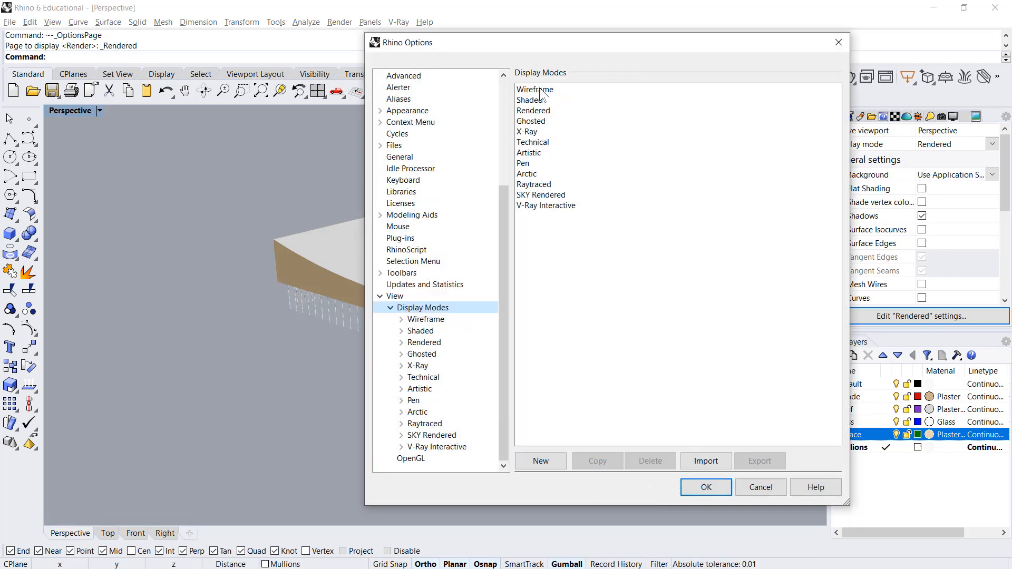
pyautogui.click(532, 110)
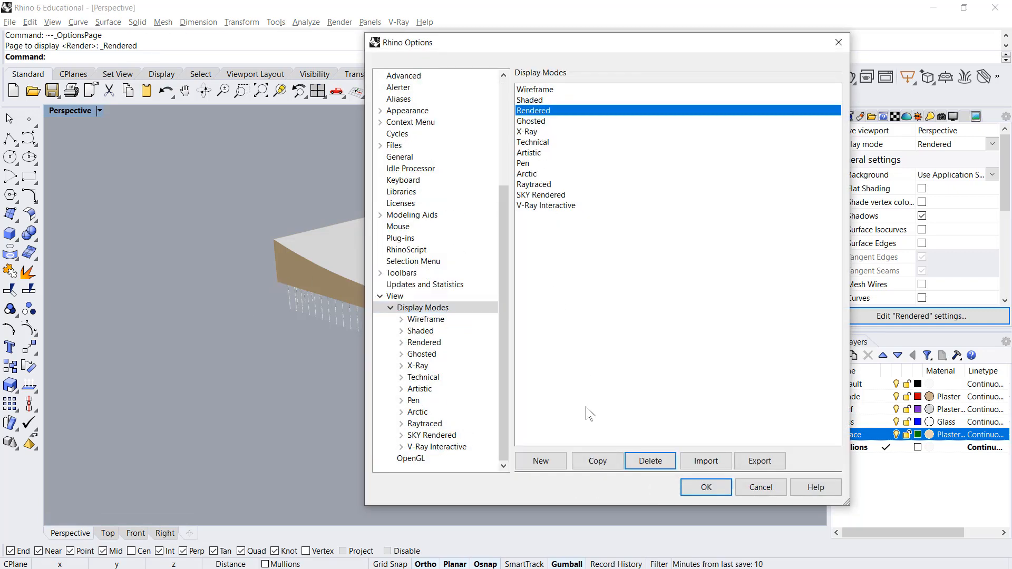
pyautogui.click(596, 461)
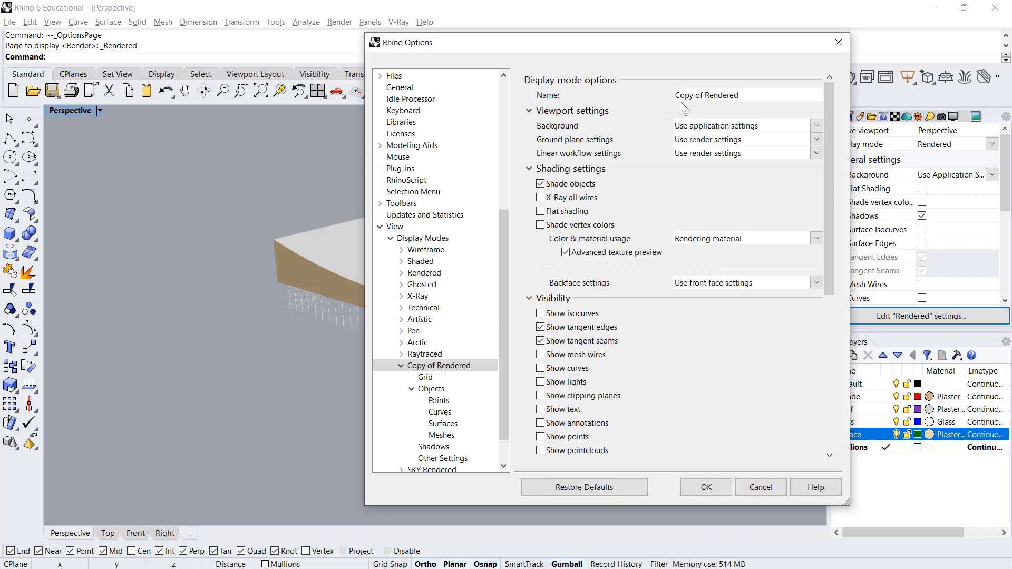
pyautogui.write('Rendered')
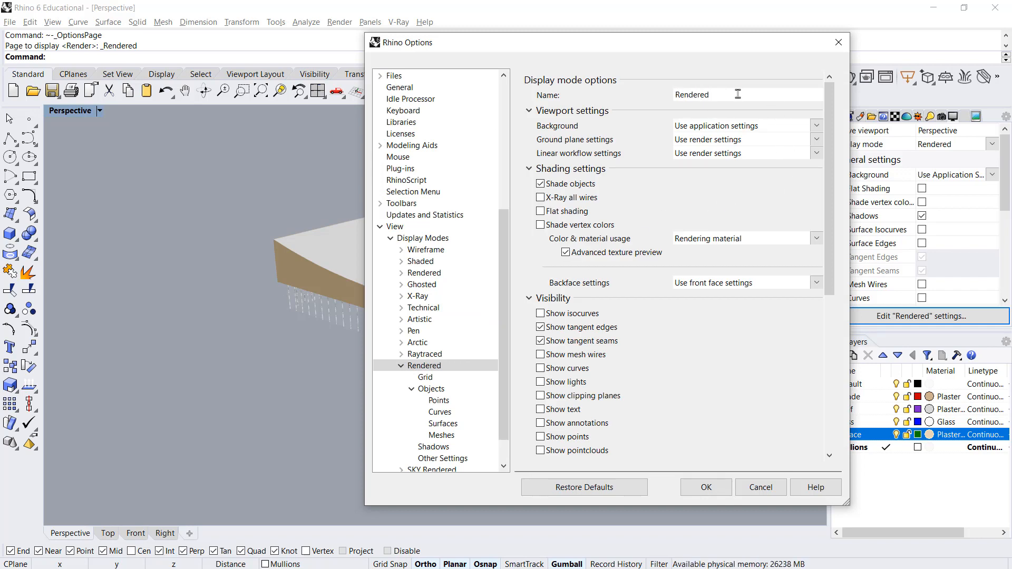
pyautogui.write('with')
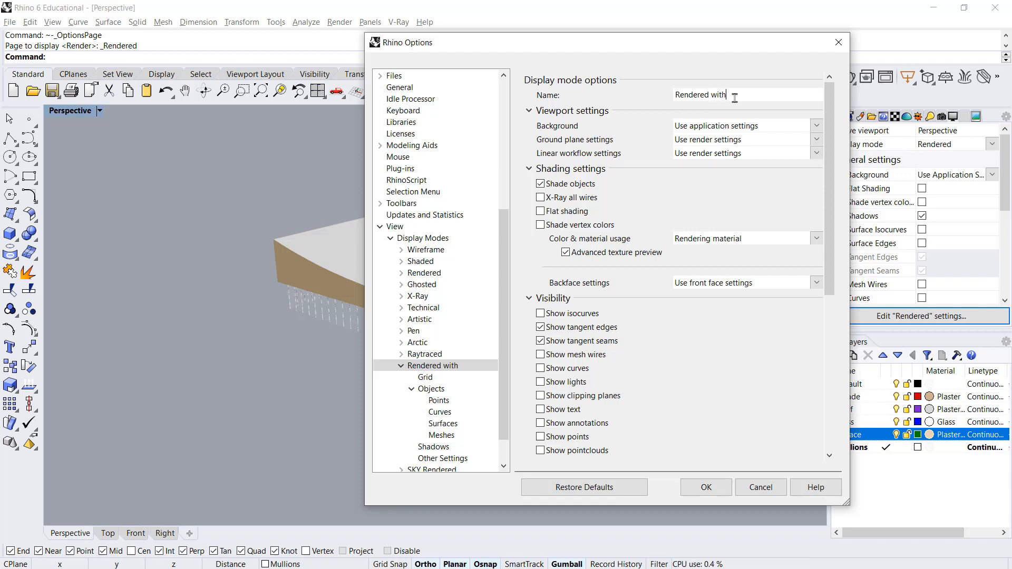
pyautogui.write('Background')
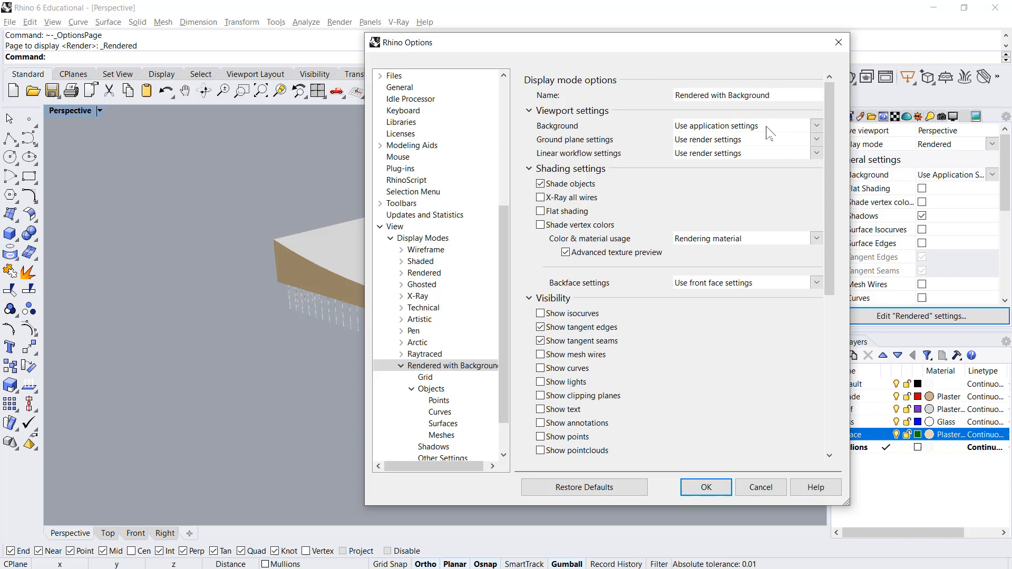
# Step: Set the new mode's background to the image file cobe.JPG and confirm
pyautogui.click(816, 125)
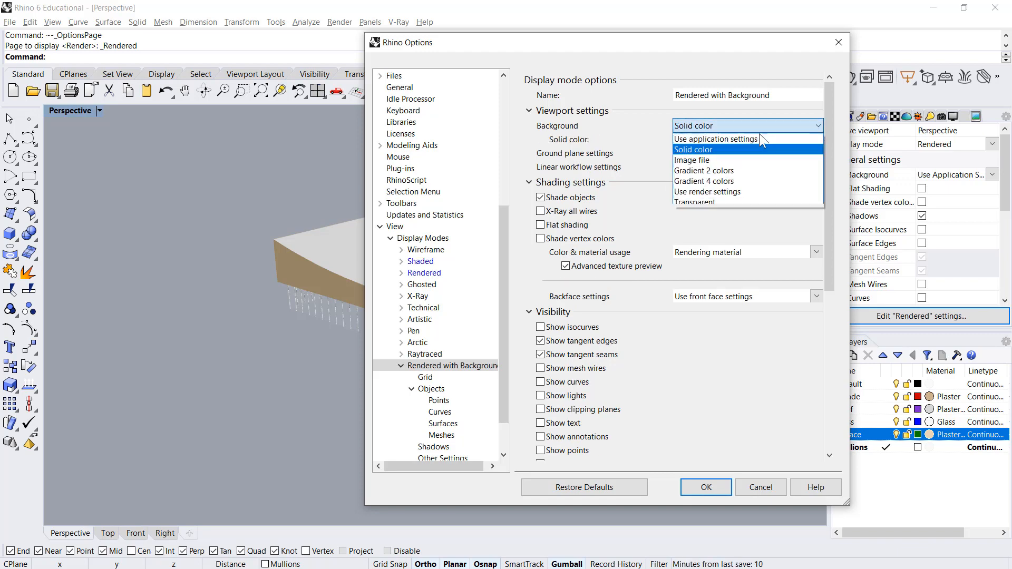
pyautogui.click(691, 160)
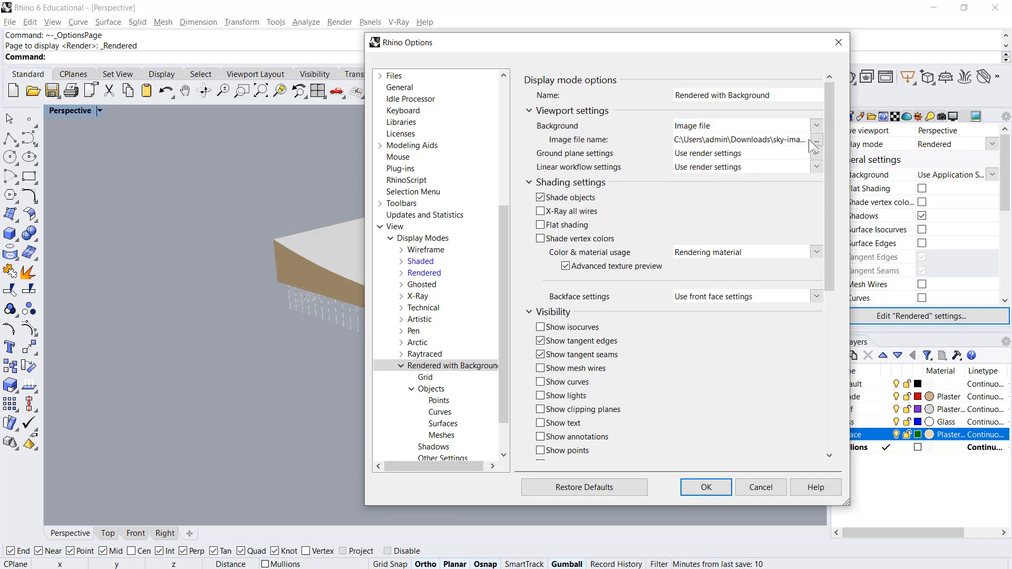
pyautogui.click(816, 141)
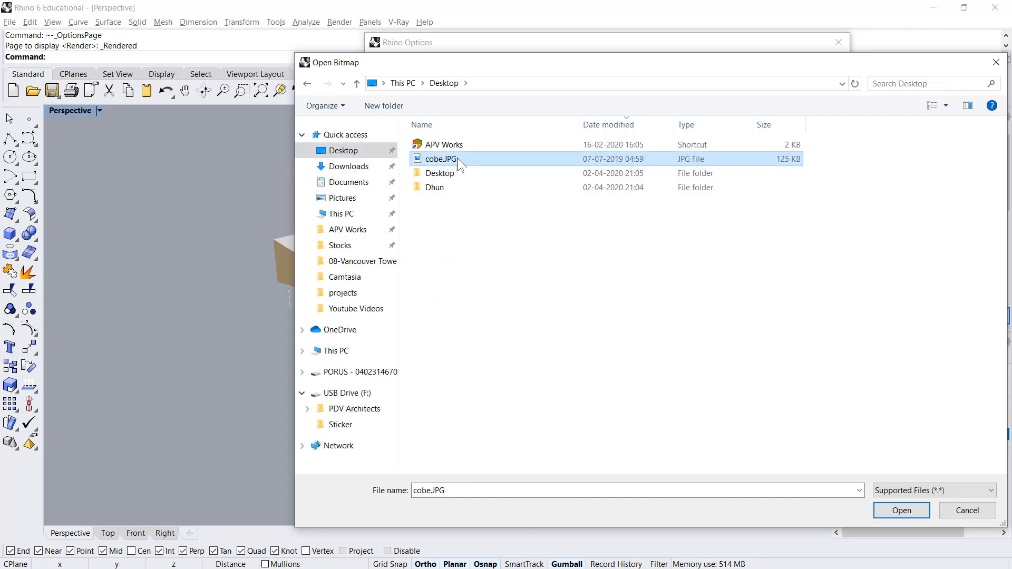
pyautogui.click(901, 510)
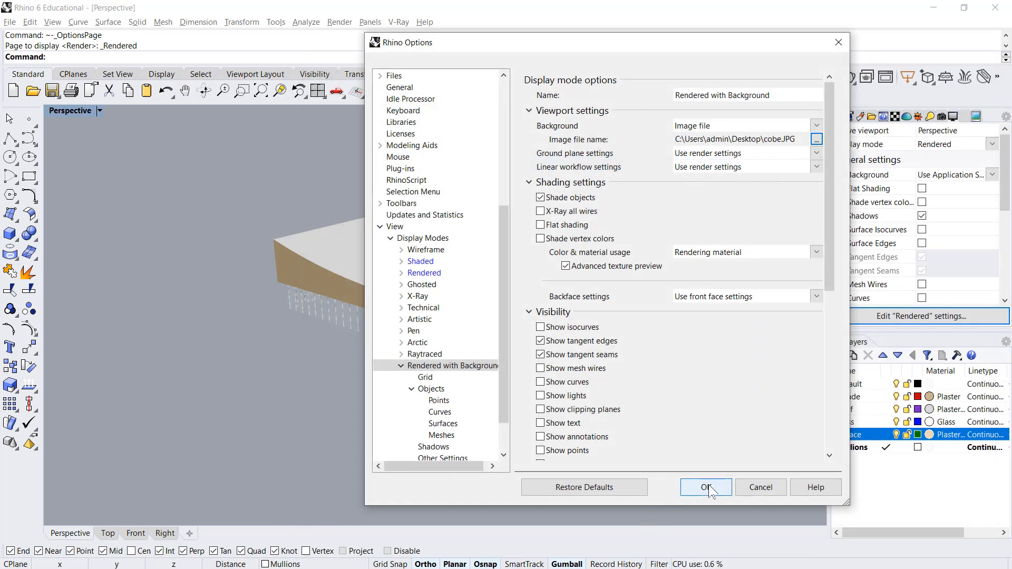
pyautogui.click(704, 487)
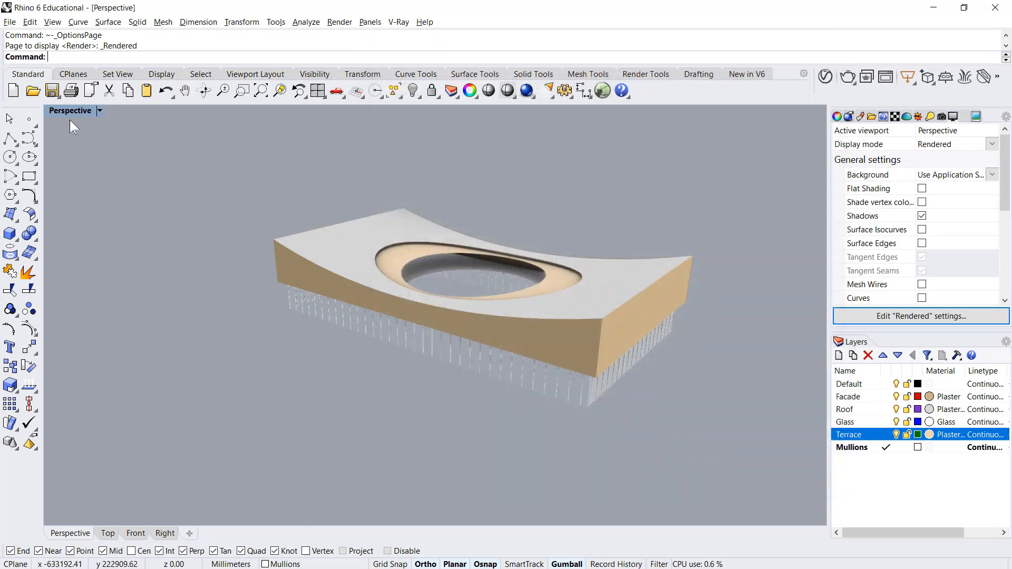
# Step: Switch the Perspective view to Rendered with Background and orbit so the building sits on the photo's site
pyautogui.click(98, 110)
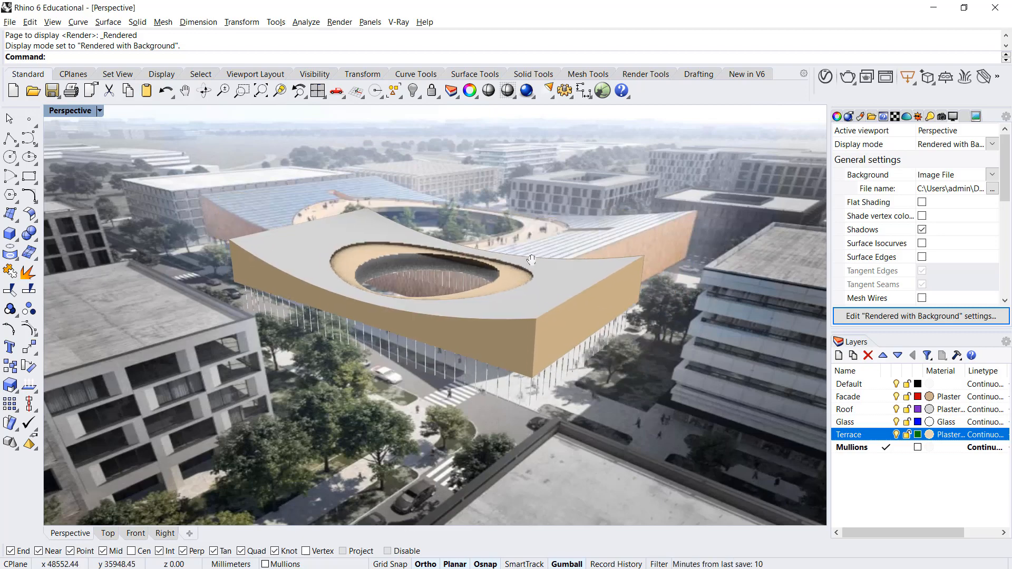
pyautogui.moveTo(529, 258); pyautogui.dragTo(529, 281)
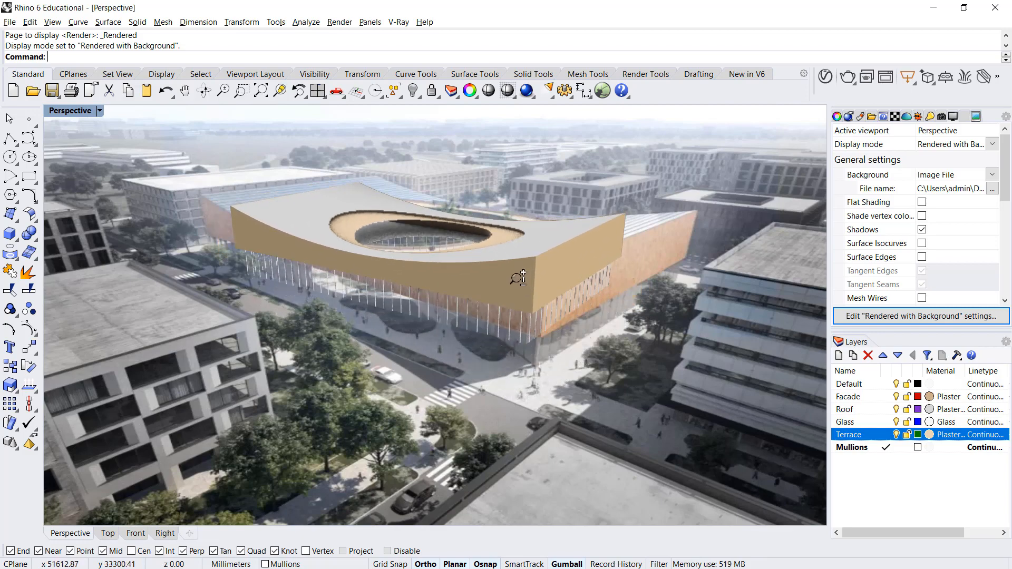
pyautogui.moveTo(523, 278); pyautogui.dragTo(553, 271)
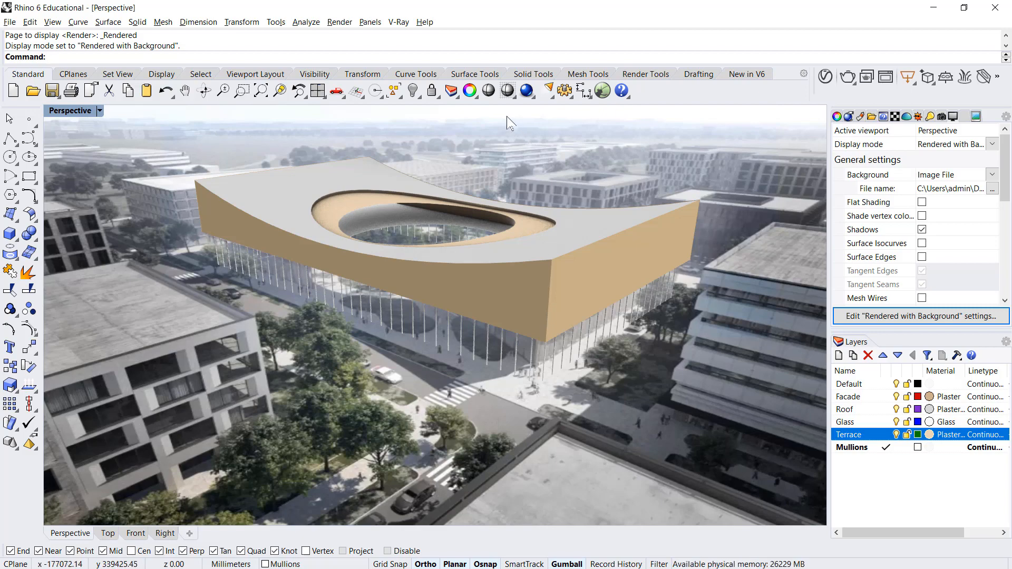
pyautogui.moveTo(64, 146)
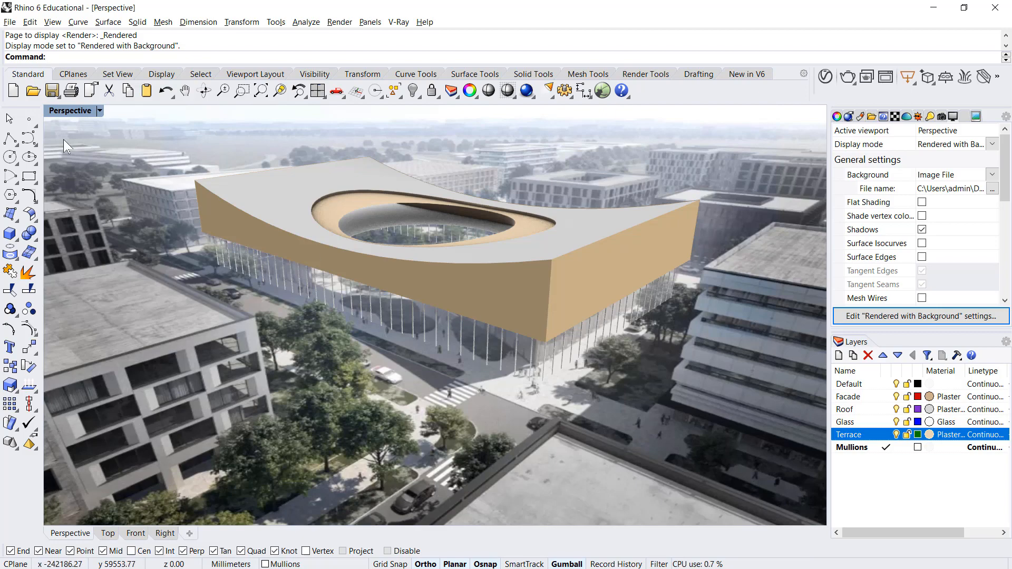
pyautogui.click(98, 111)
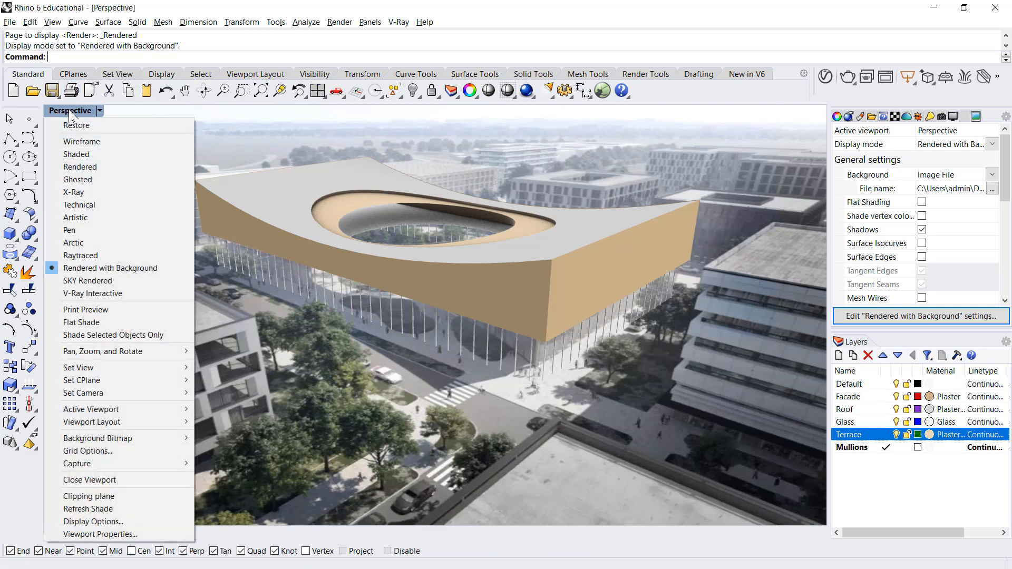
pyautogui.moveTo(97, 463)
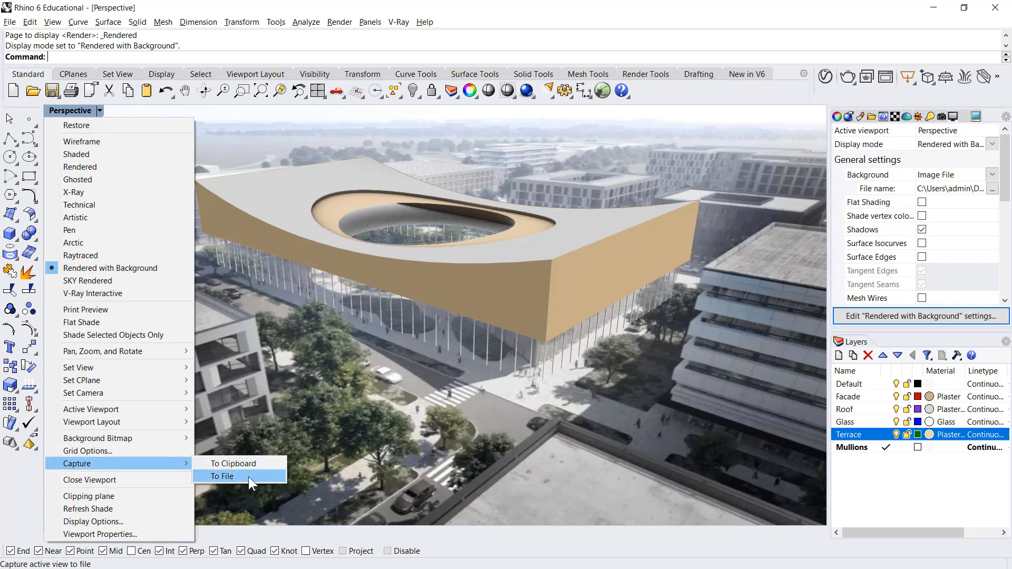
# Step: Capture the Perspective view to file with photo background included at scale 4 (5940 x 3192)
pyautogui.click(223, 476)
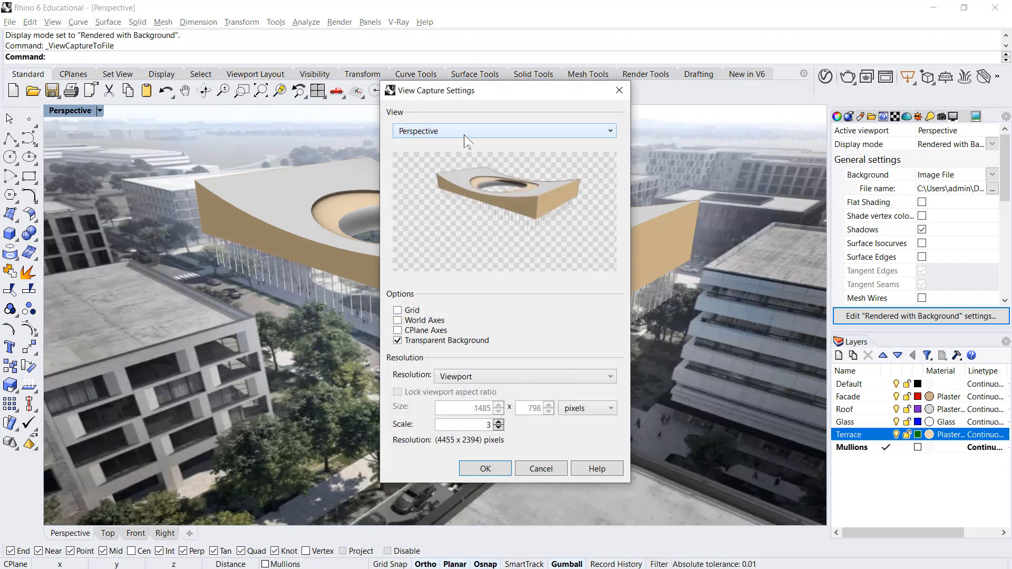
pyautogui.click(503, 130)
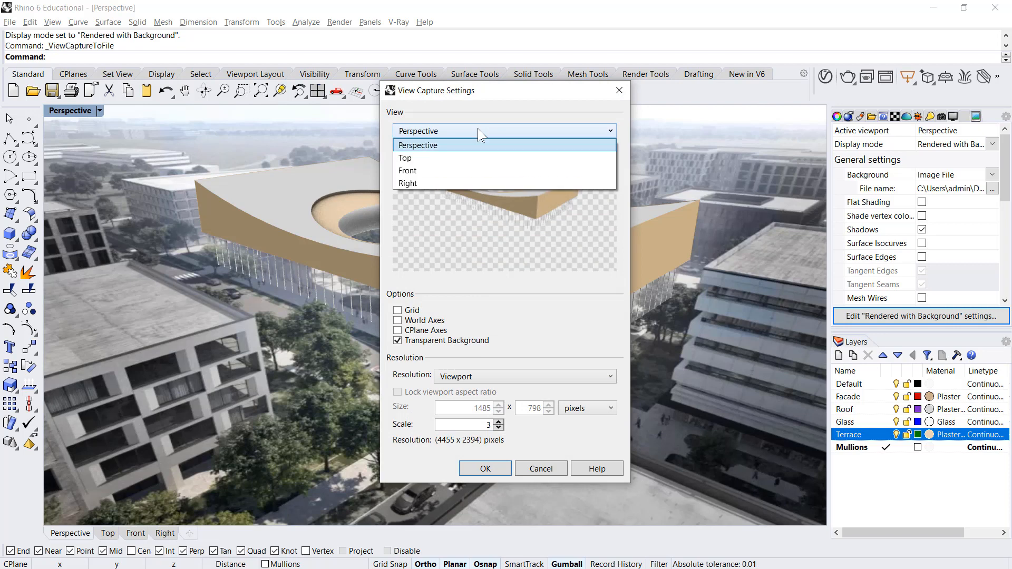
pyautogui.click(418, 144)
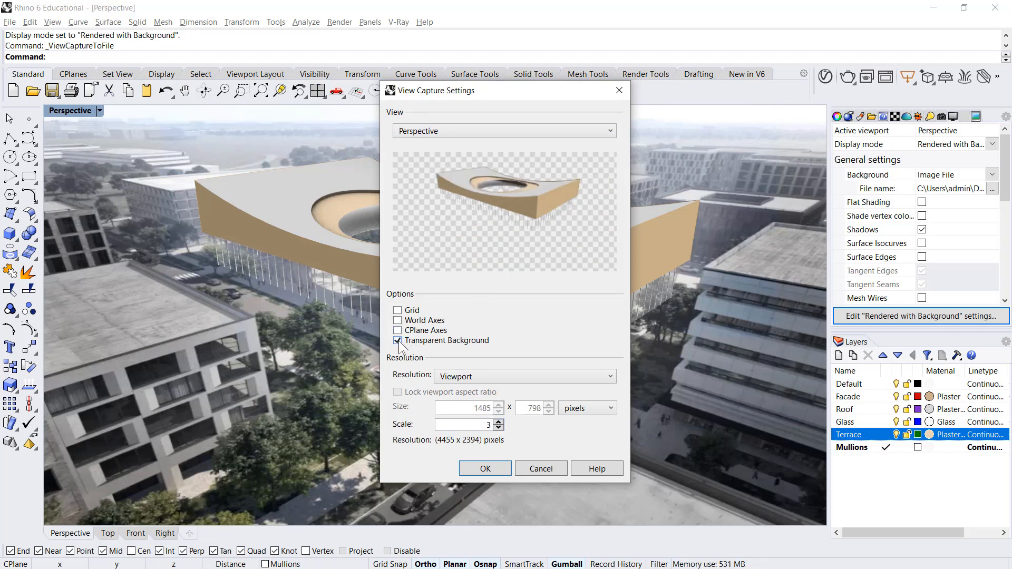
pyautogui.click(397, 340)
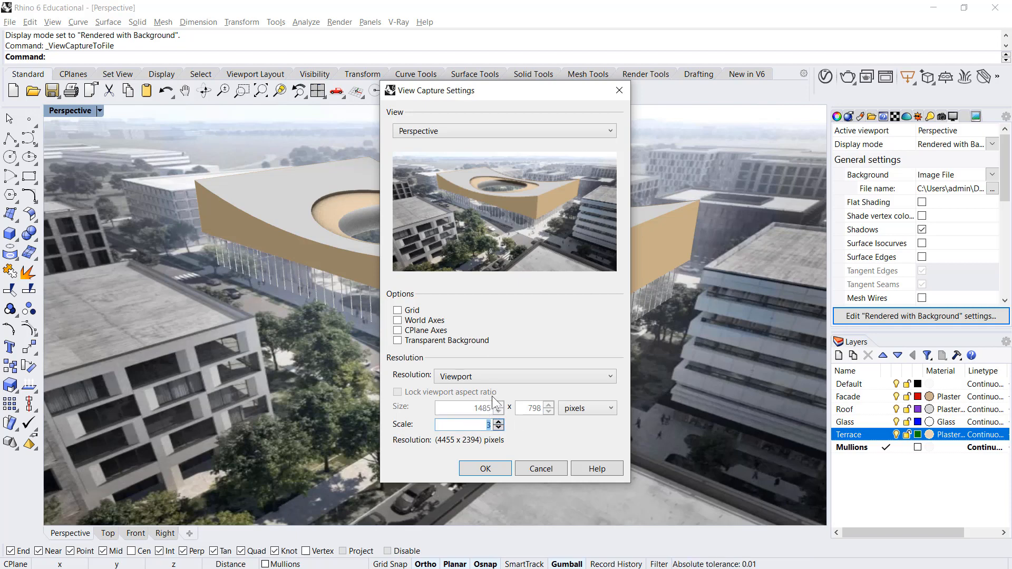
pyautogui.click(497, 422)
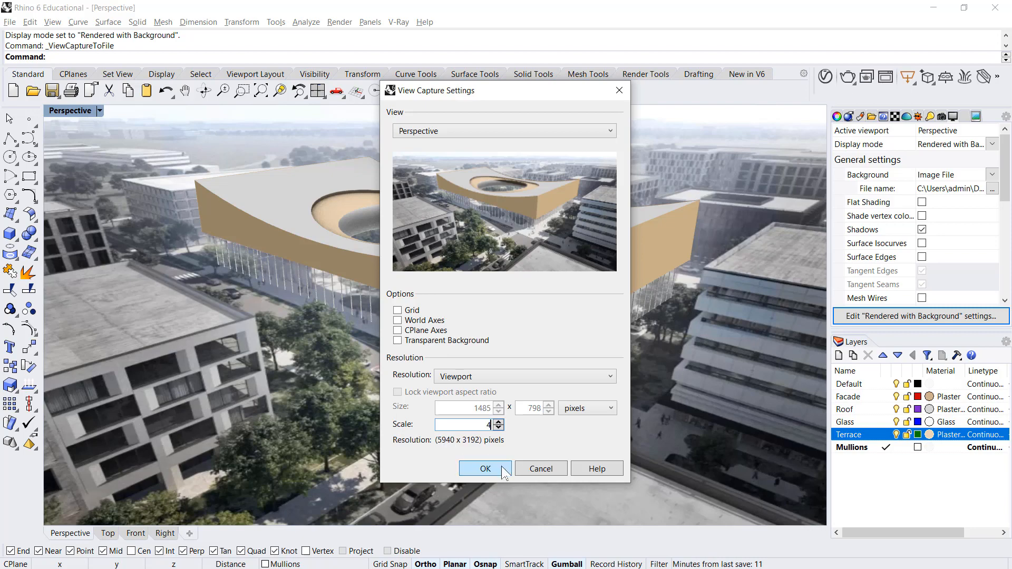
pyautogui.click(485, 468)
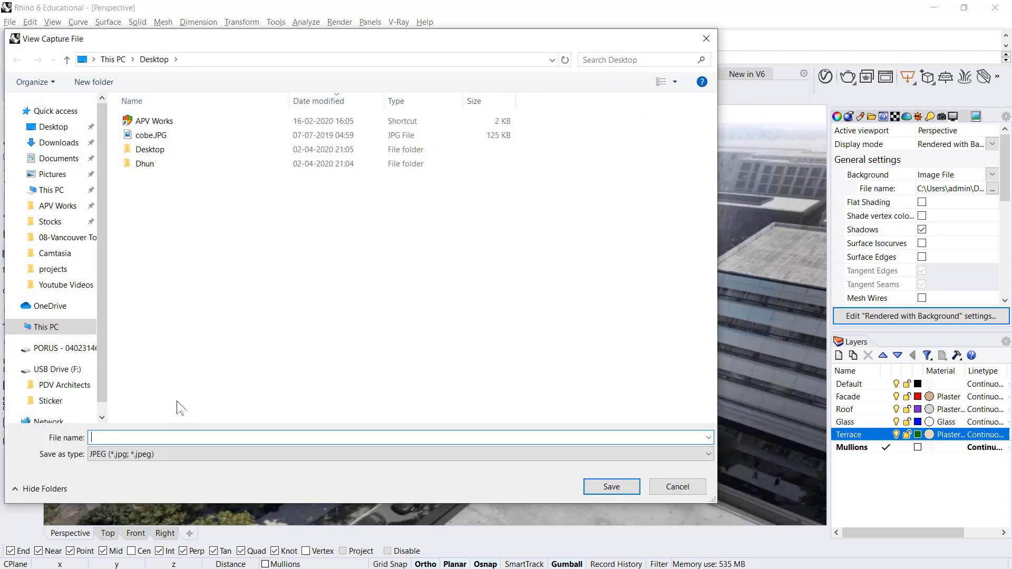
# Step: Name the capture 'Render View - Concept Design' and save it as a JPG on the Desktop
pyautogui.write('Render View - Con')
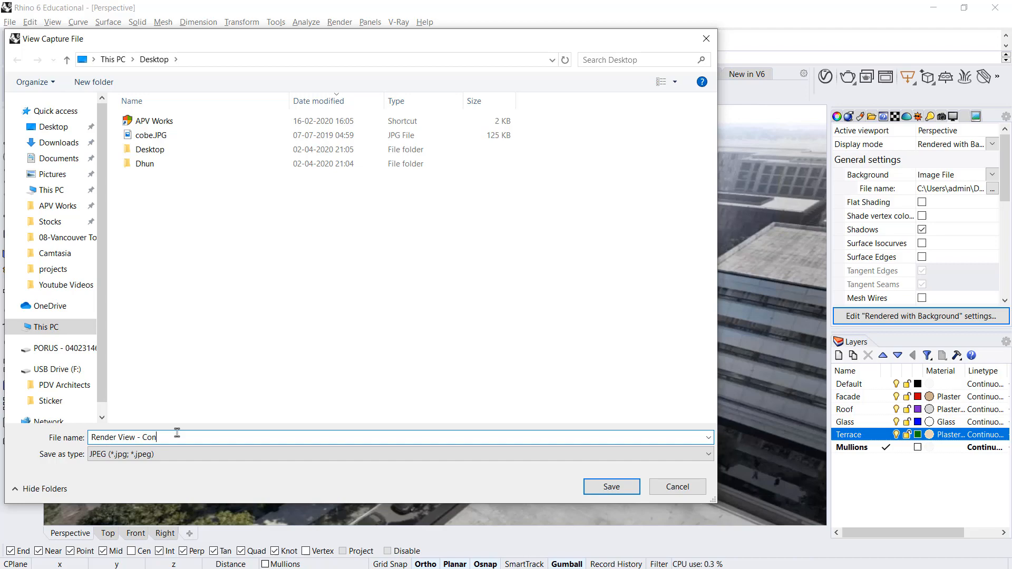
pyautogui.click(610, 486)
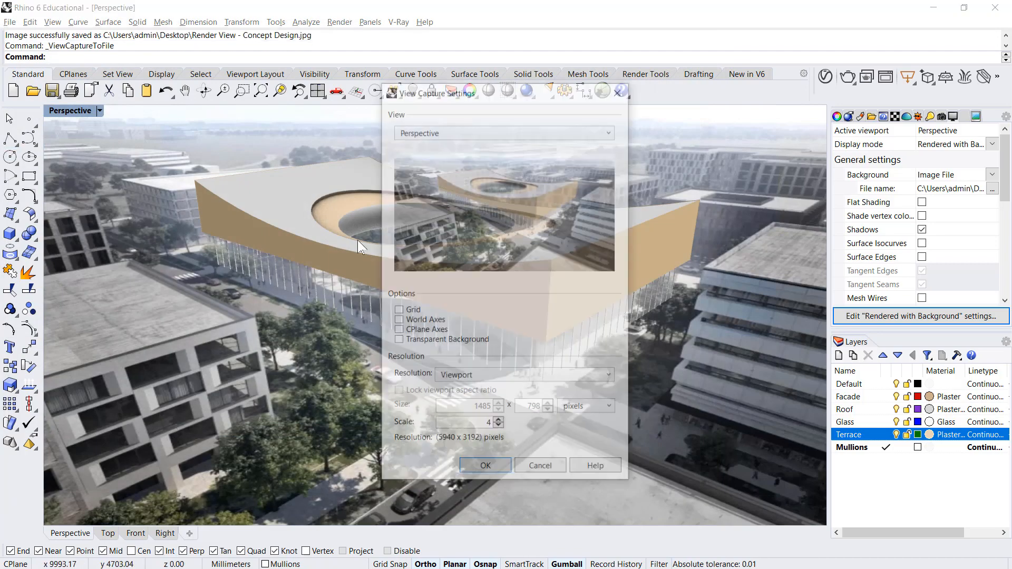
pyautogui.click(485, 465)
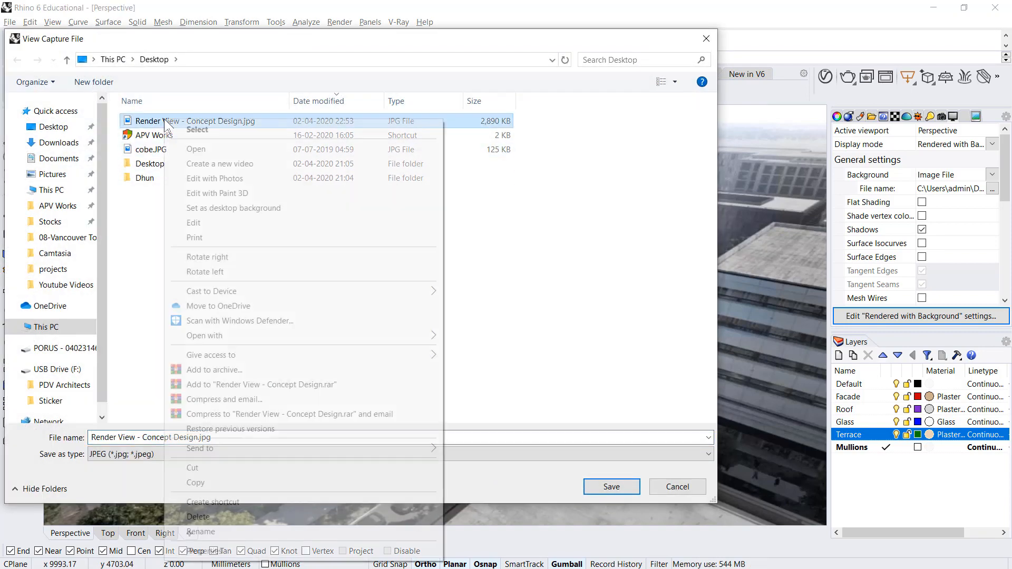
pyautogui.click(486, 409)
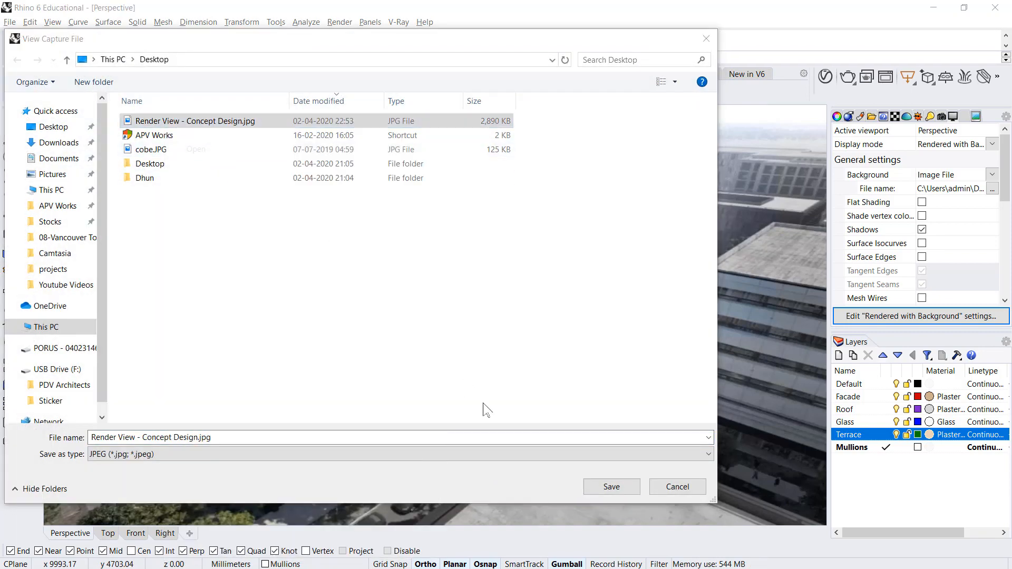